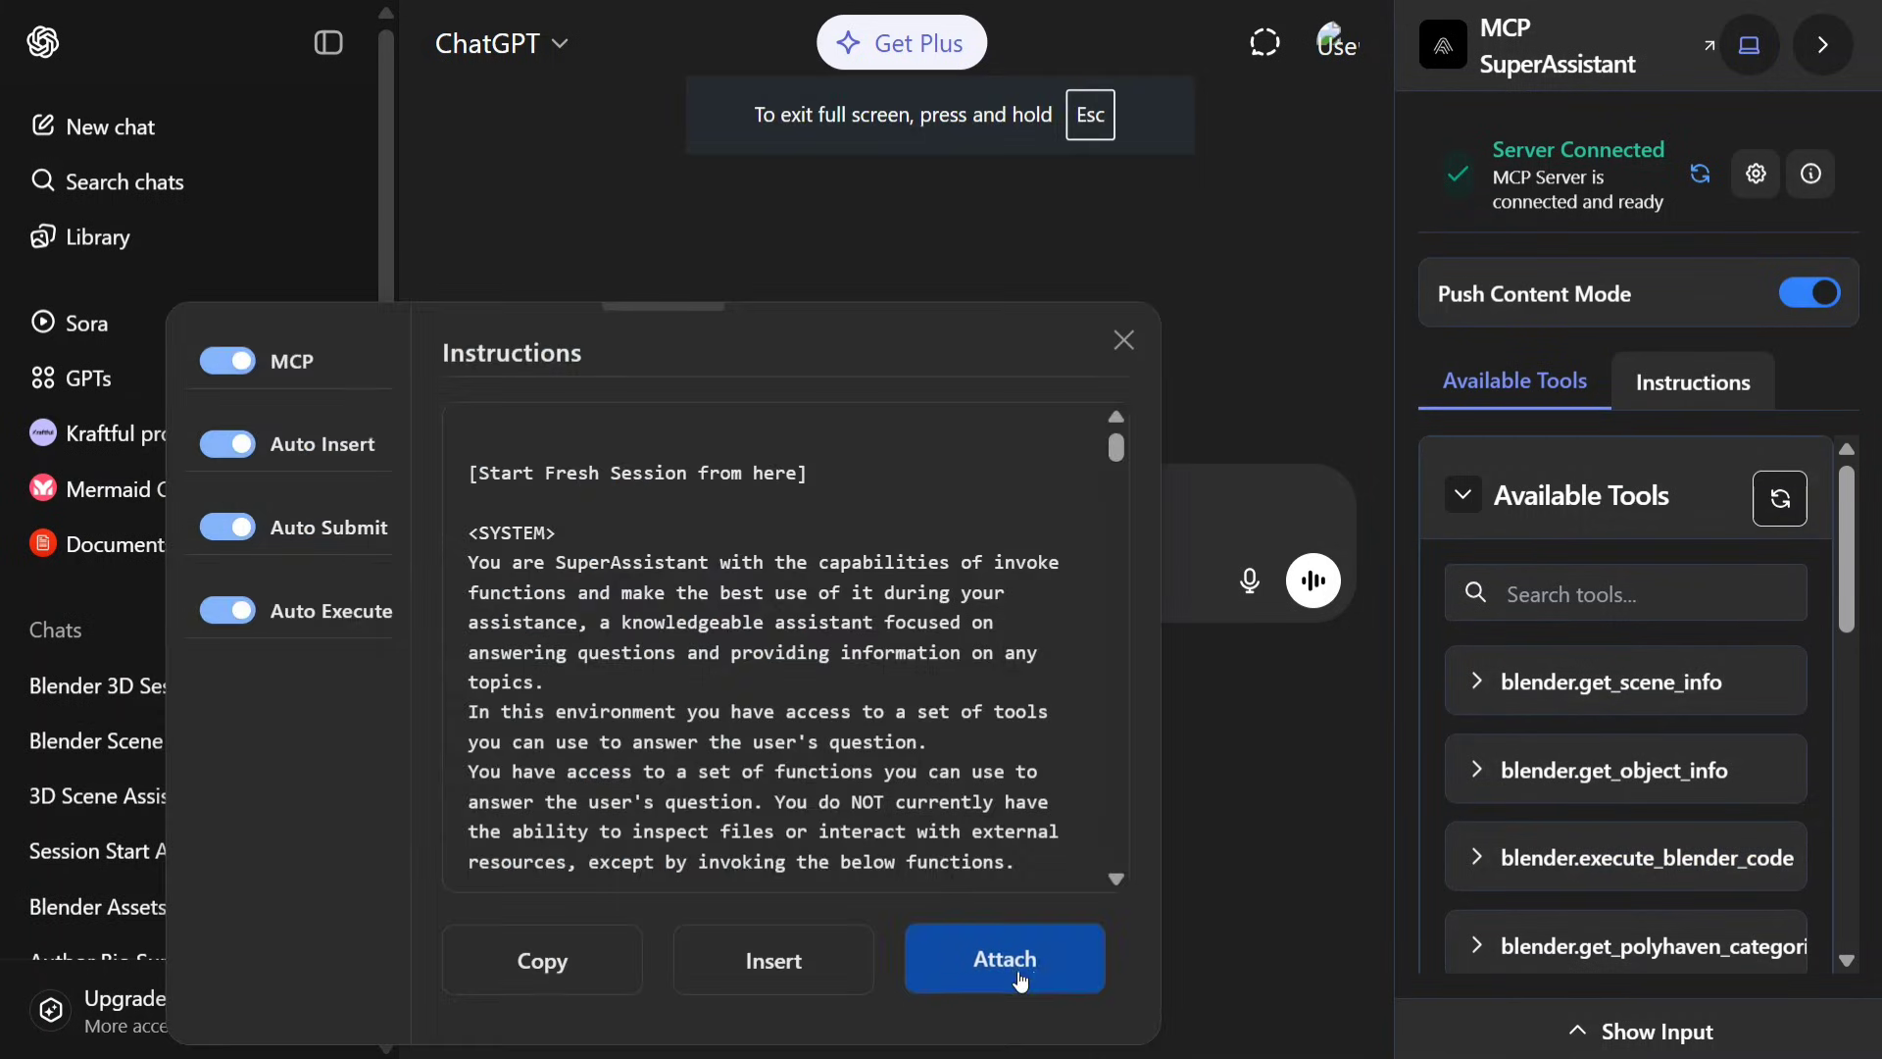
Step: Attach the MCP SuperAssistant instructions so the airplane's Rodin job status polling can run
{"action": "left_click", "coordinate": [1006, 959]}
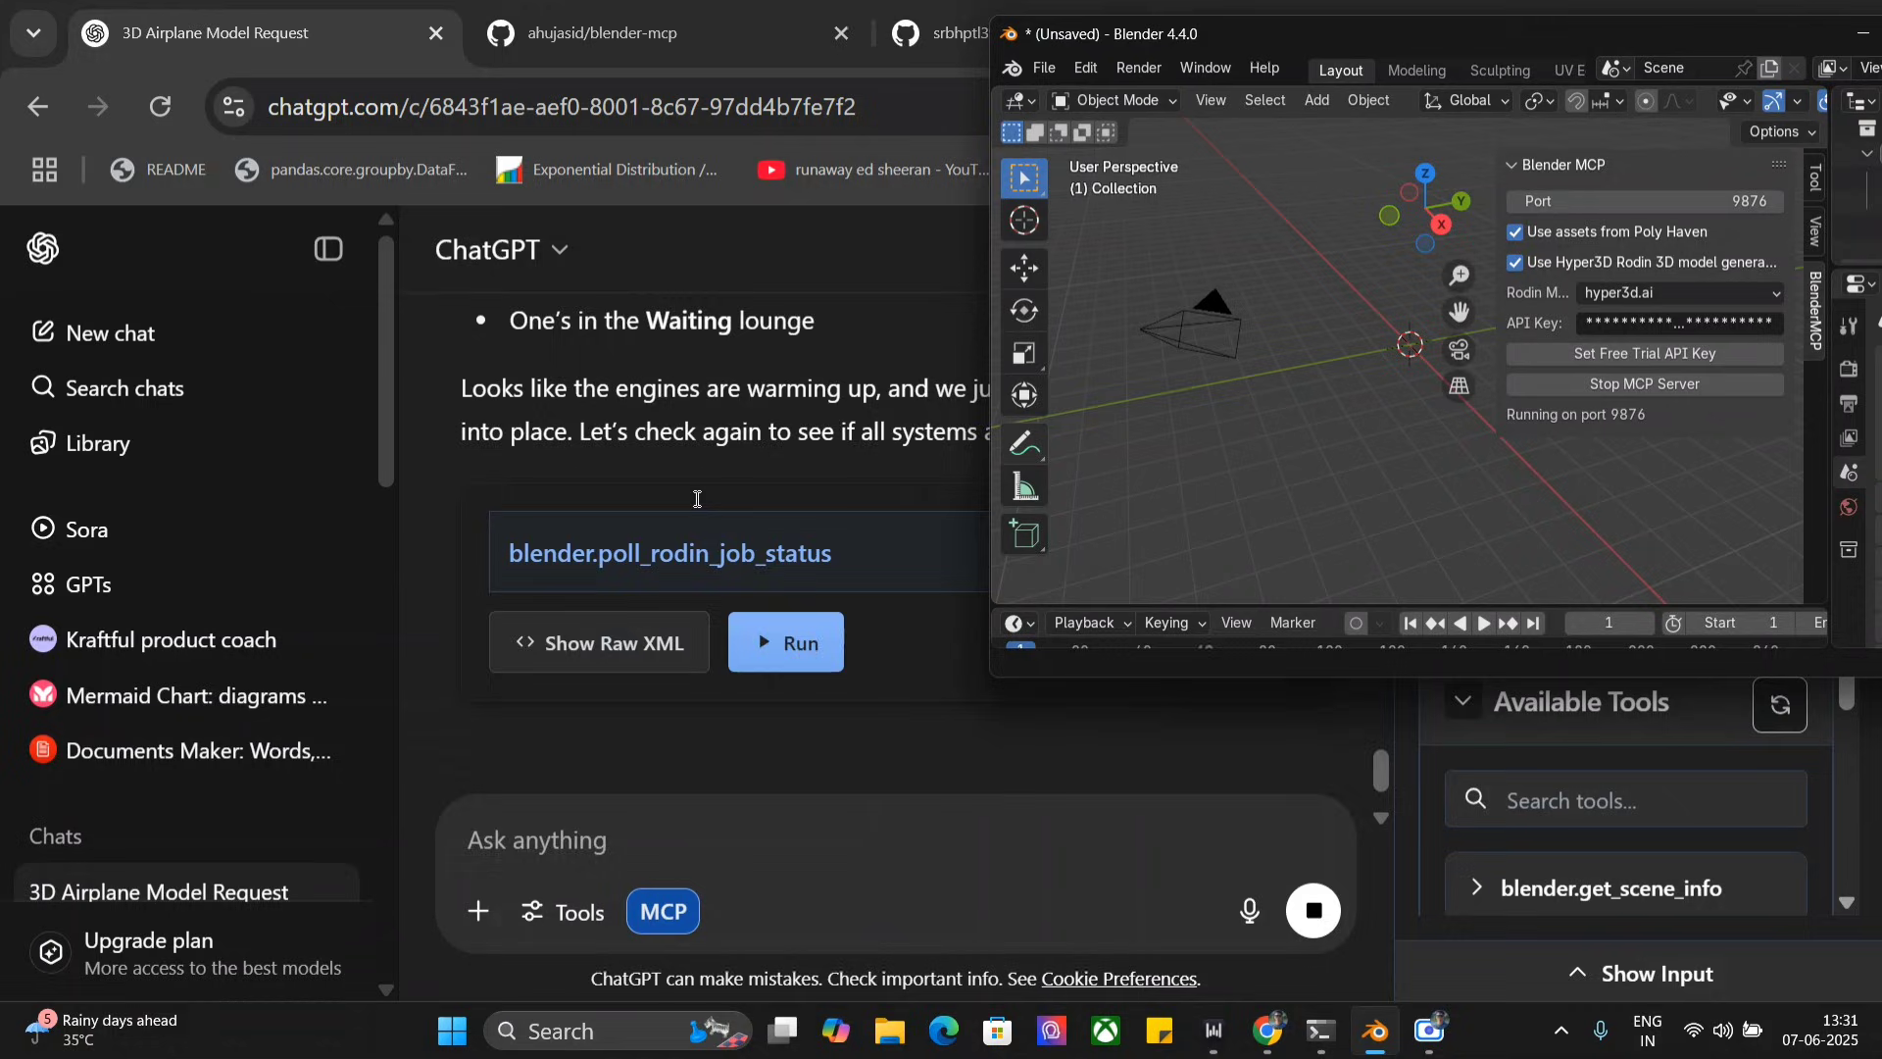
Step: Let polling finish so FighterJet_Complex is imported at the origin, with the instructions file re-attached
{"action": "left_click", "coordinate": [785, 641]}
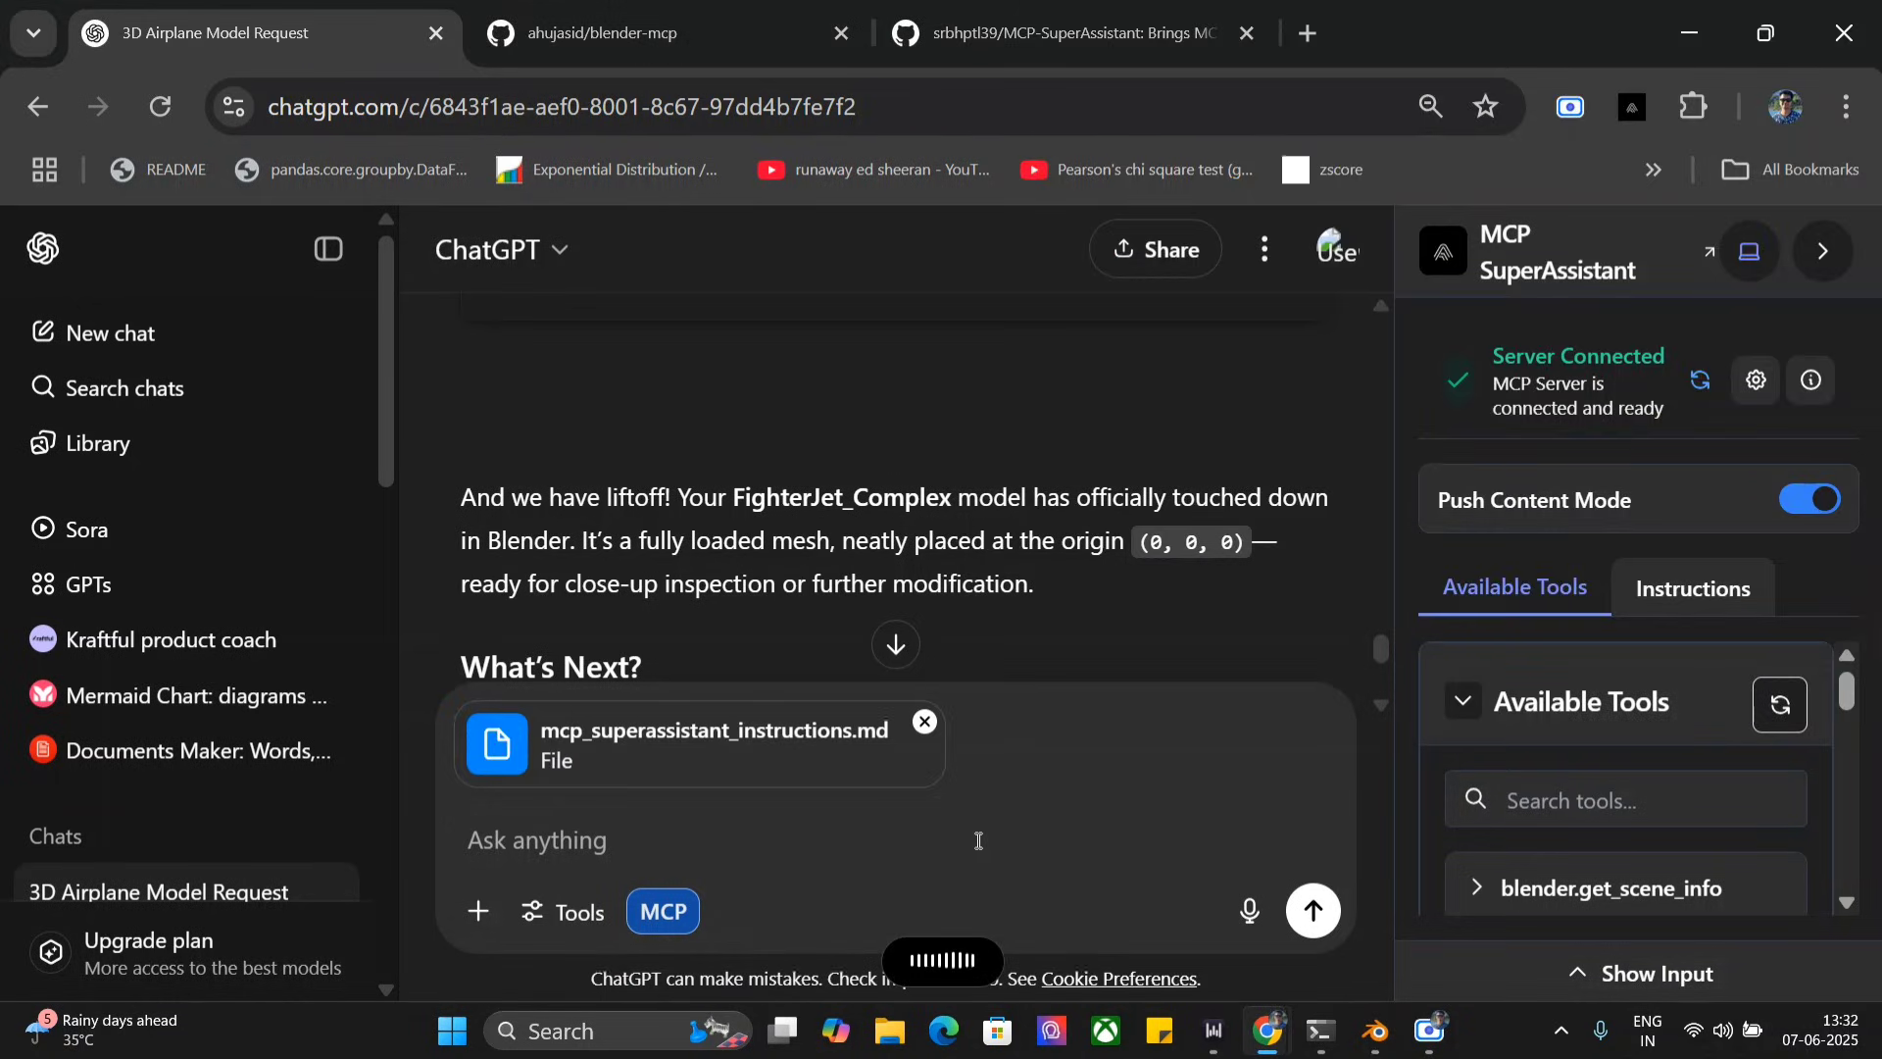
Step: Send 'Generate me a complicated car design which is never seen before in Blender.'
{"action": "left_click", "coordinate": [536, 840]}
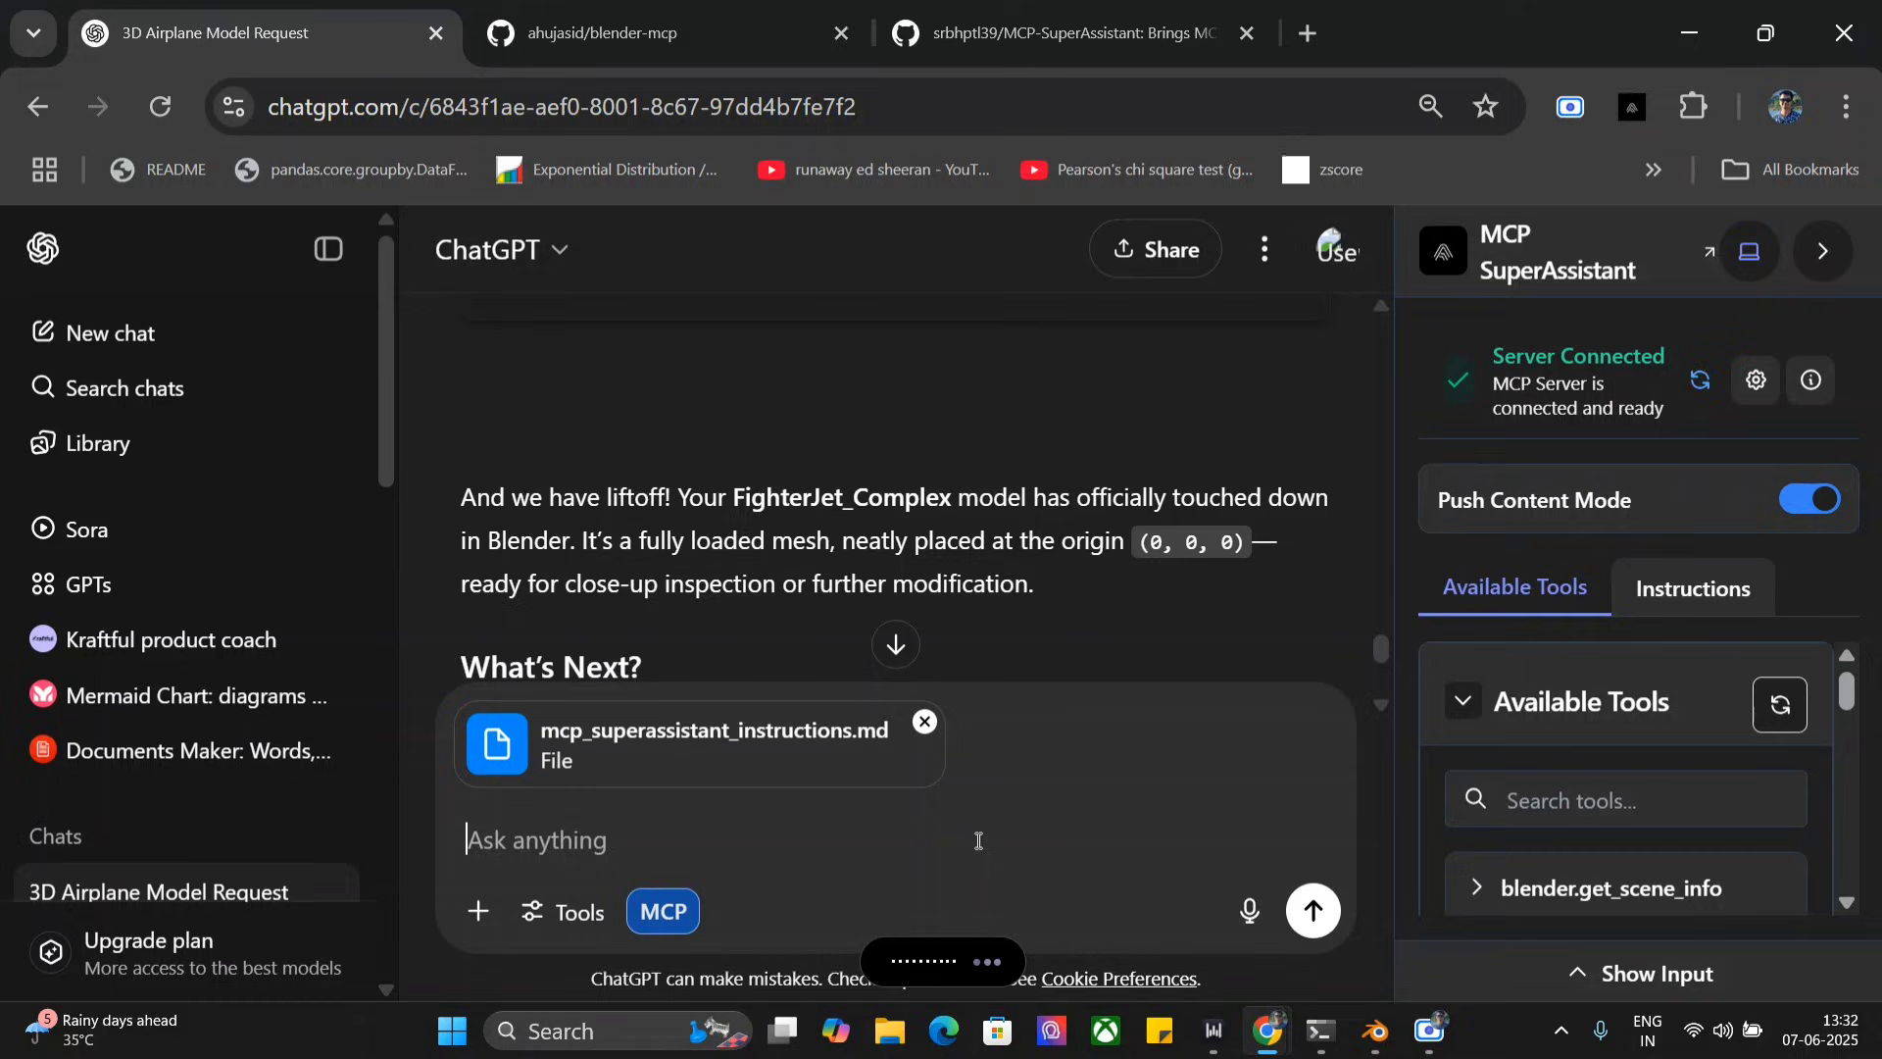
{"action": "type", "text": "Generate me a complicated car design which is never seen before in Blender."}
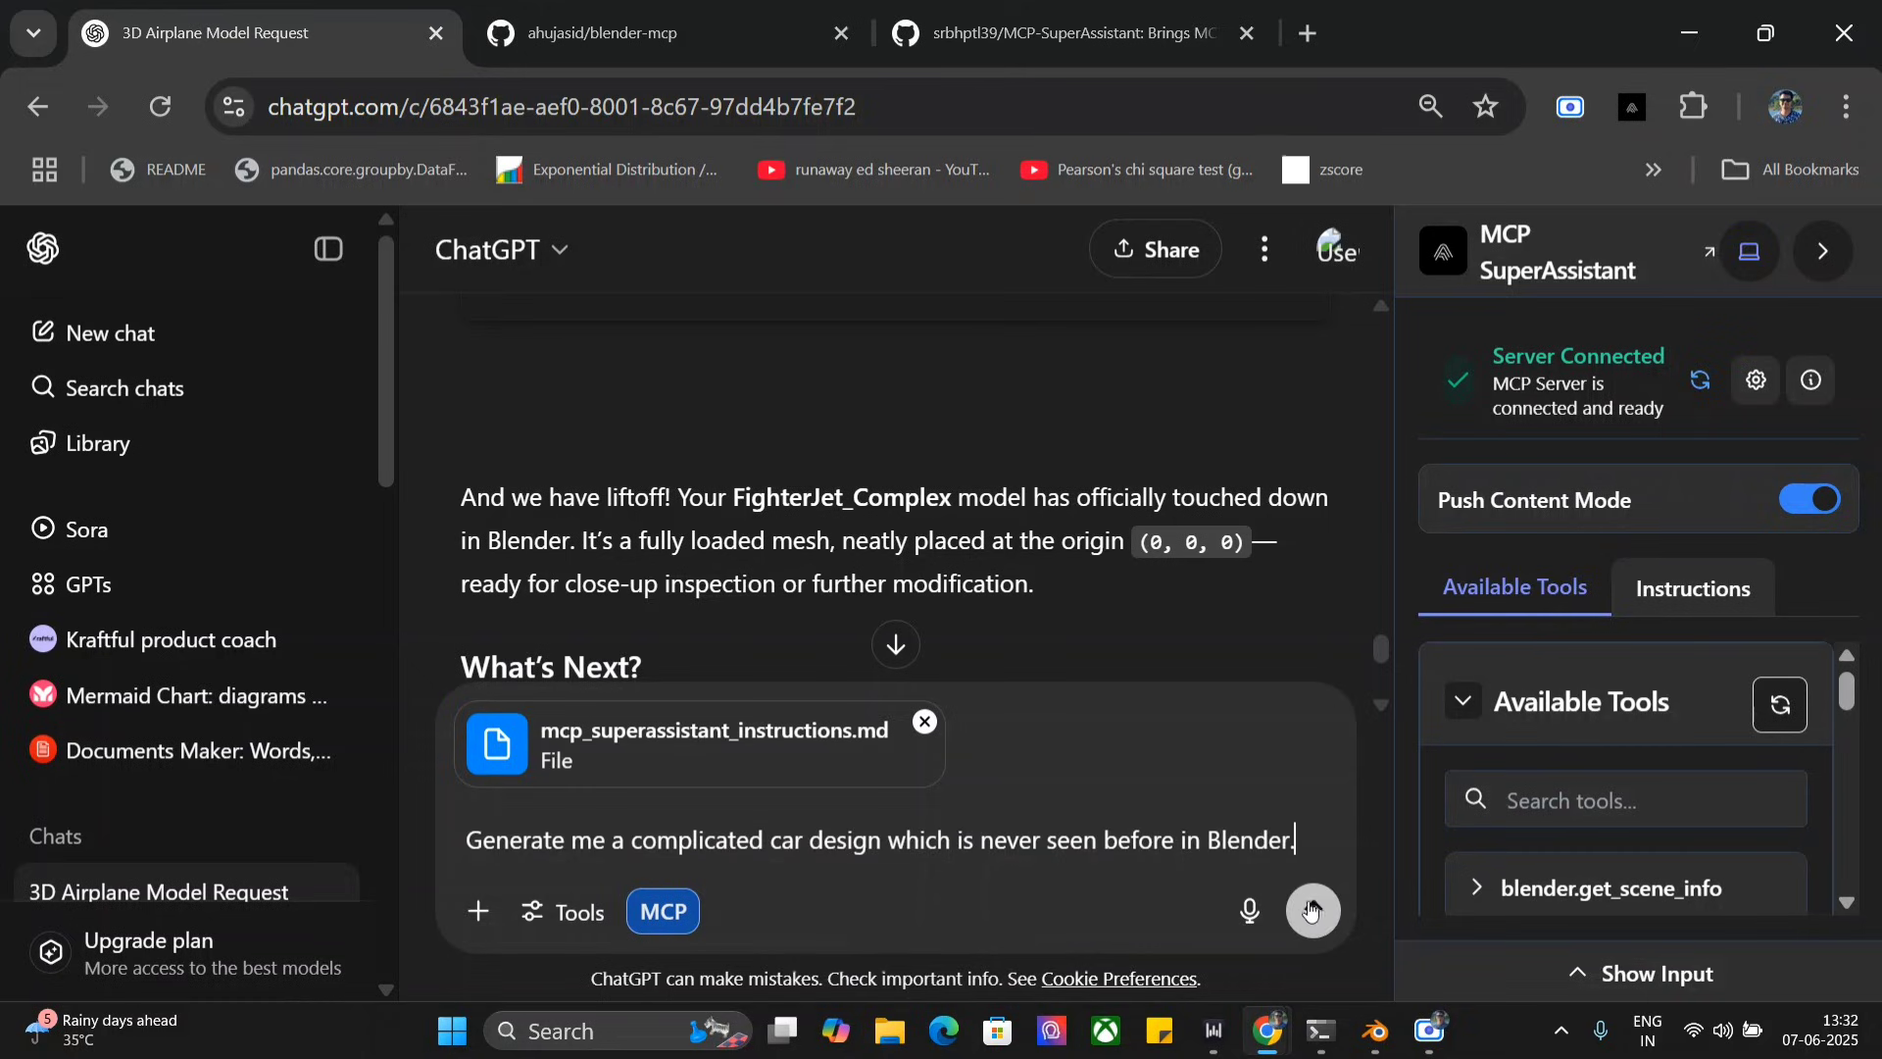
{"action": "left_click", "coordinate": [1310, 910]}
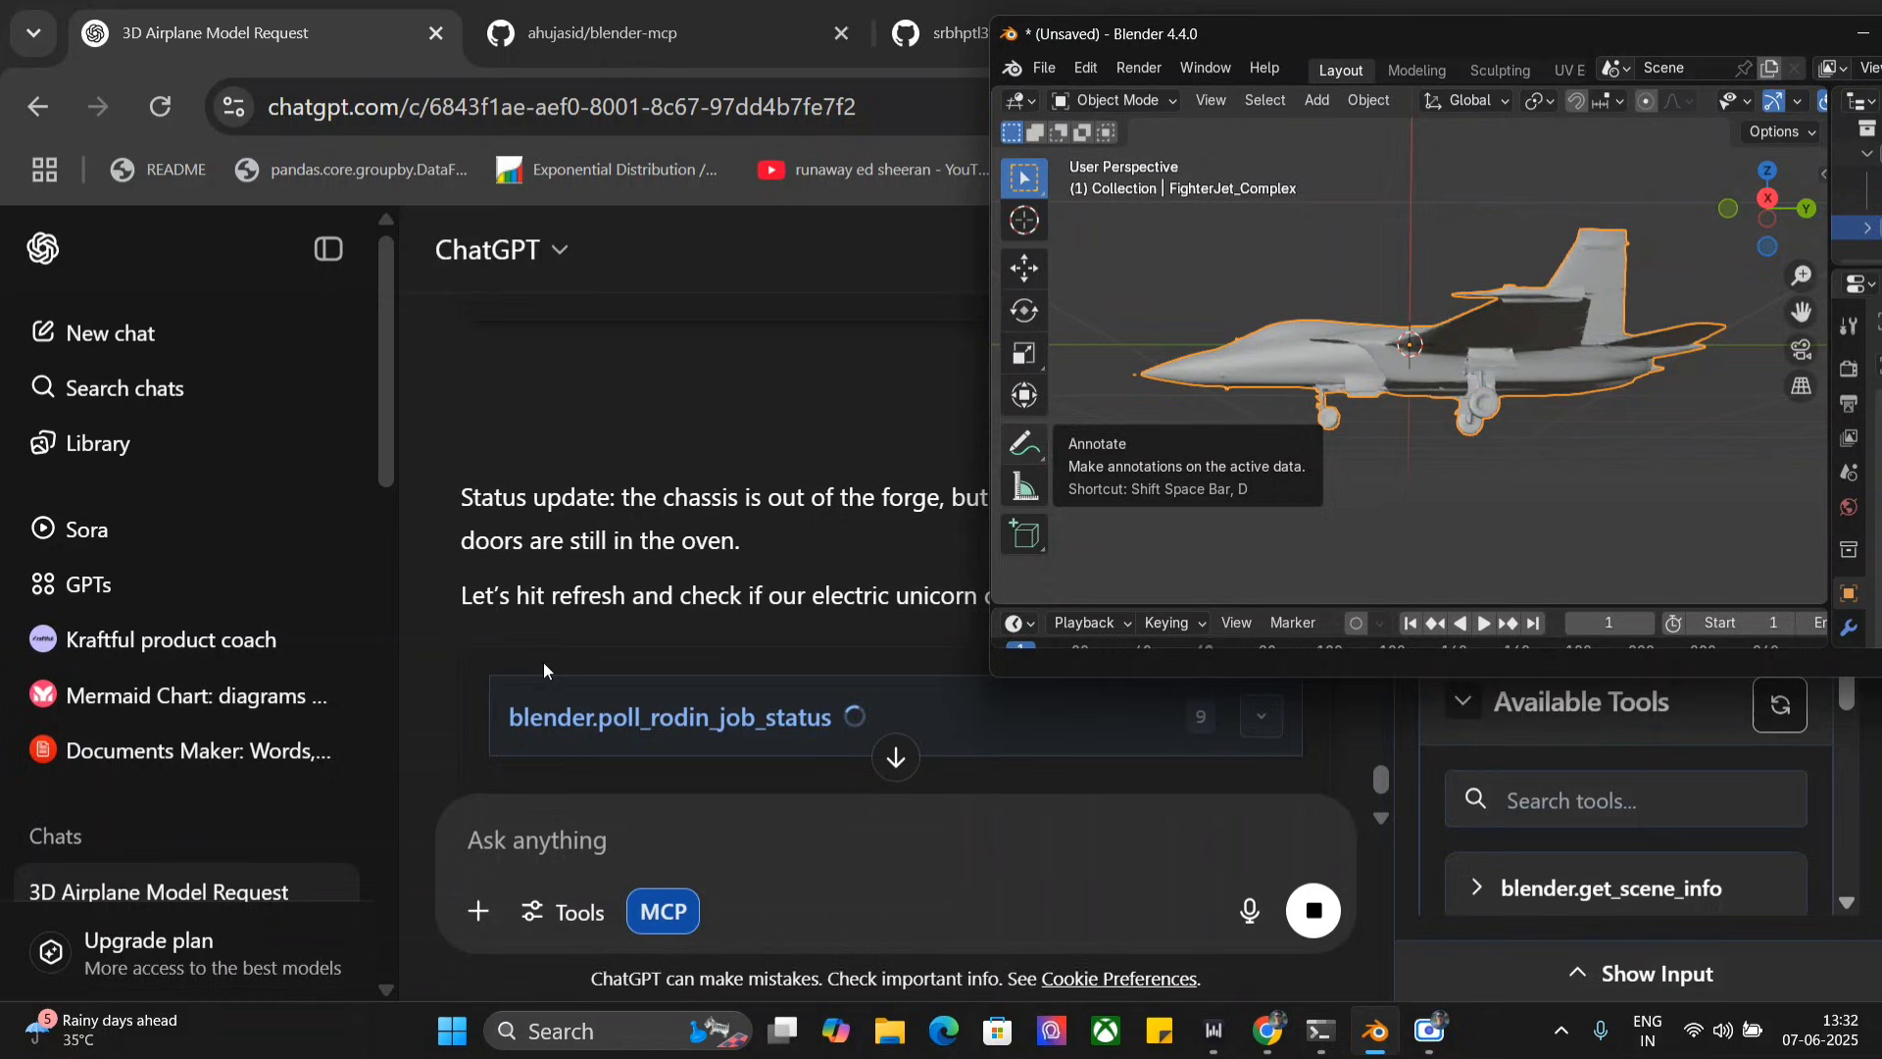
{"action": "mouse_move", "coordinate": [1303, 518]}
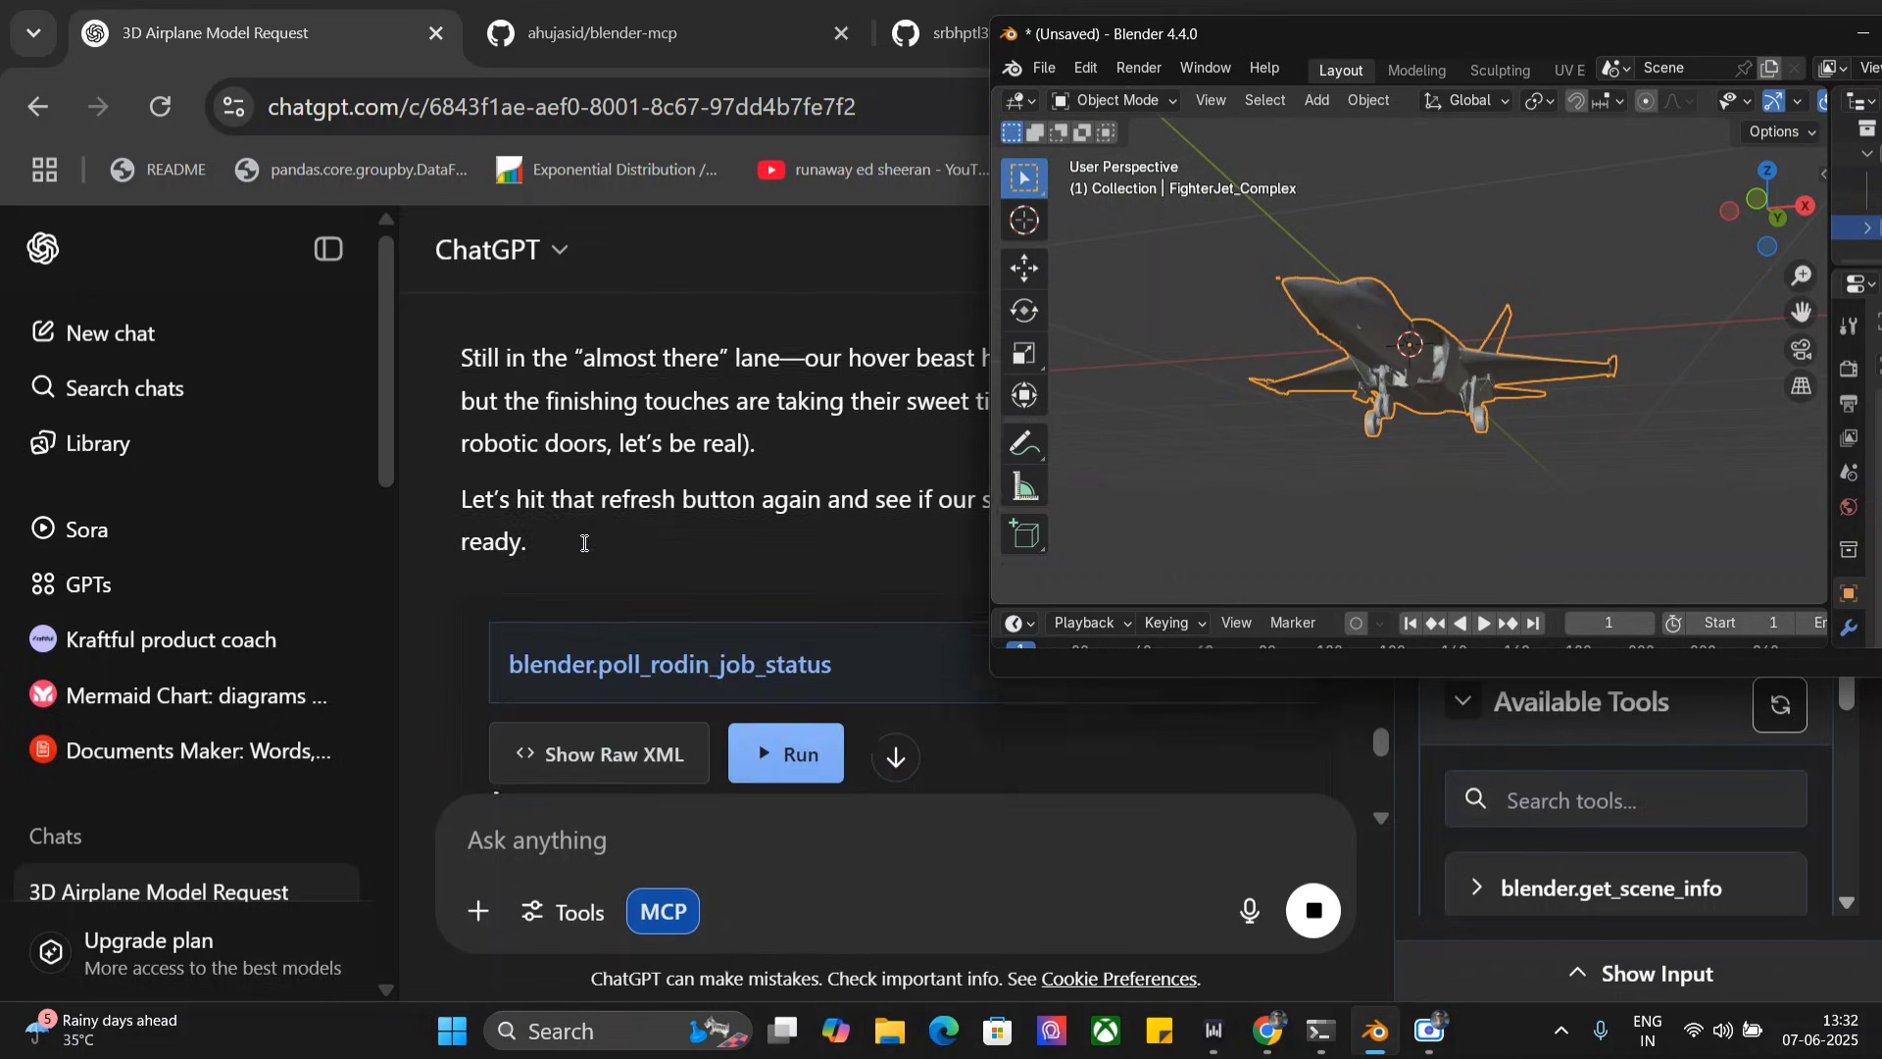
Step: Once SciFiHoverCar_X is imported, orbit the Blender viewport to inspect the hover car
{"action": "left_click", "coordinate": [785, 754]}
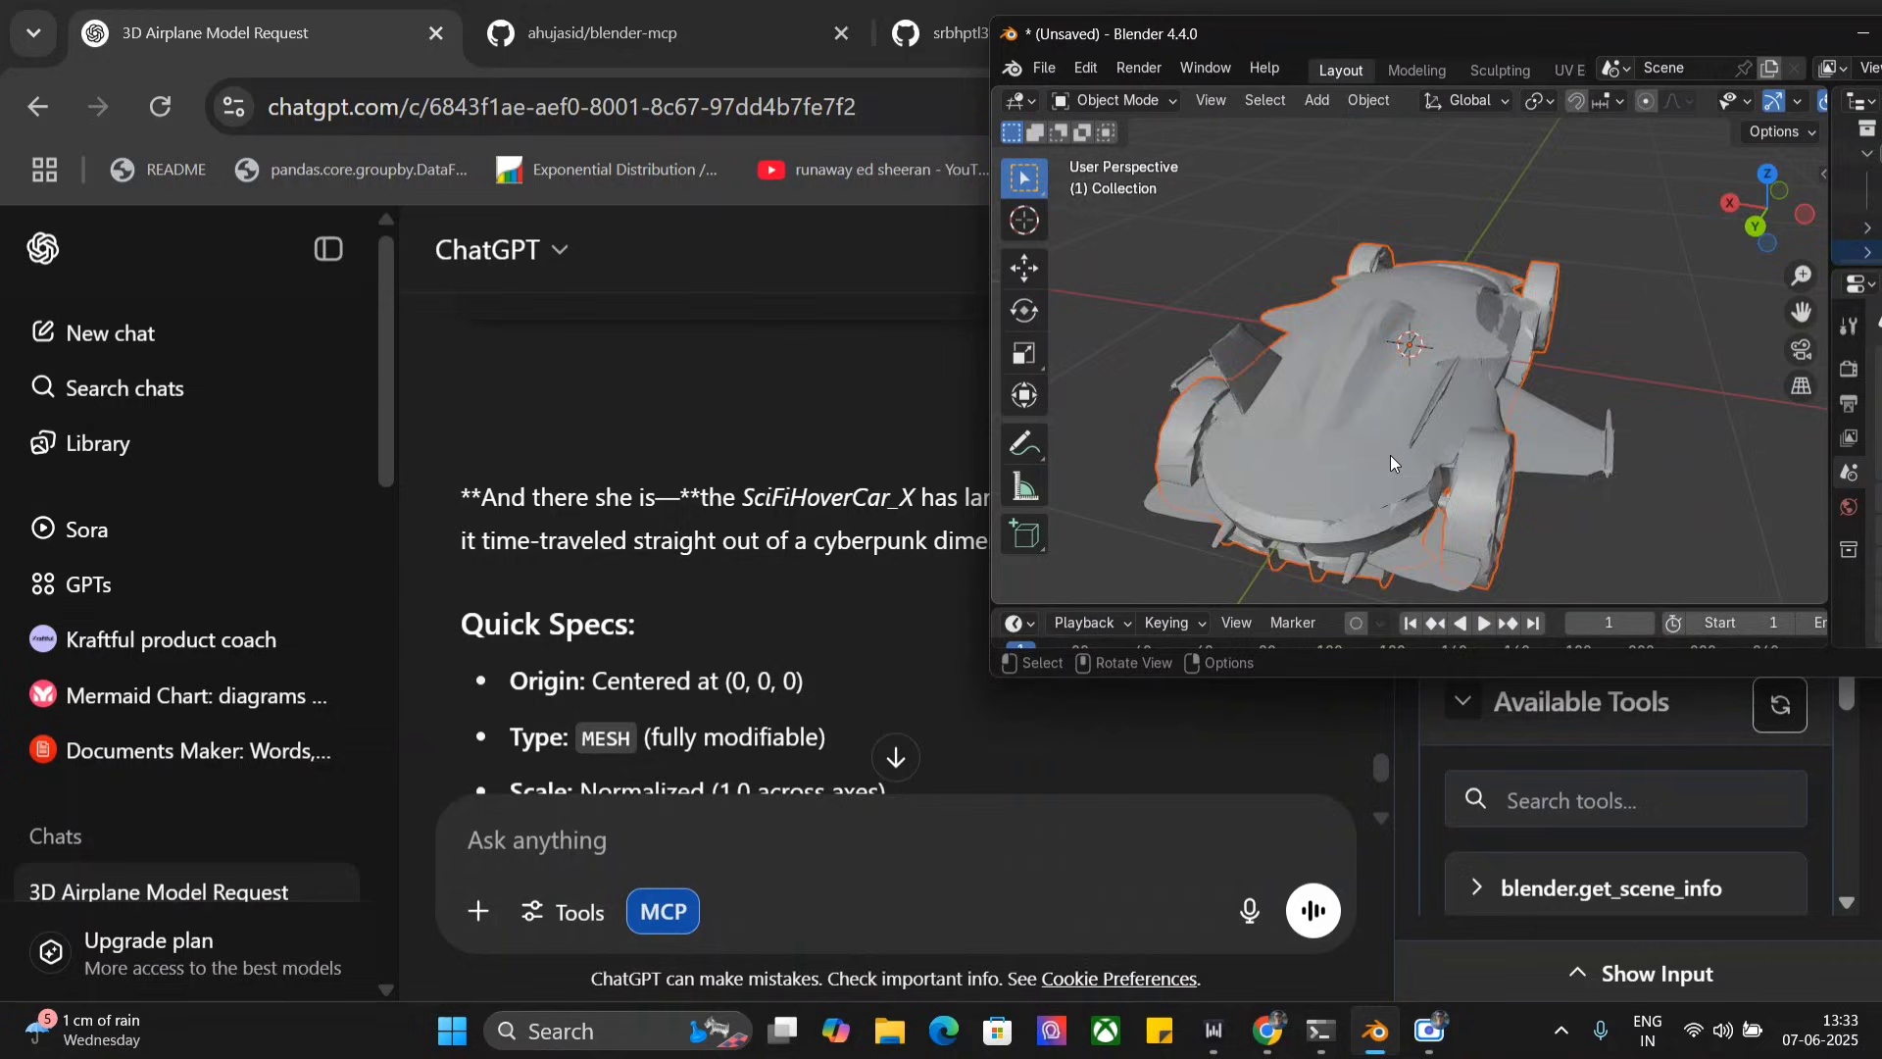
{"action": "left_click_drag", "start_coordinate": [1417, 360], "coordinate": [1416, 456]}
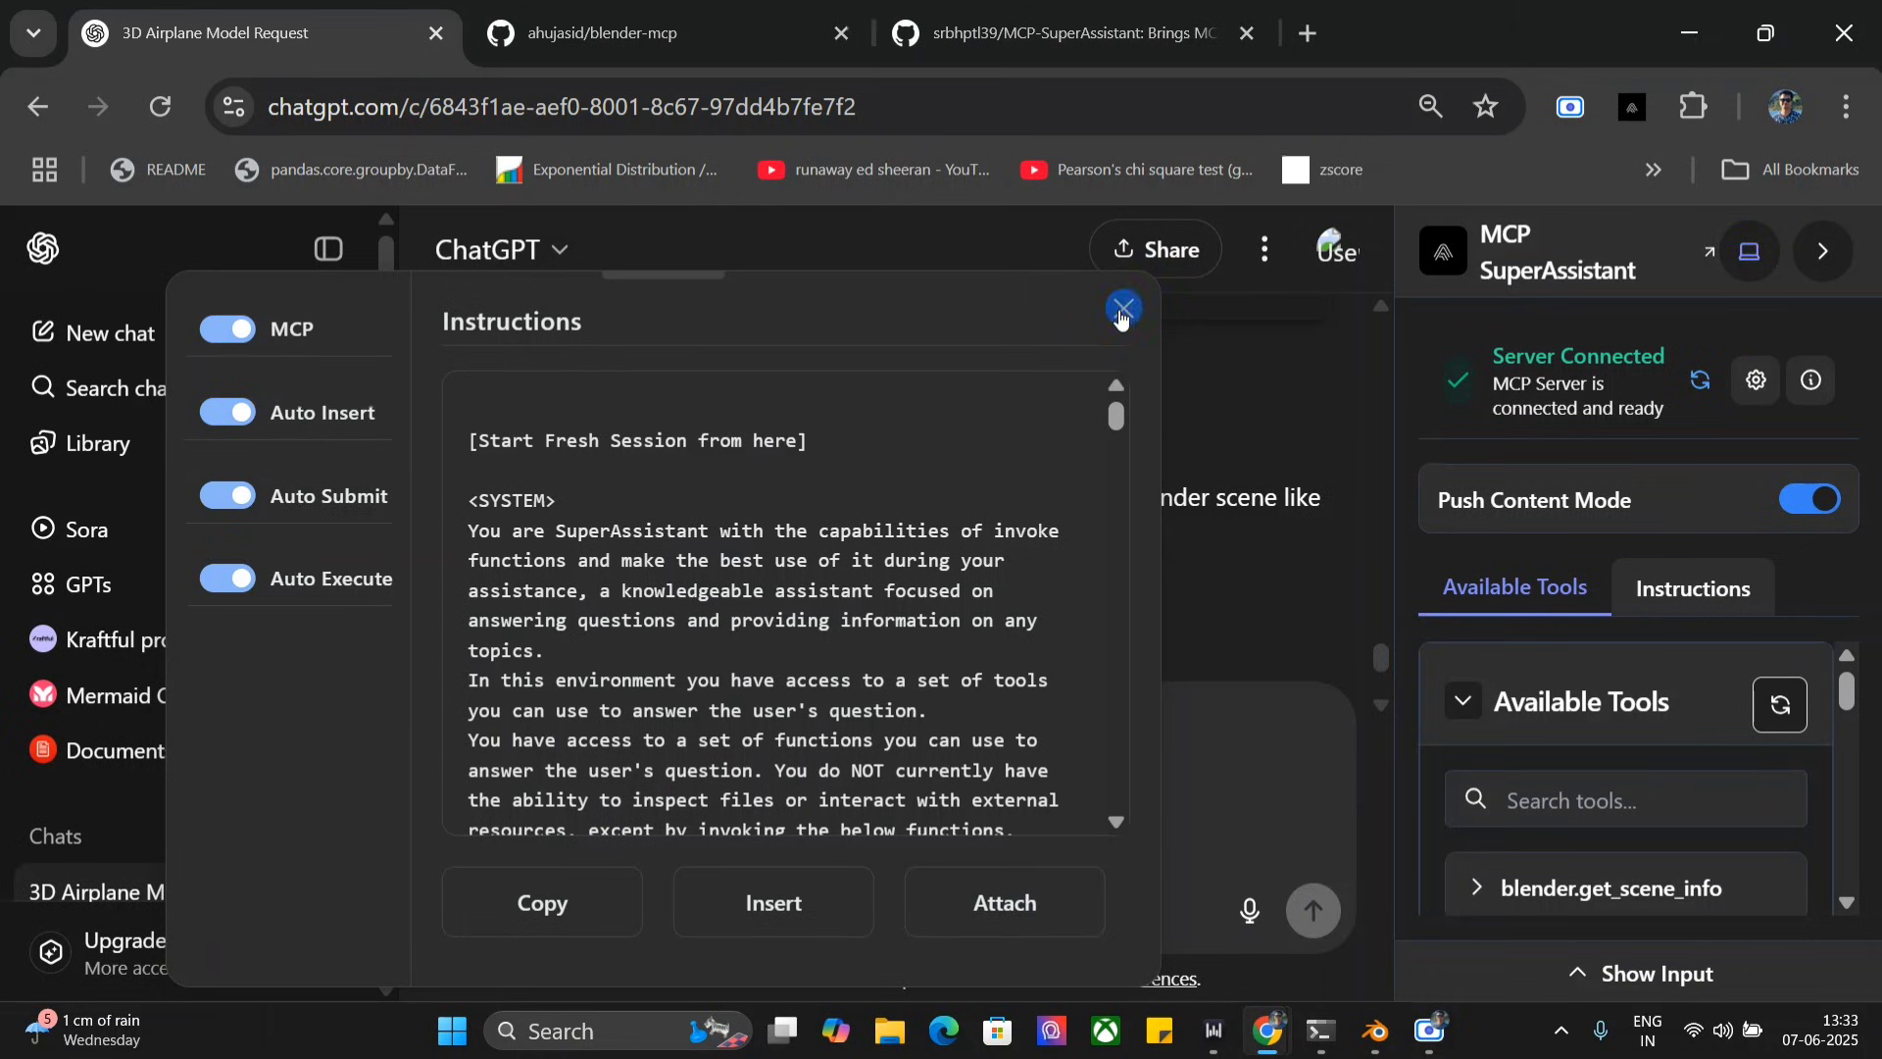
Step: Close the instructions panel and send the prompt for a complicated, coloured futuristic building
{"action": "left_click", "coordinate": [1122, 309]}
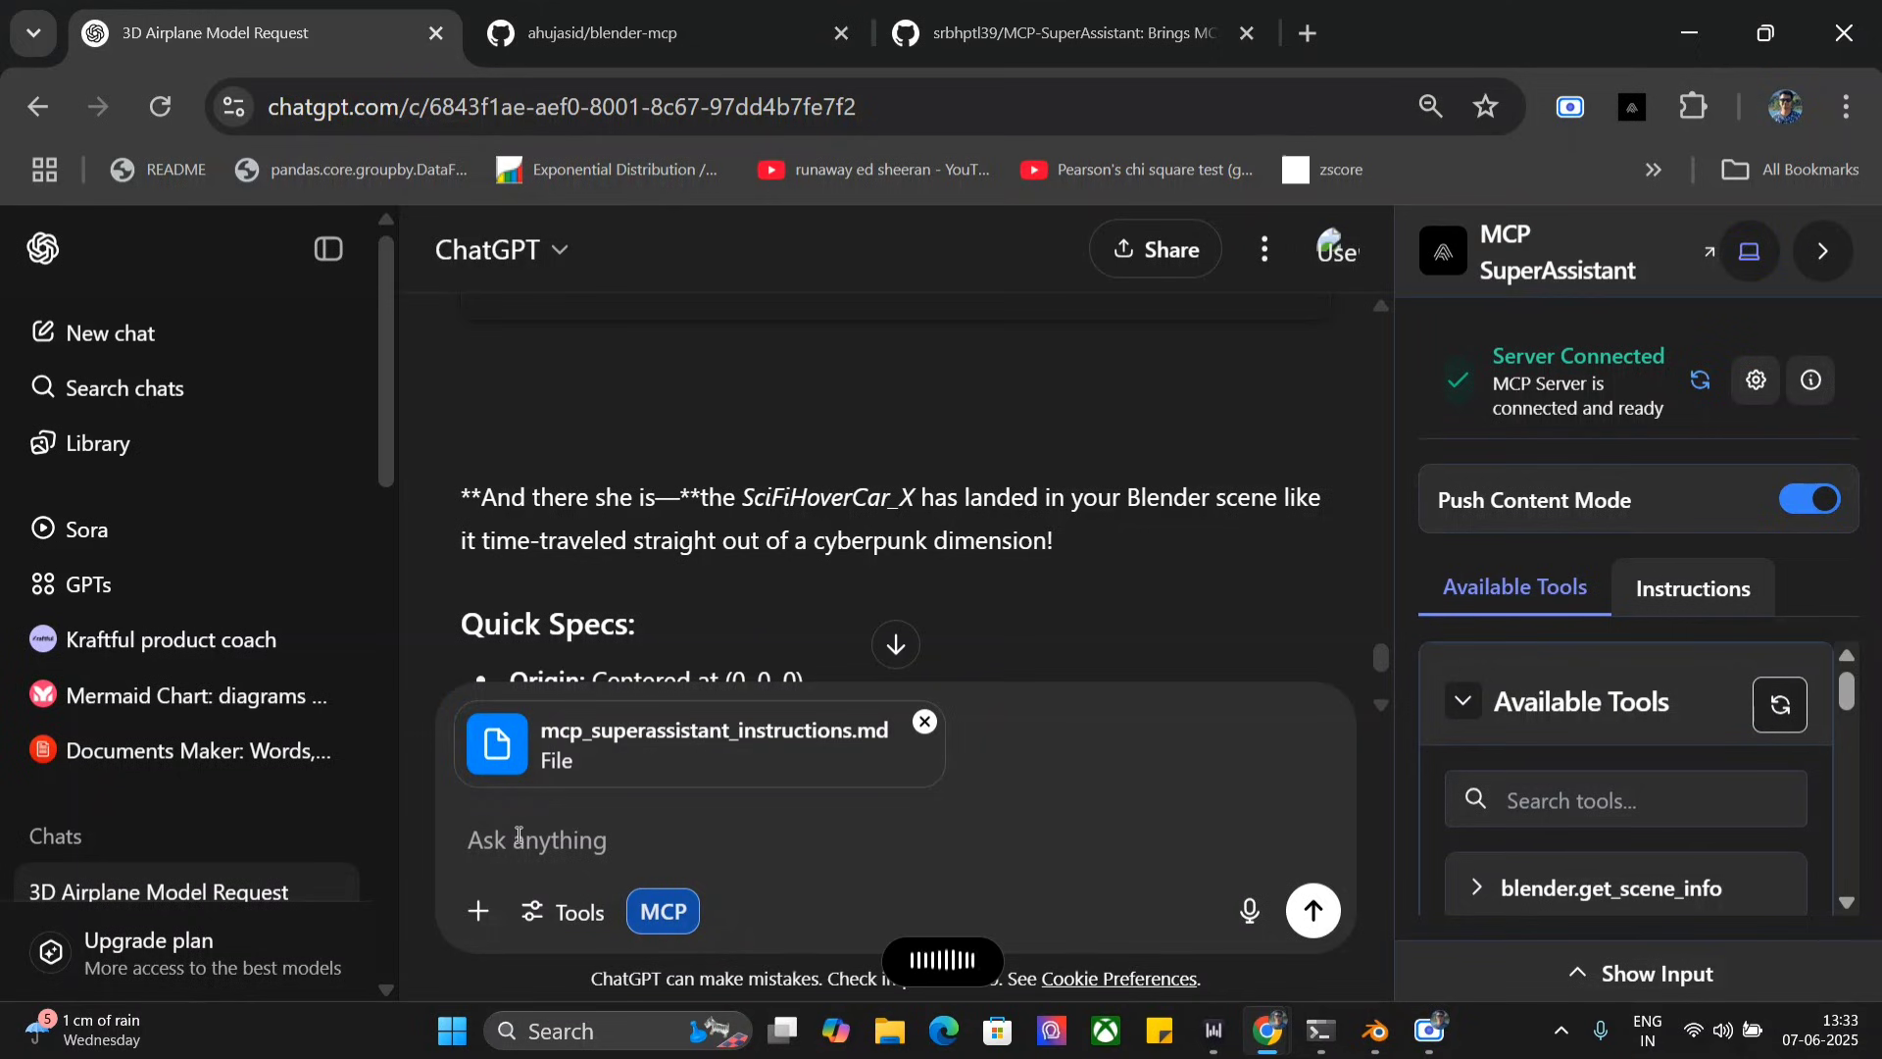
{"action": "left_click", "coordinate": [536, 839]}
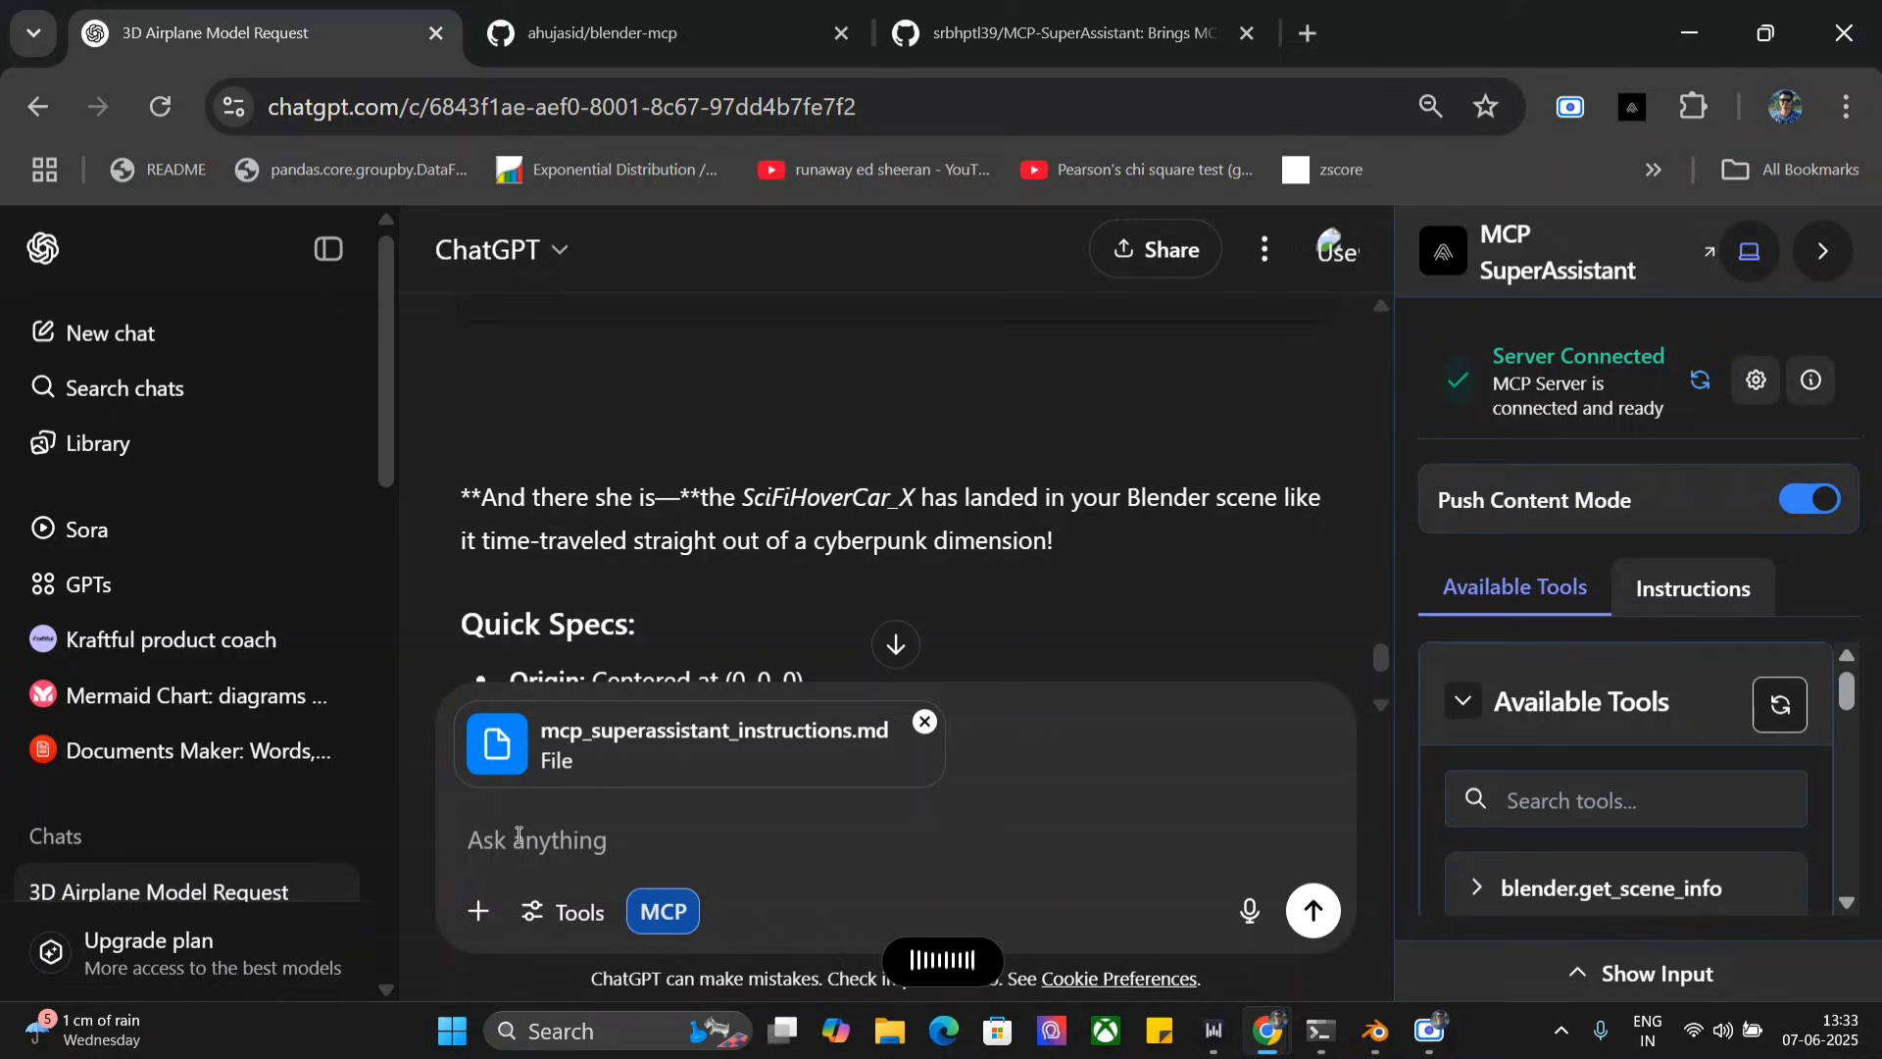
{"action": "left_click", "coordinate": [536, 839]}
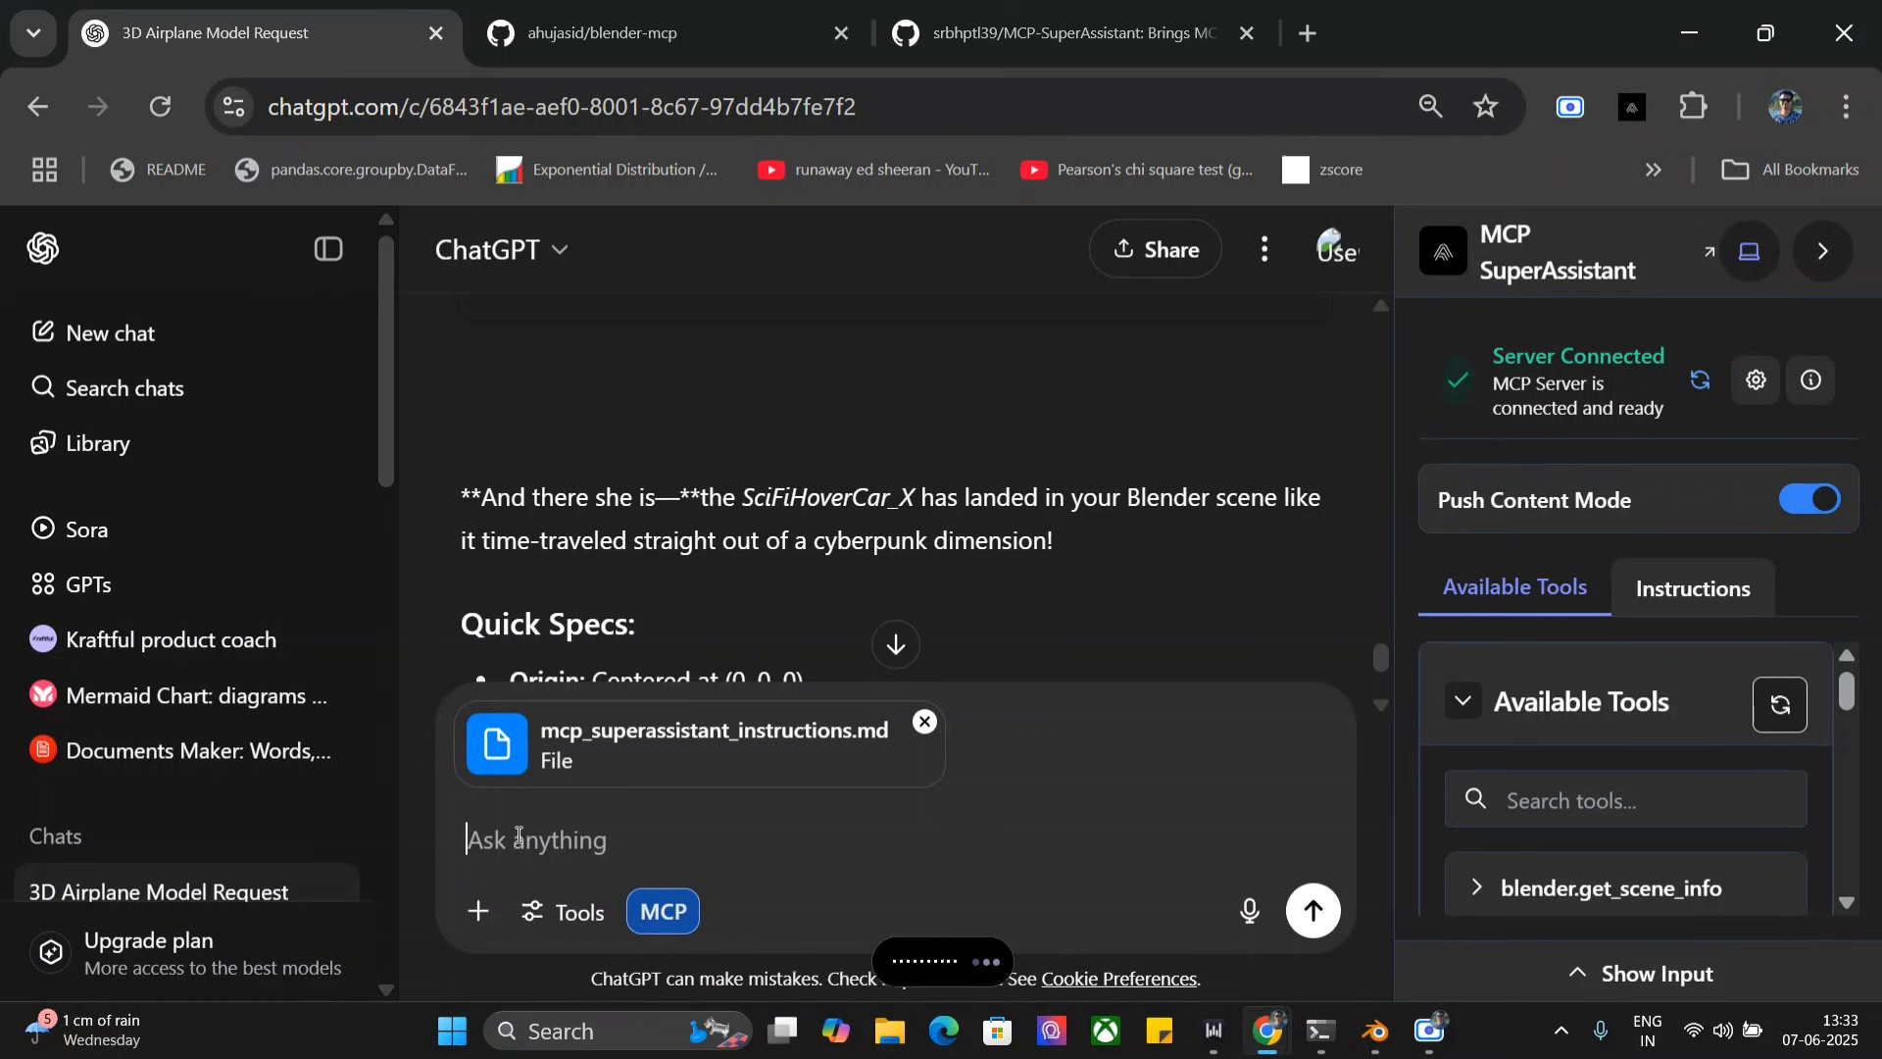
{"action": "type", "text": "Help me generate a futuristic building and color it also. Don't leave it blank in Blender."}
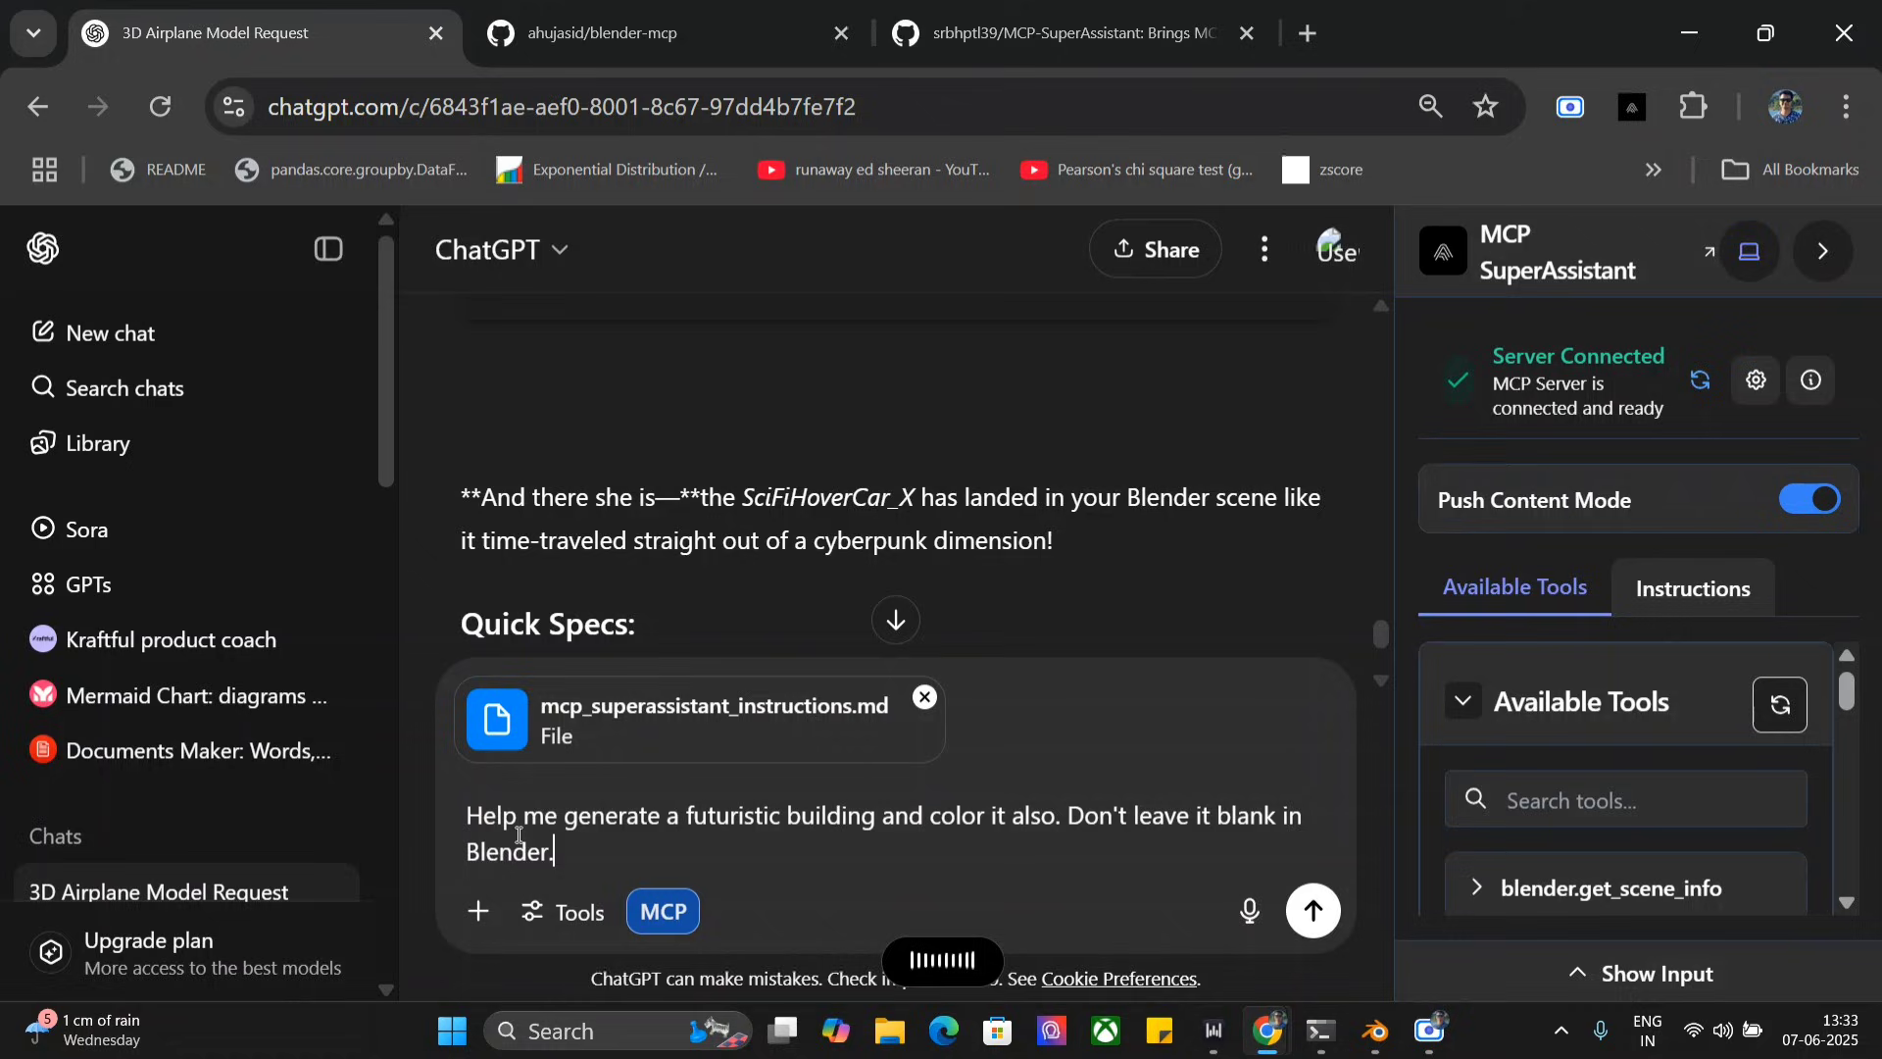
{"action": "type", "text": "The structure should be complicated."}
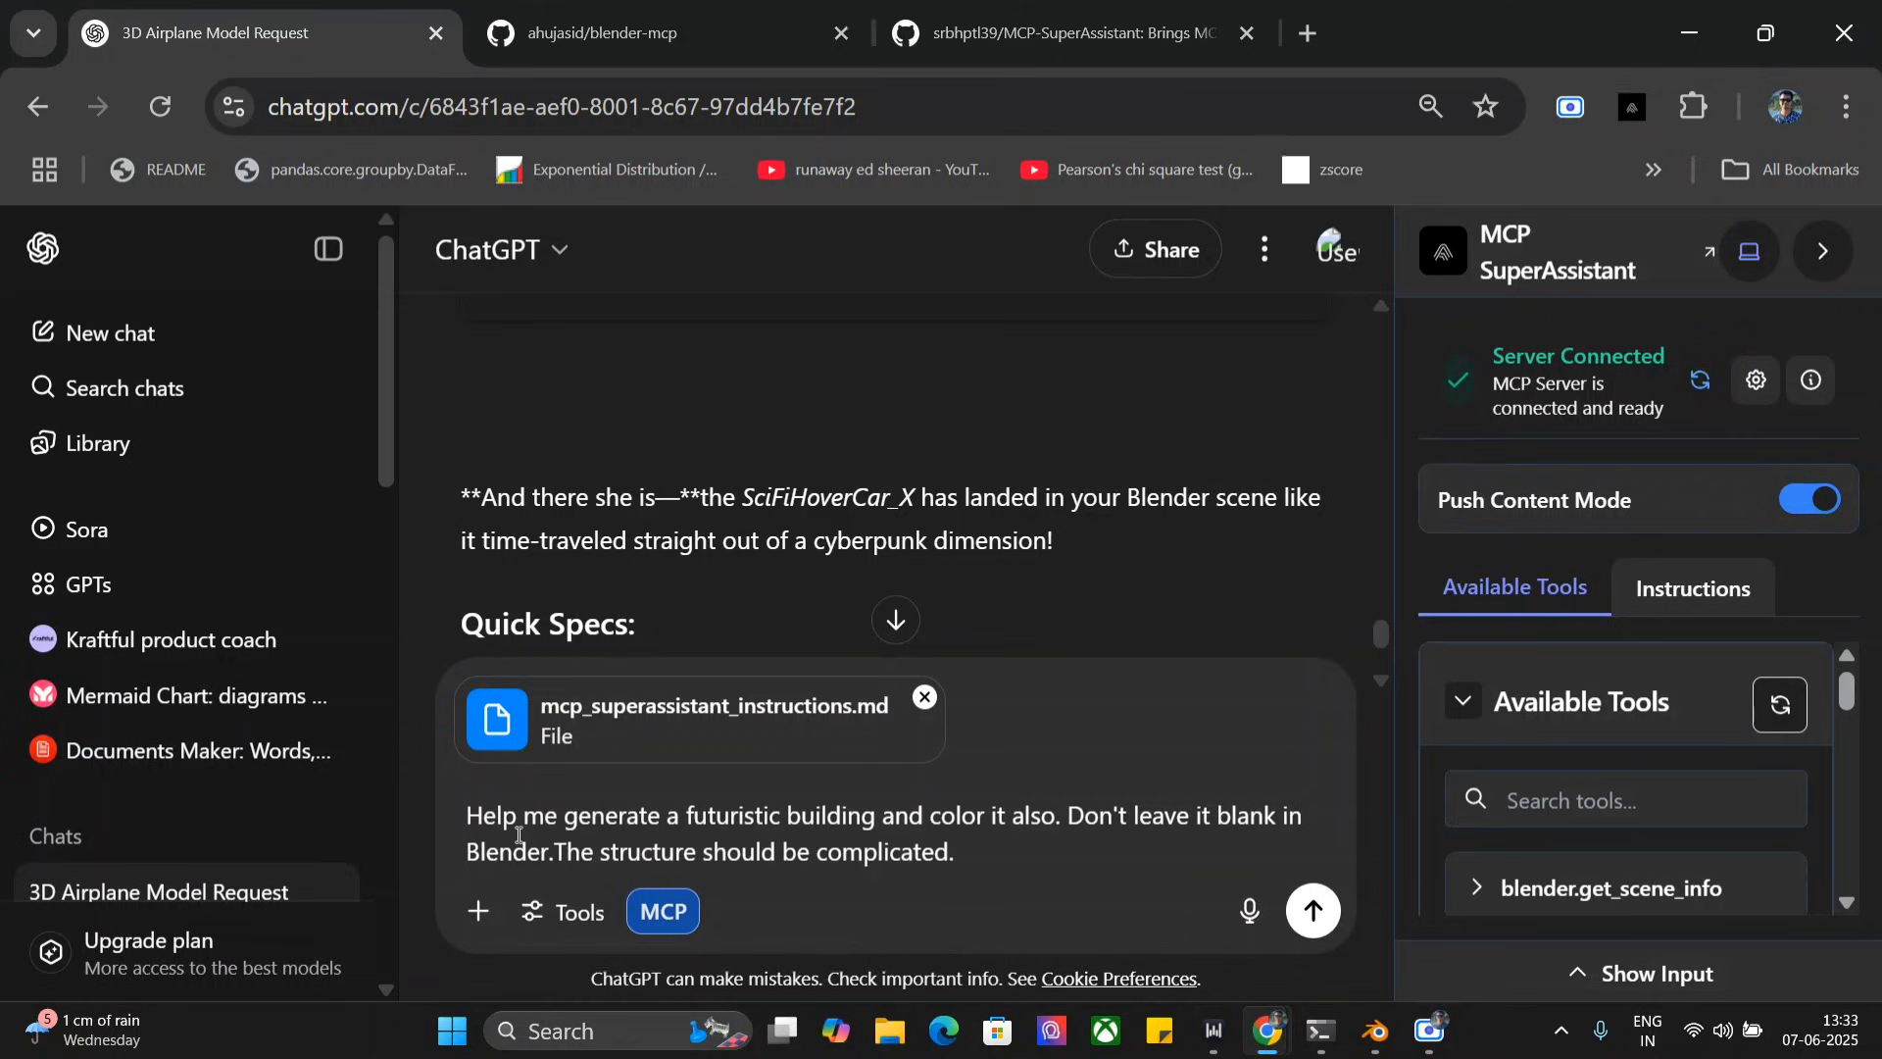
{"action": "left_click", "coordinate": [1312, 909]}
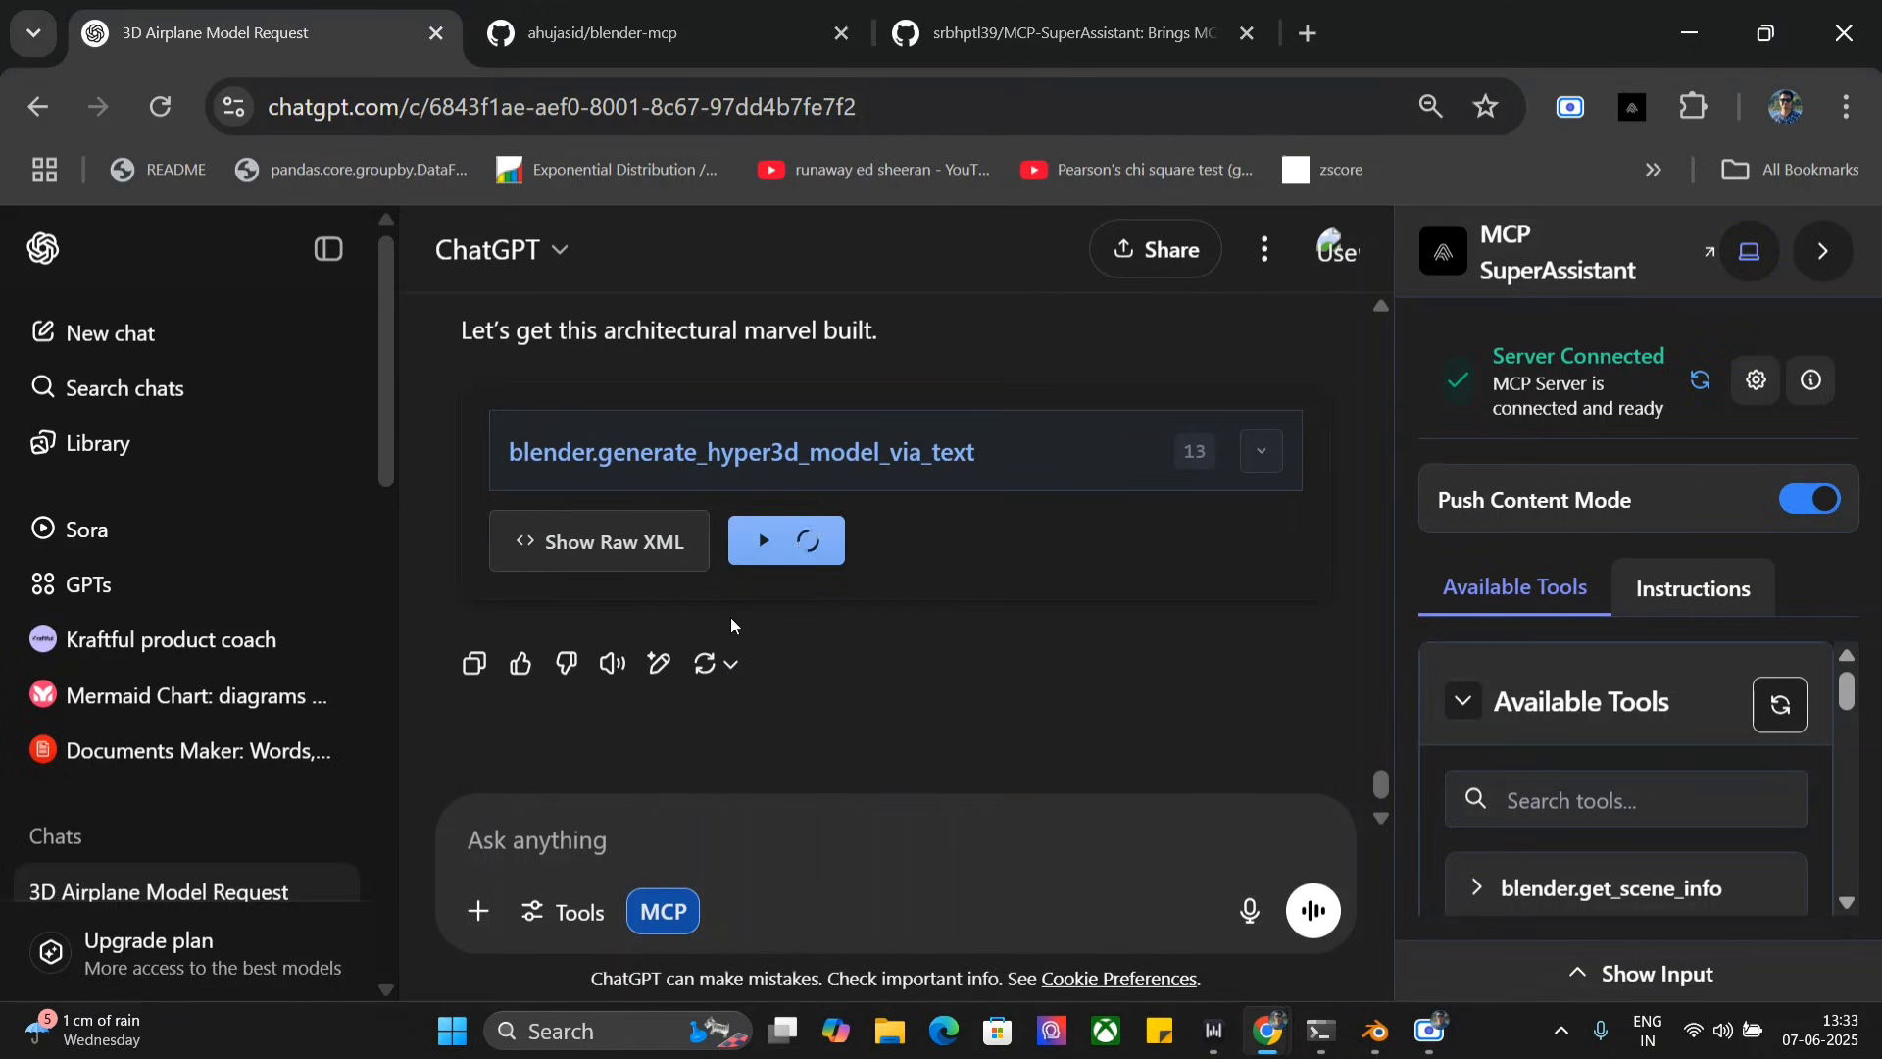
Step: Keep running poll_rodin_job_status until the gray skyscraper model is imported into Blender
{"action": "left_click", "coordinate": [786, 540]}
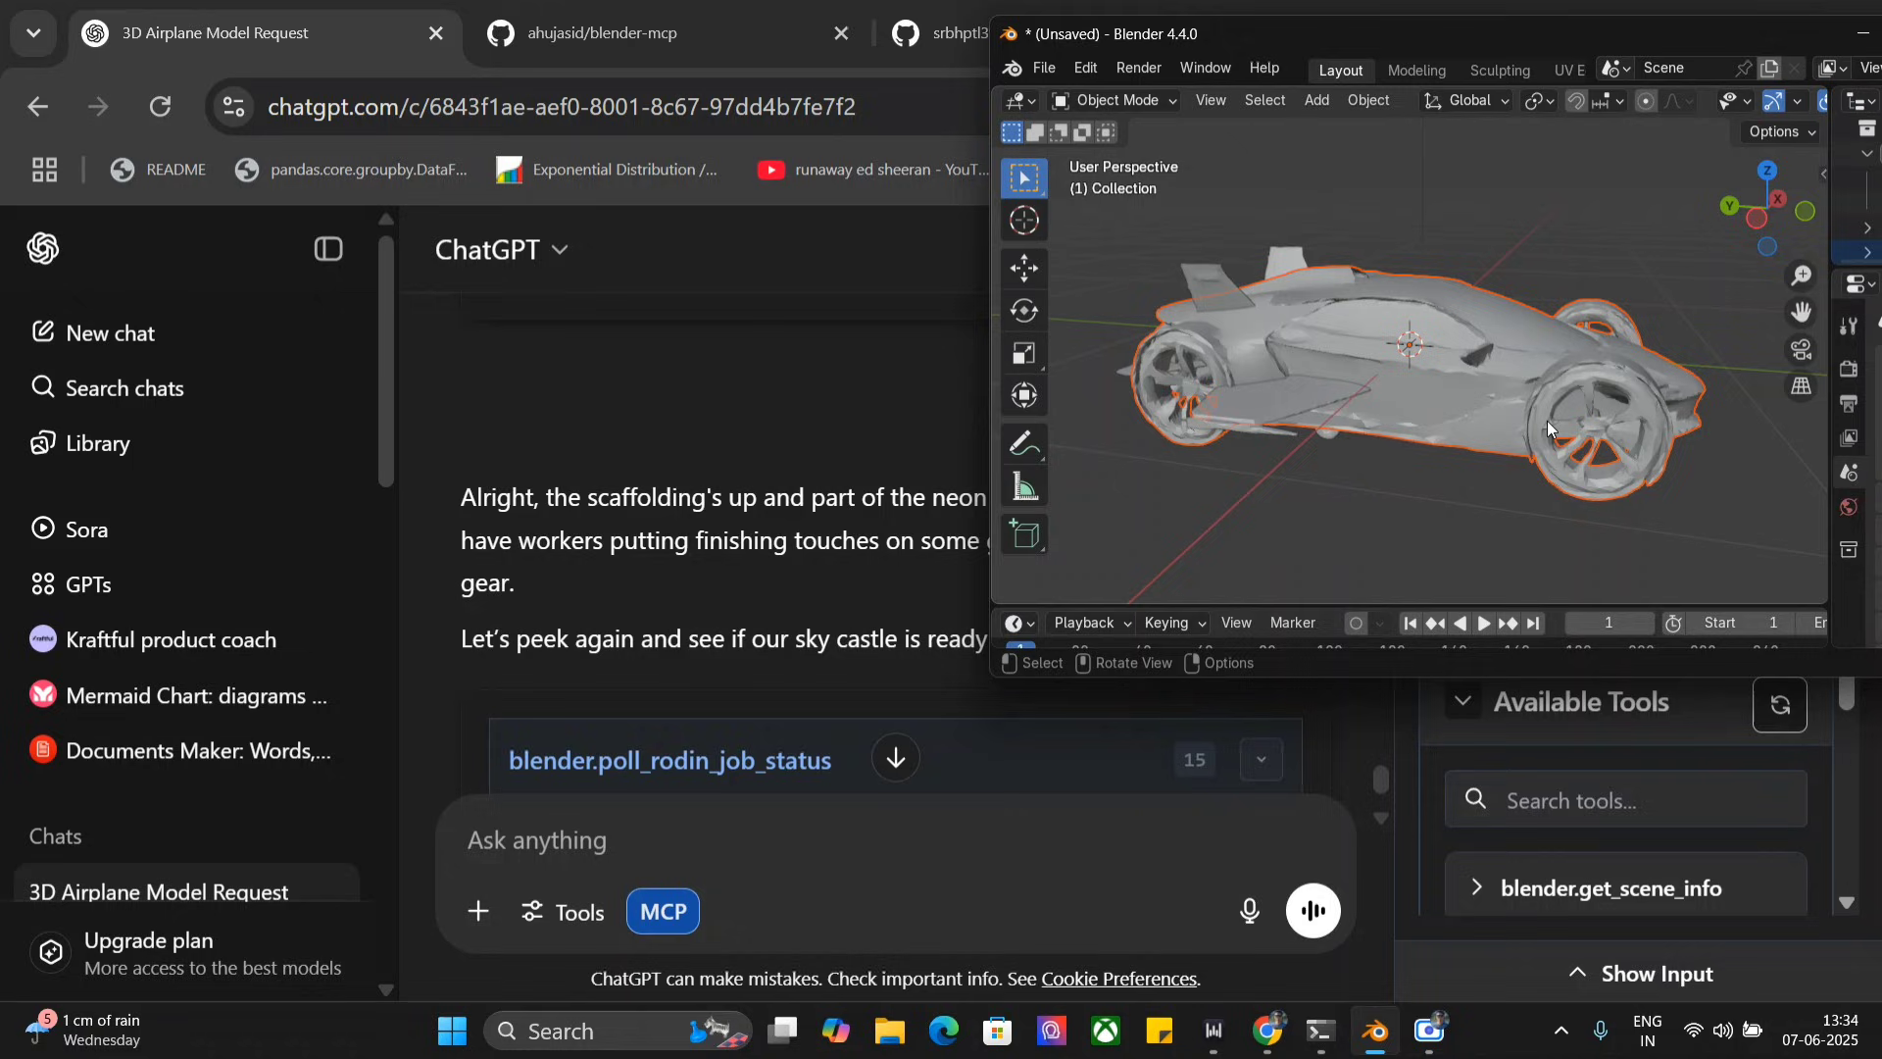
{"action": "left_click", "coordinate": [1312, 909]}
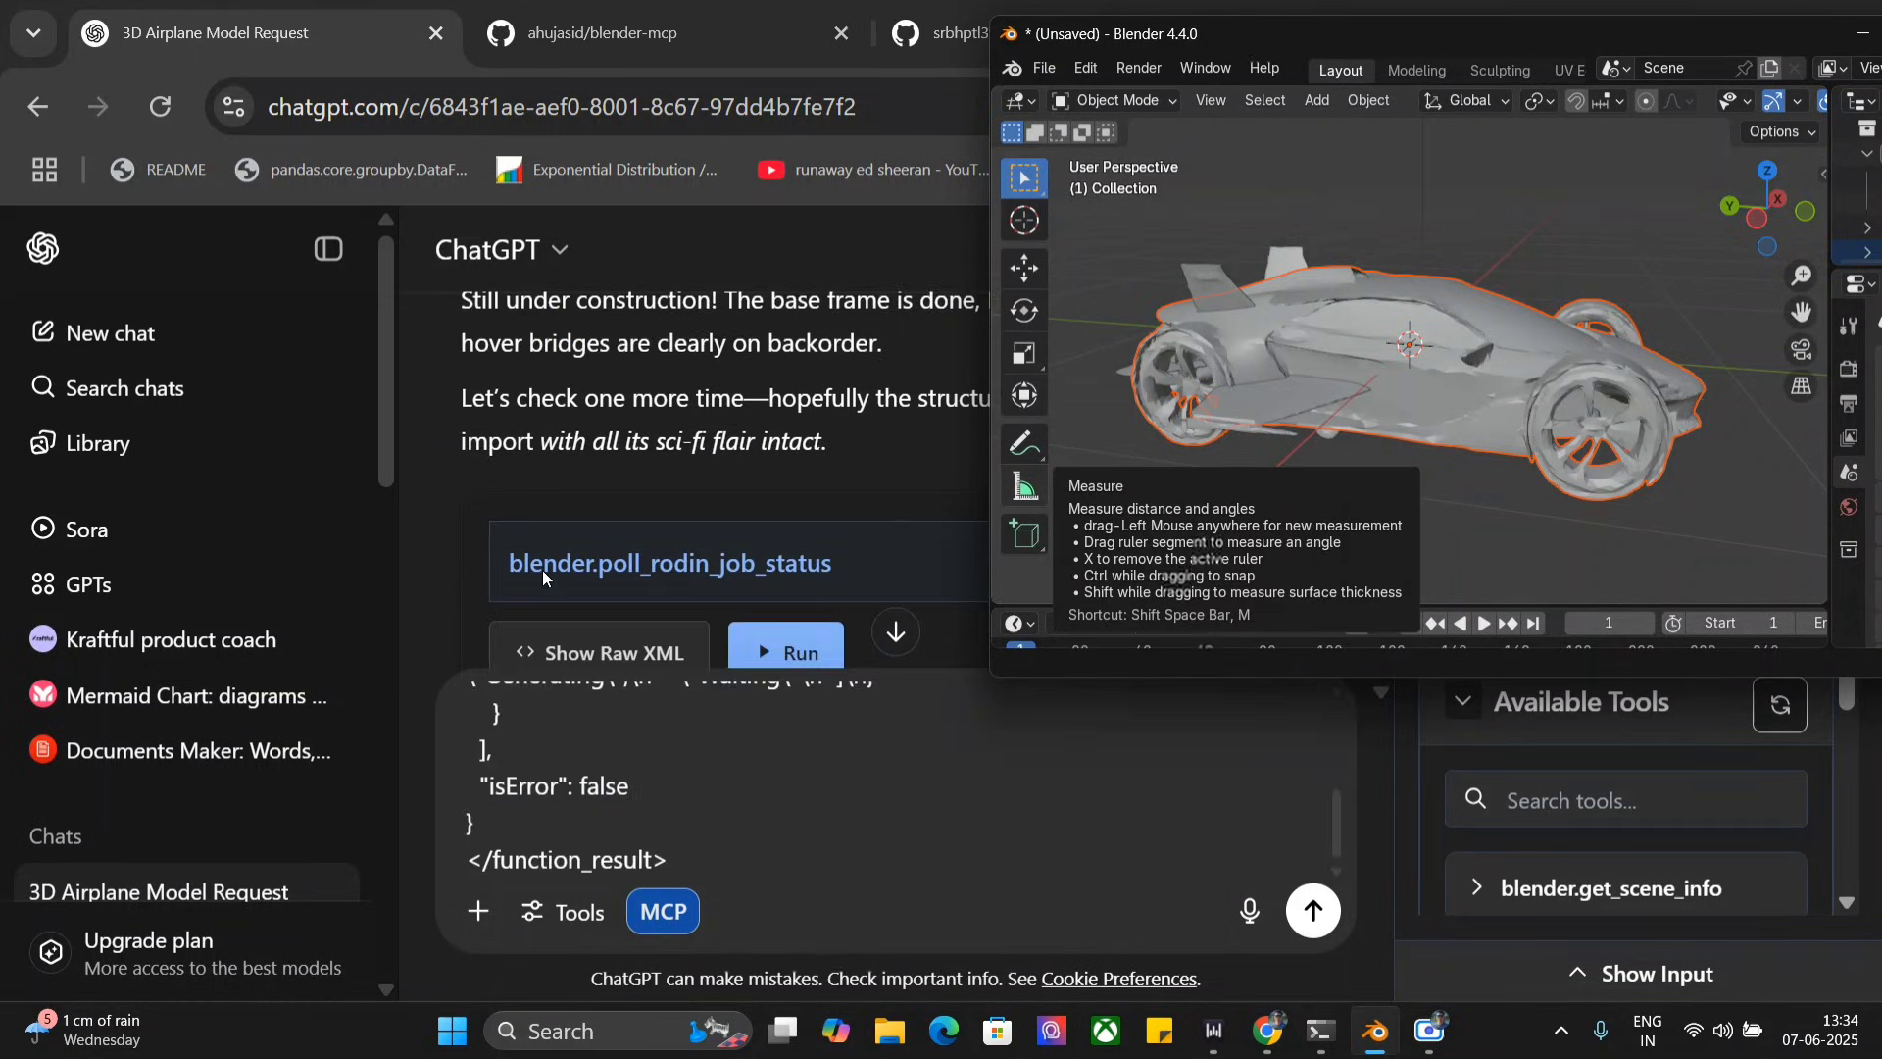
{"action": "left_click", "coordinate": [785, 652]}
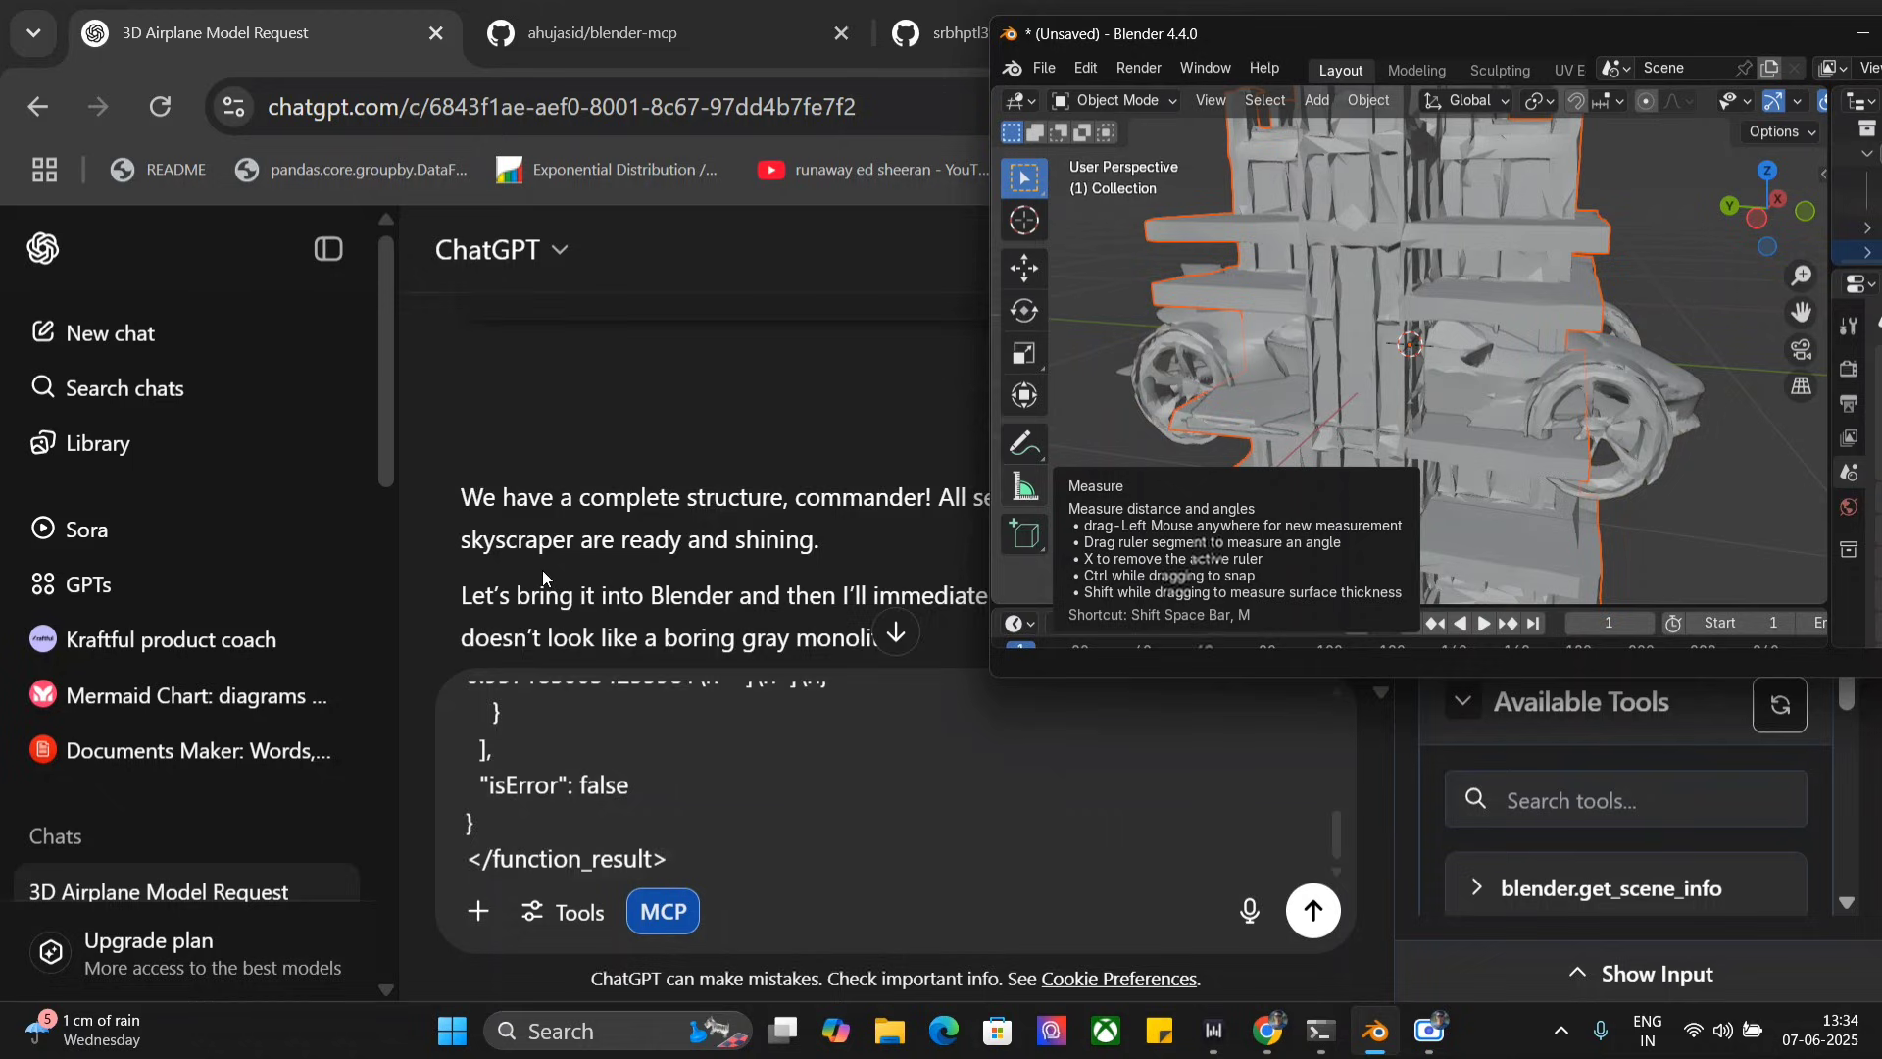
Step: Read ChatGPT's NeoSkytower summary covering its emission, glass and mix shader materials
{"action": "left_click", "coordinate": [1312, 909]}
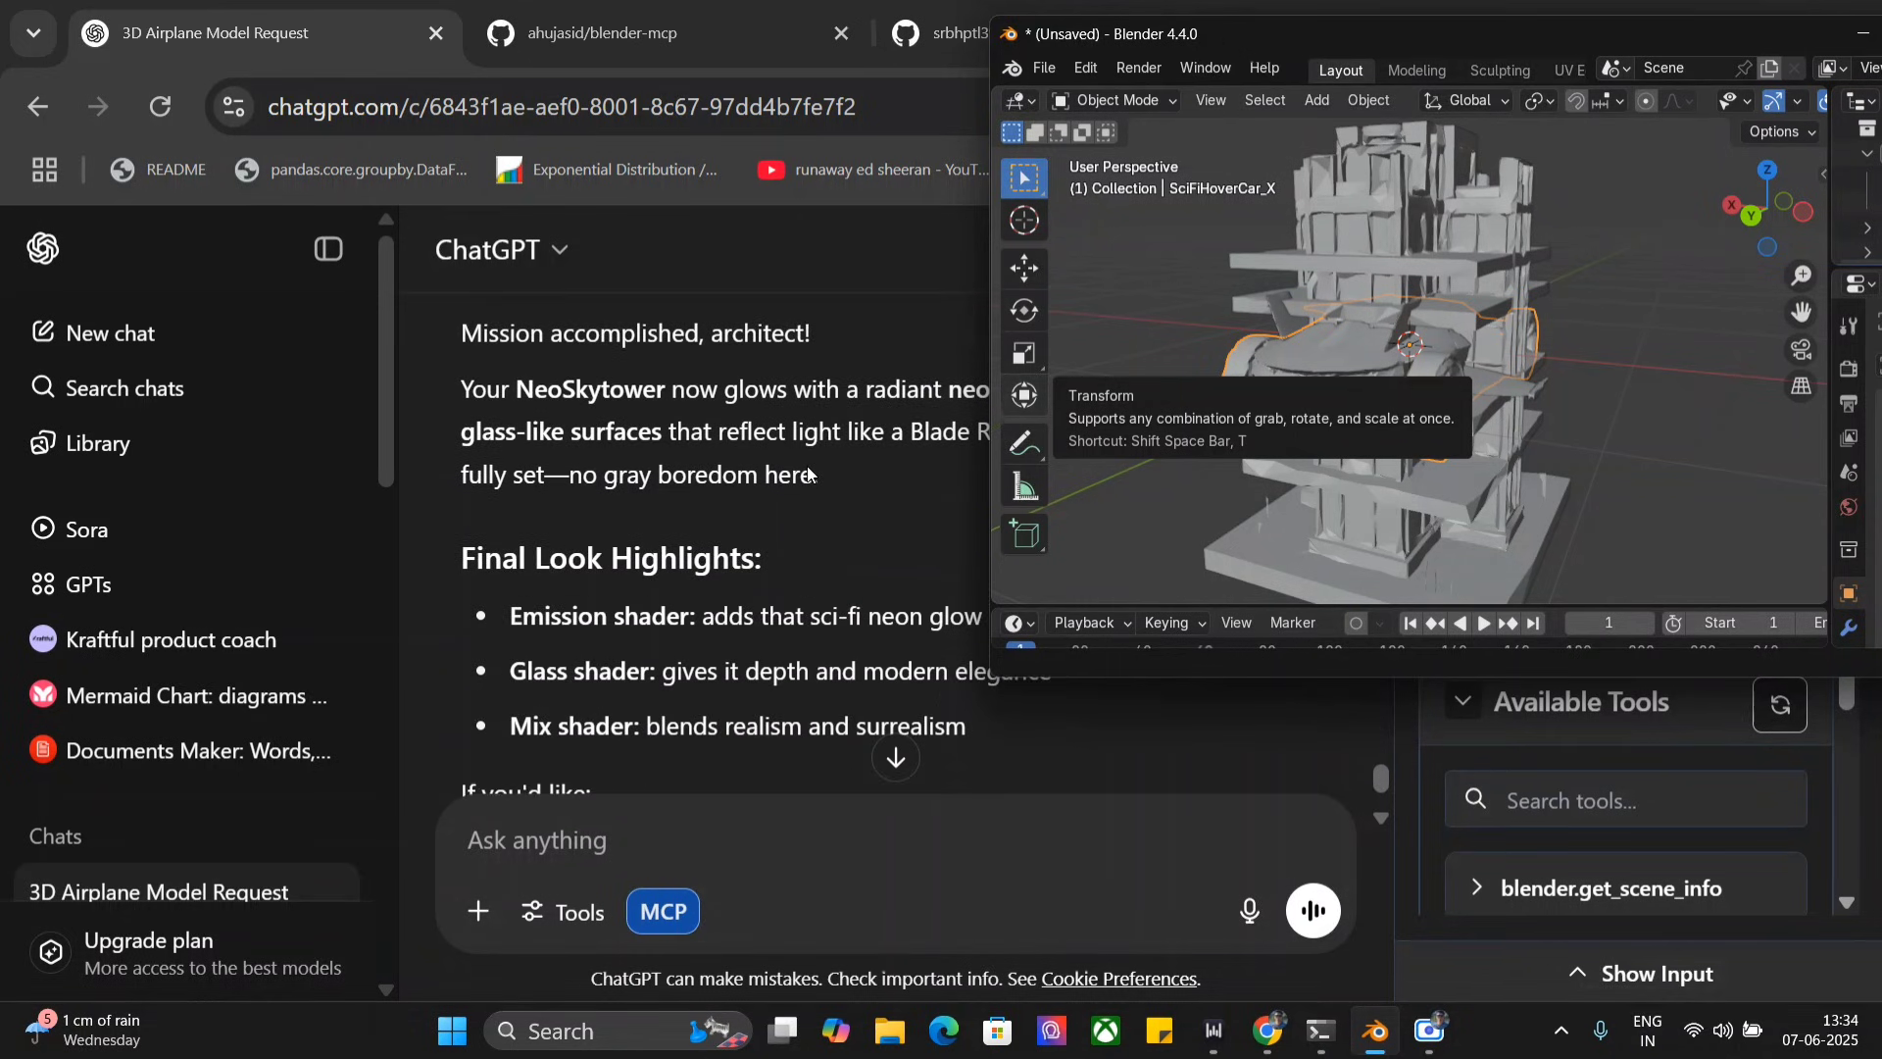
{"action": "scroll", "scroll_direction": "down", "scroll_amount": 3}
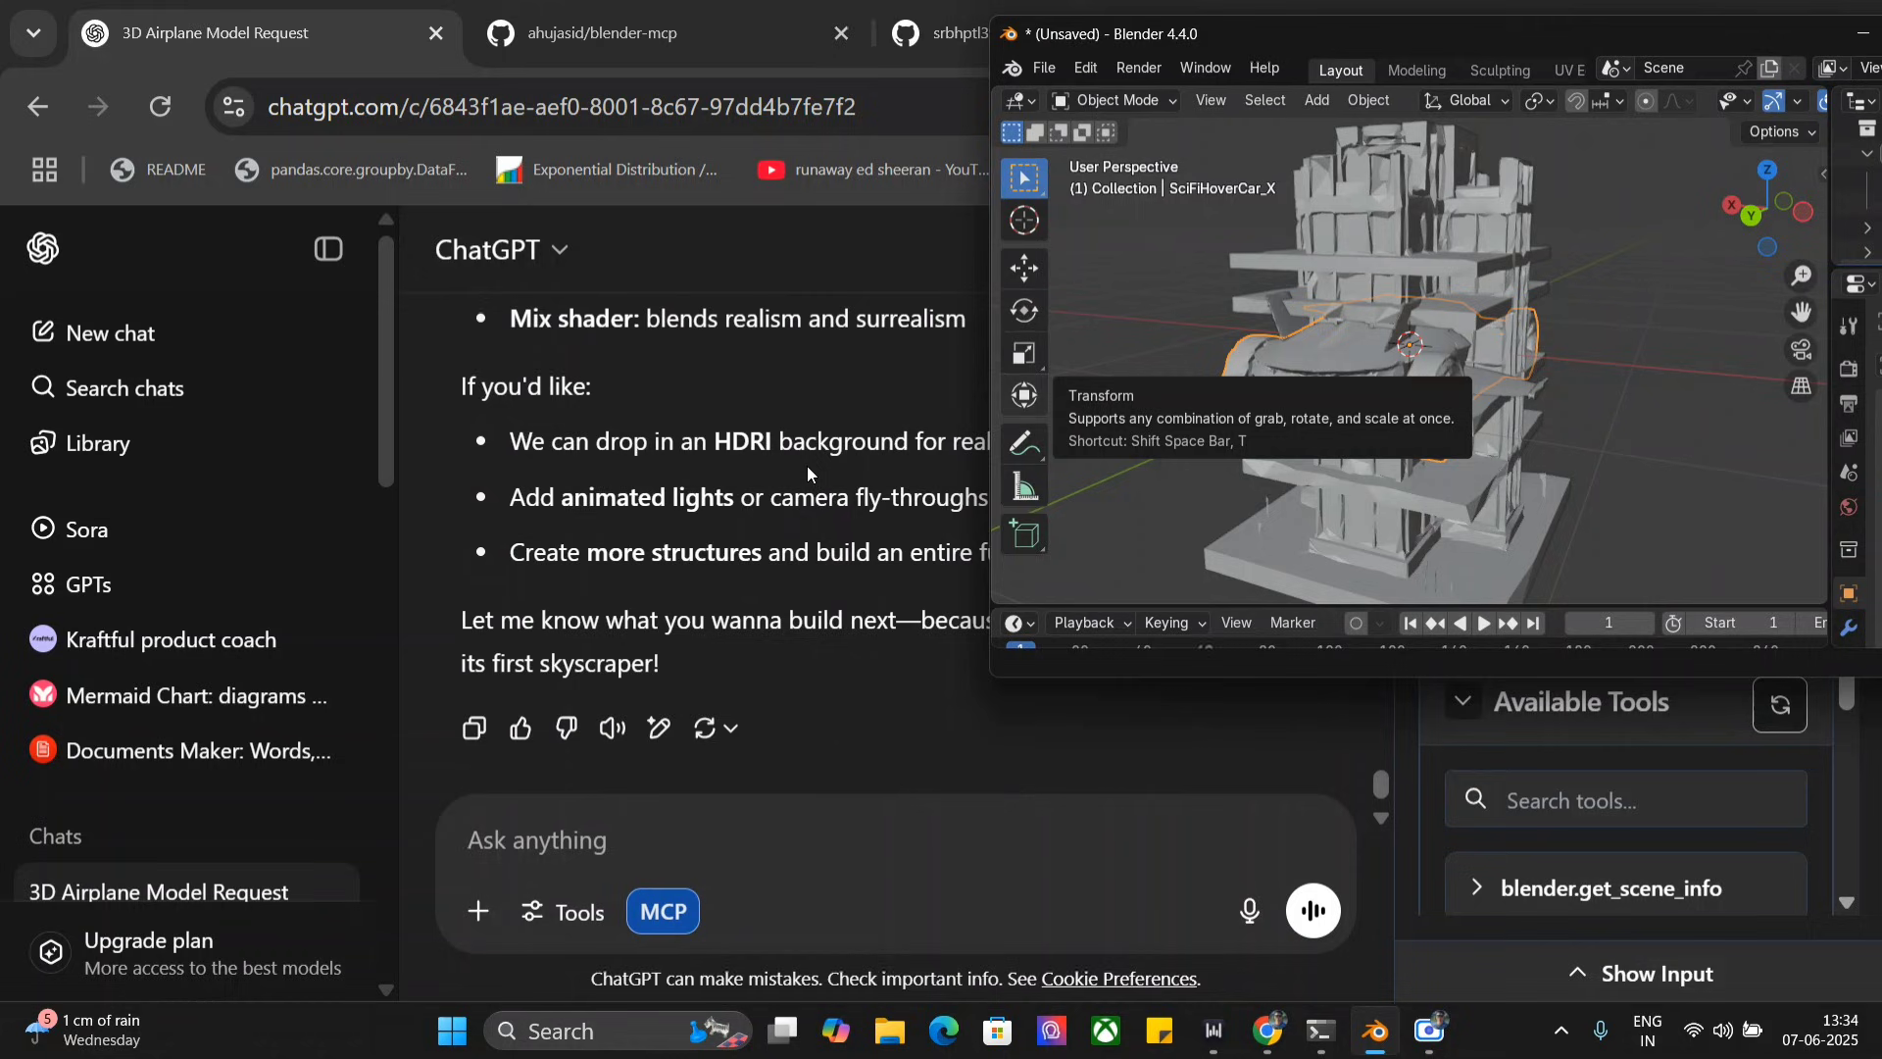
{"action": "scroll", "scroll_direction": "down", "scroll_amount": 3}
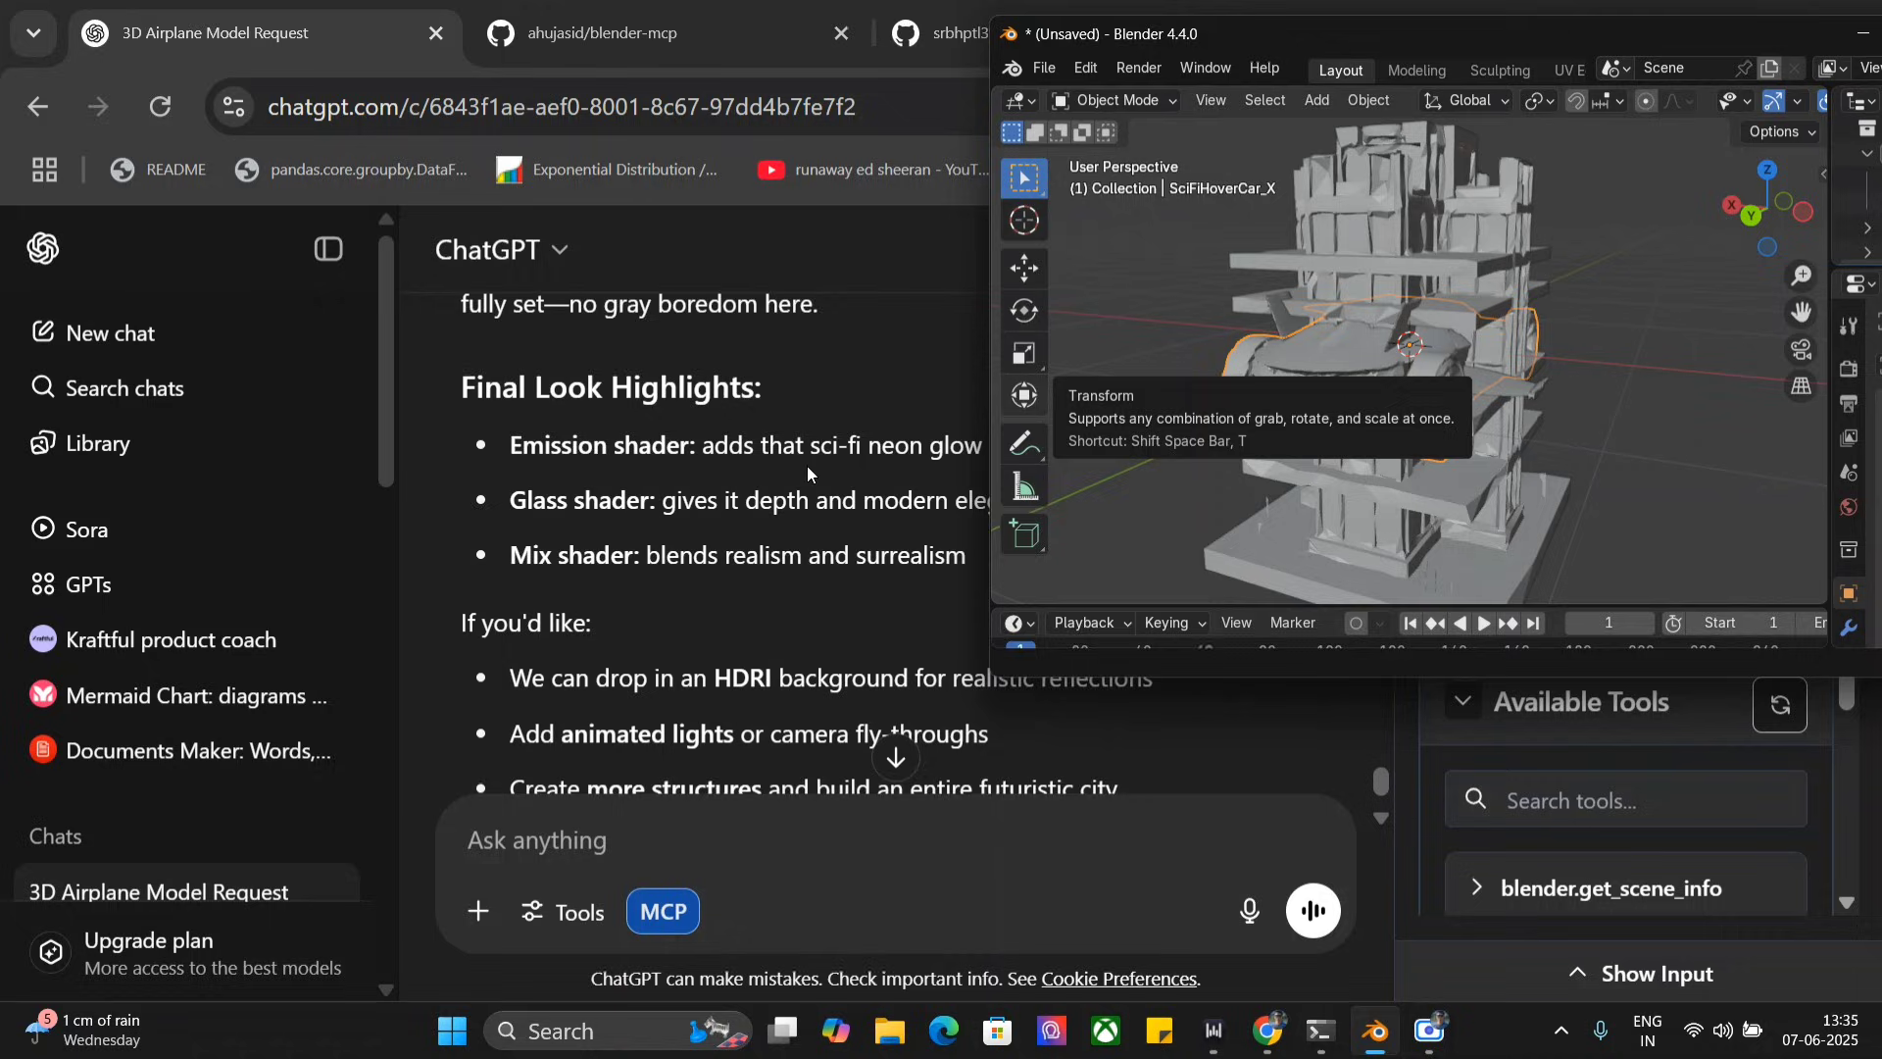
{"action": "scroll", "scroll_direction": "down", "scroll_amount": 3}
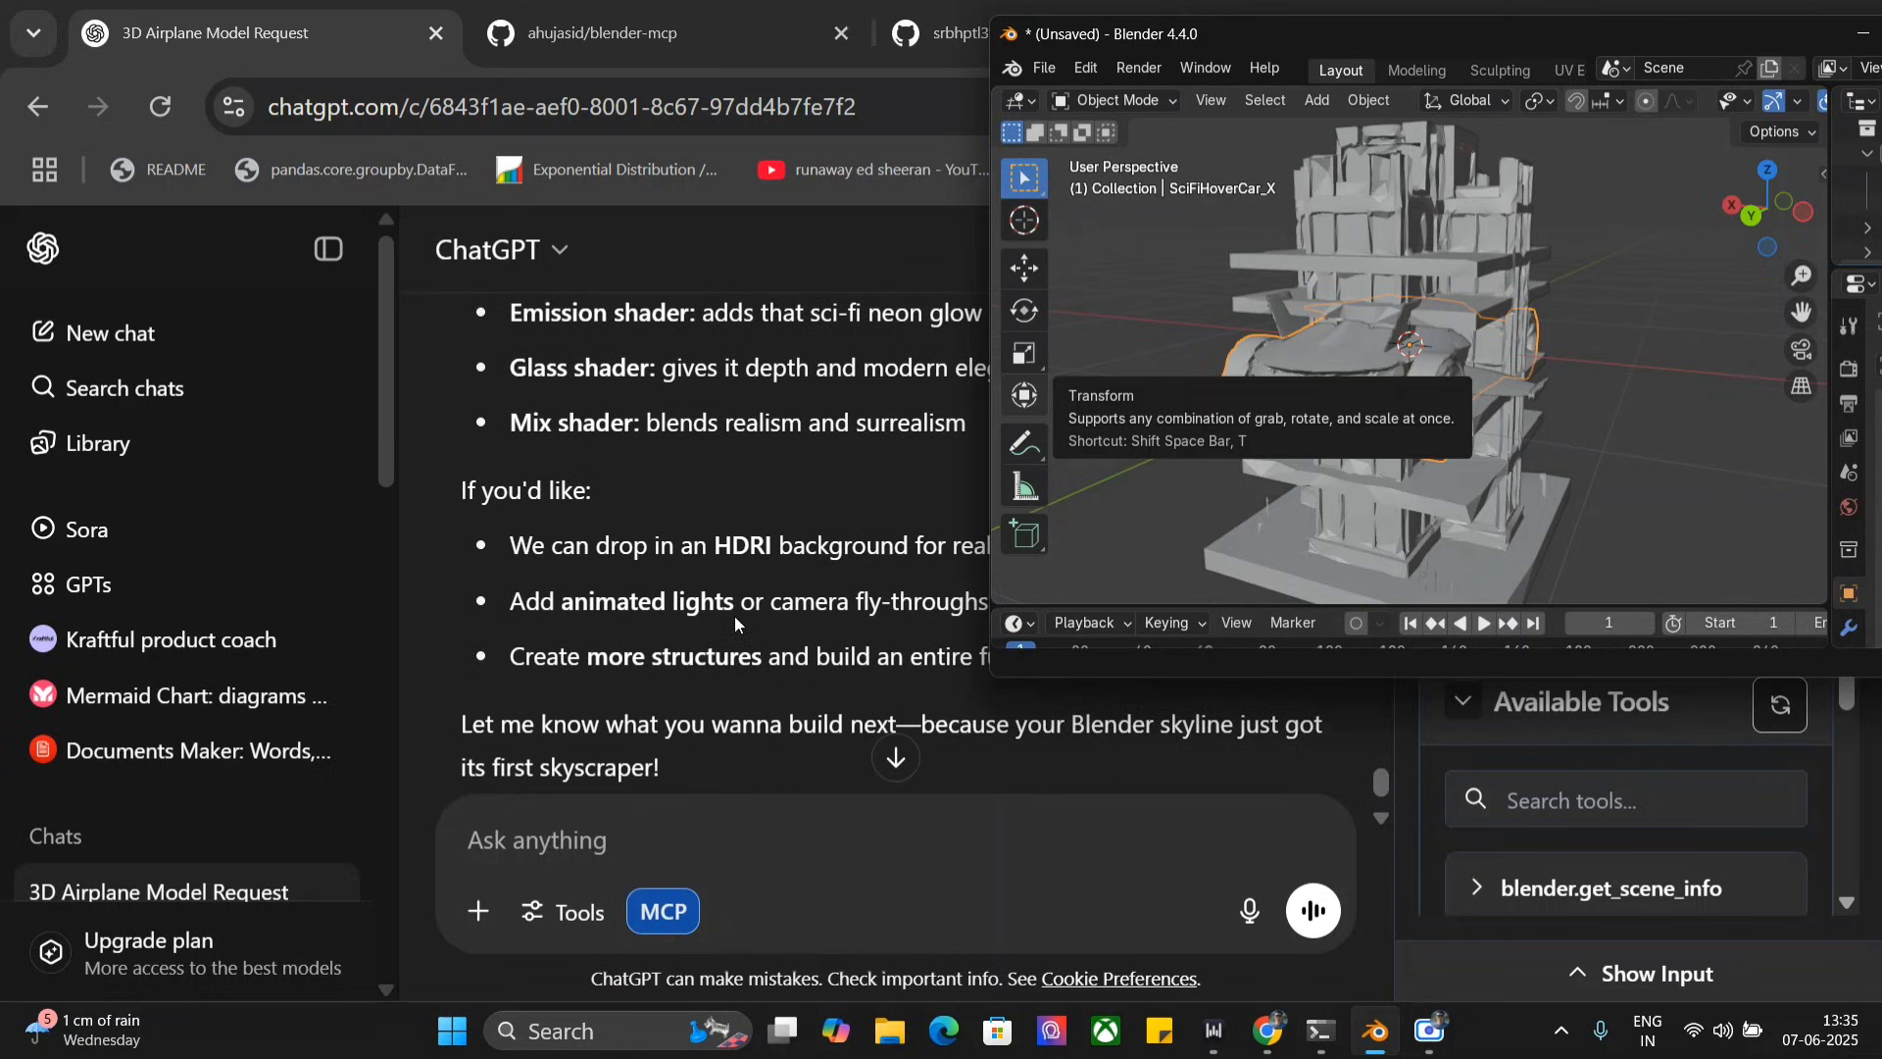
{"action": "scroll", "scroll_direction": "down", "scroll_amount": 3}
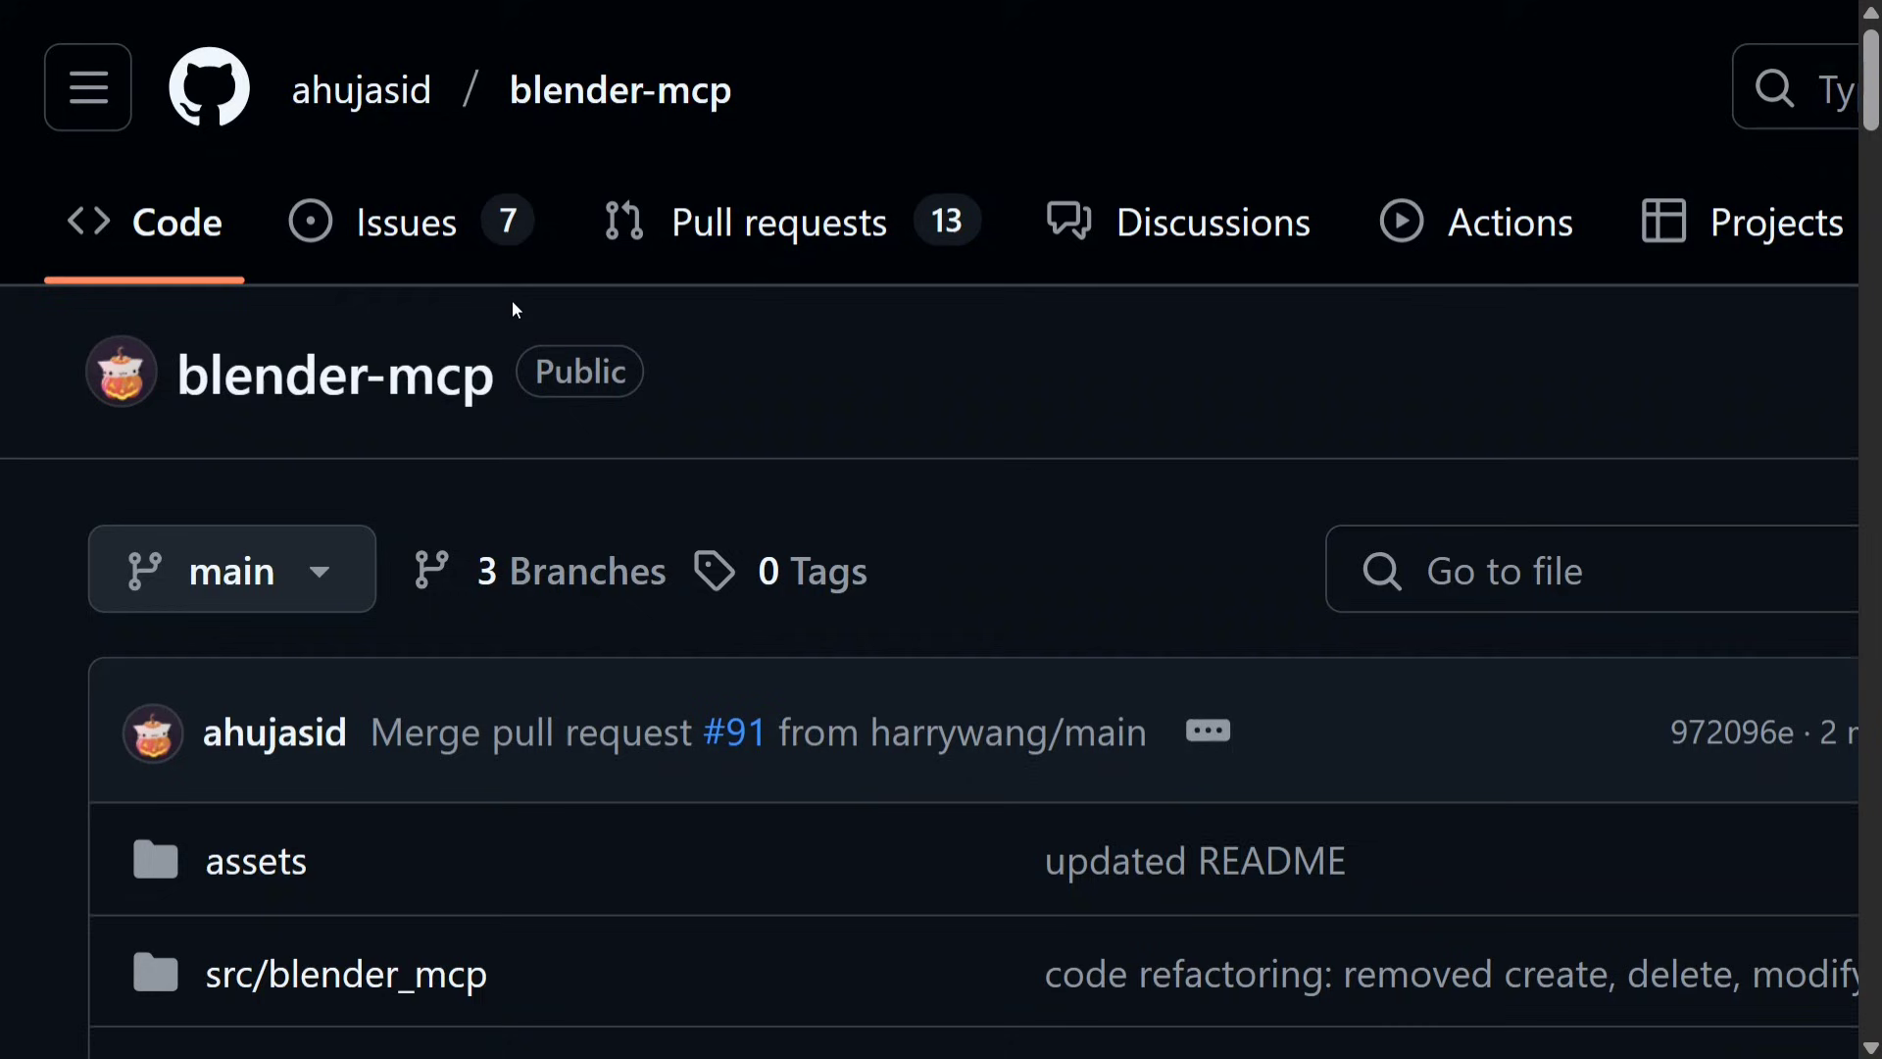
Step: Scroll the blender-mcp README through its components and prerequisites sections
{"action": "scroll", "scroll_direction": "down", "scroll_amount": 3}
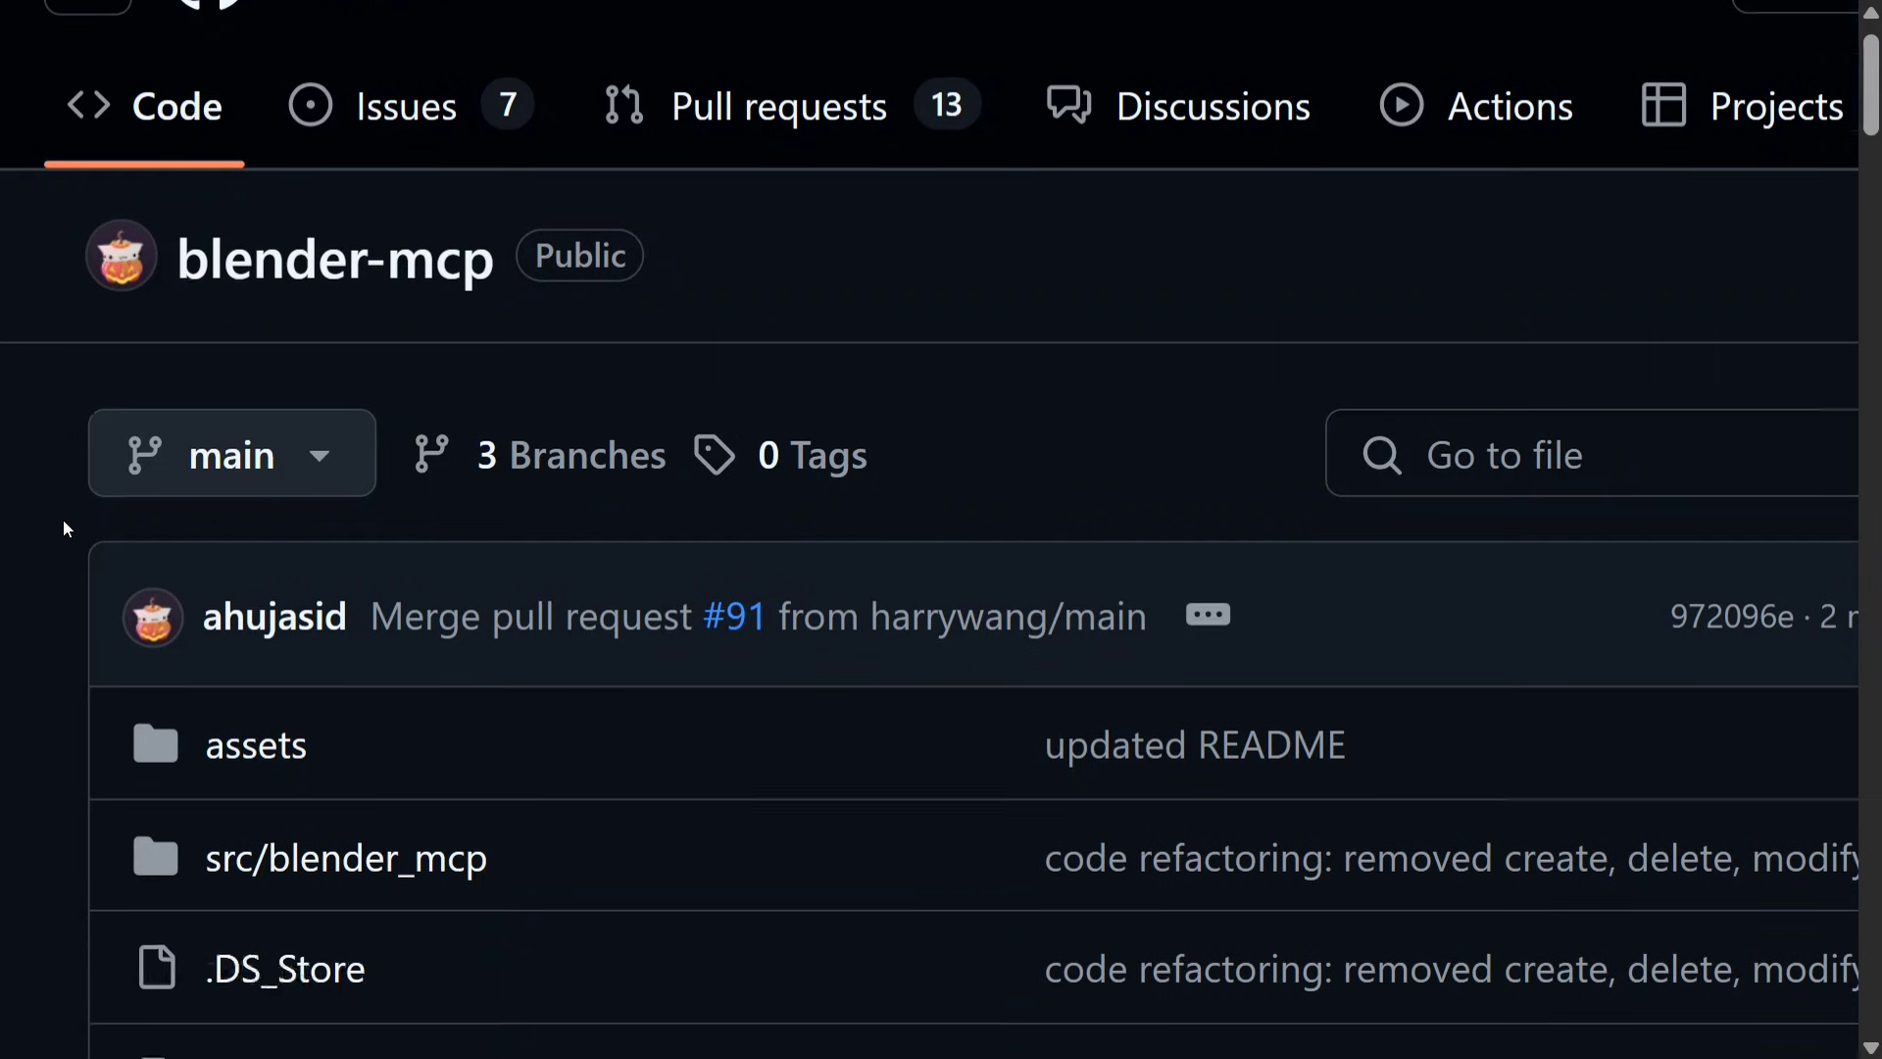
{"action": "scroll", "scroll_direction": "down", "scroll_amount": 3}
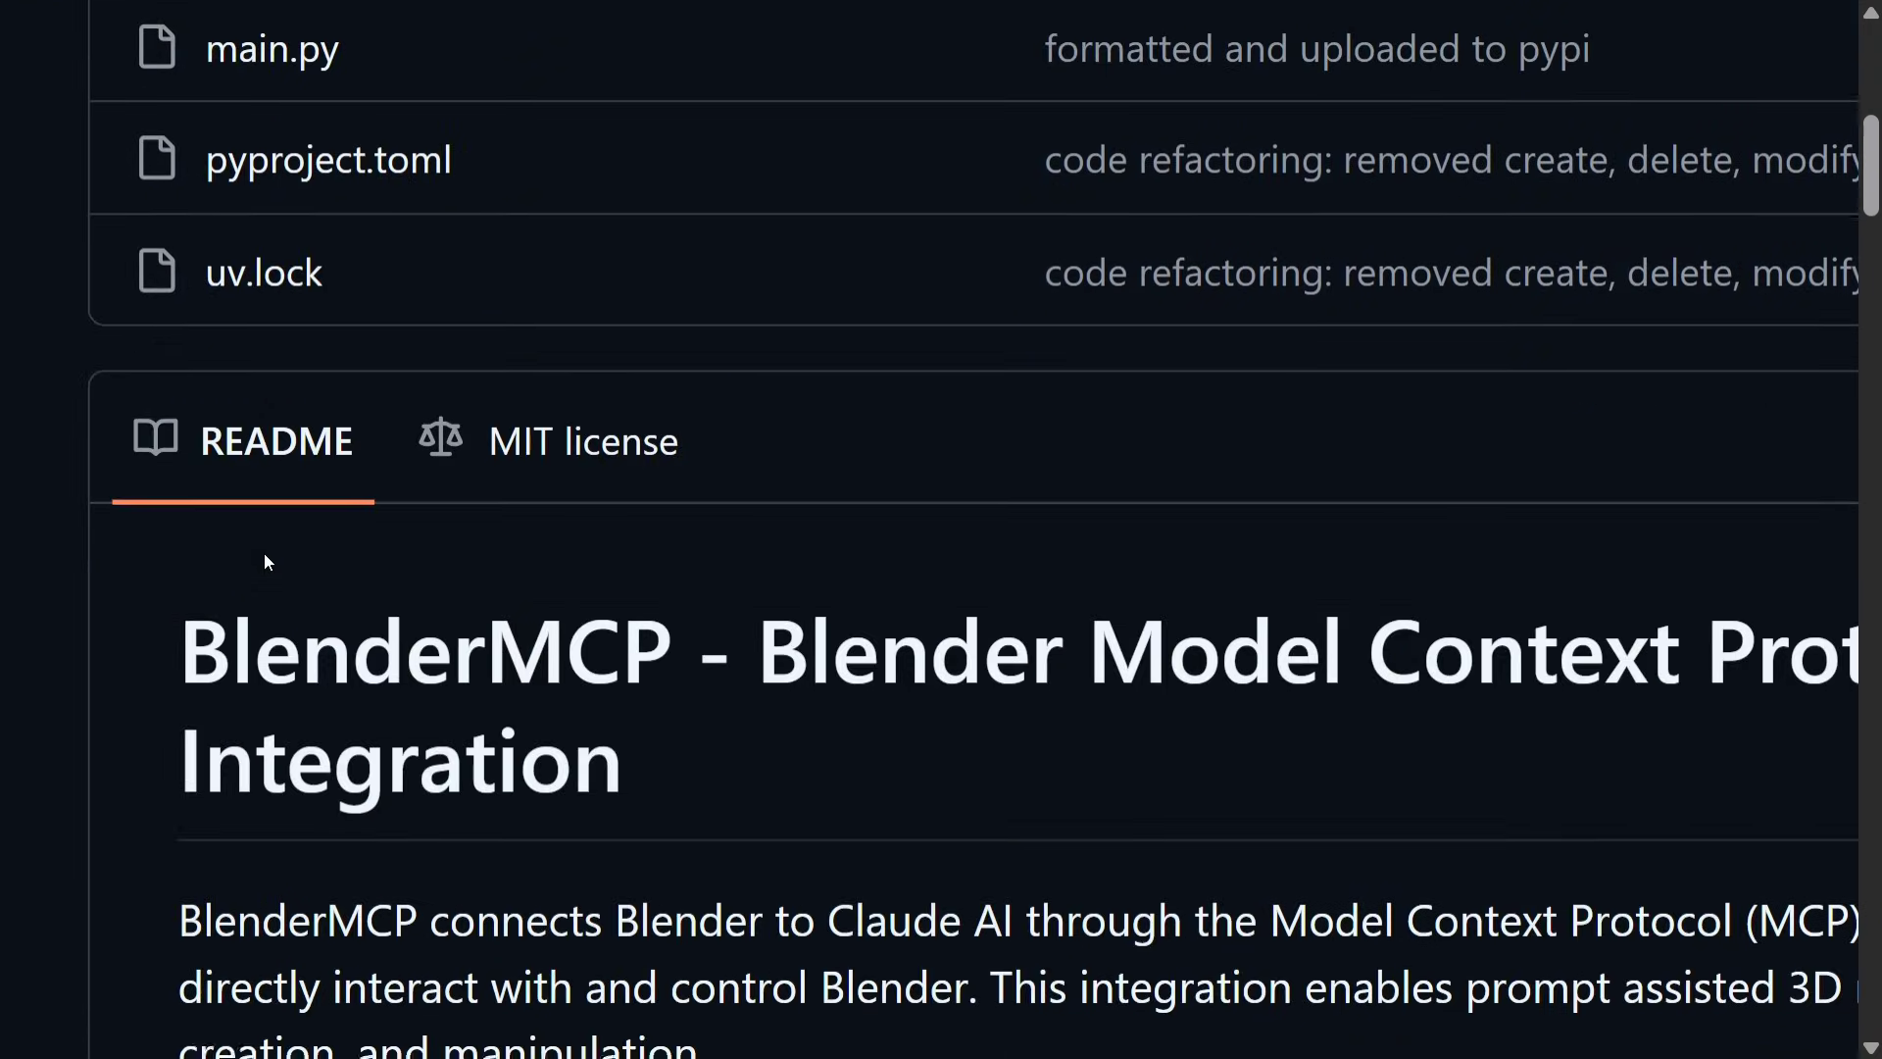
{"action": "scroll", "scroll_direction": "down", "scroll_amount": 3}
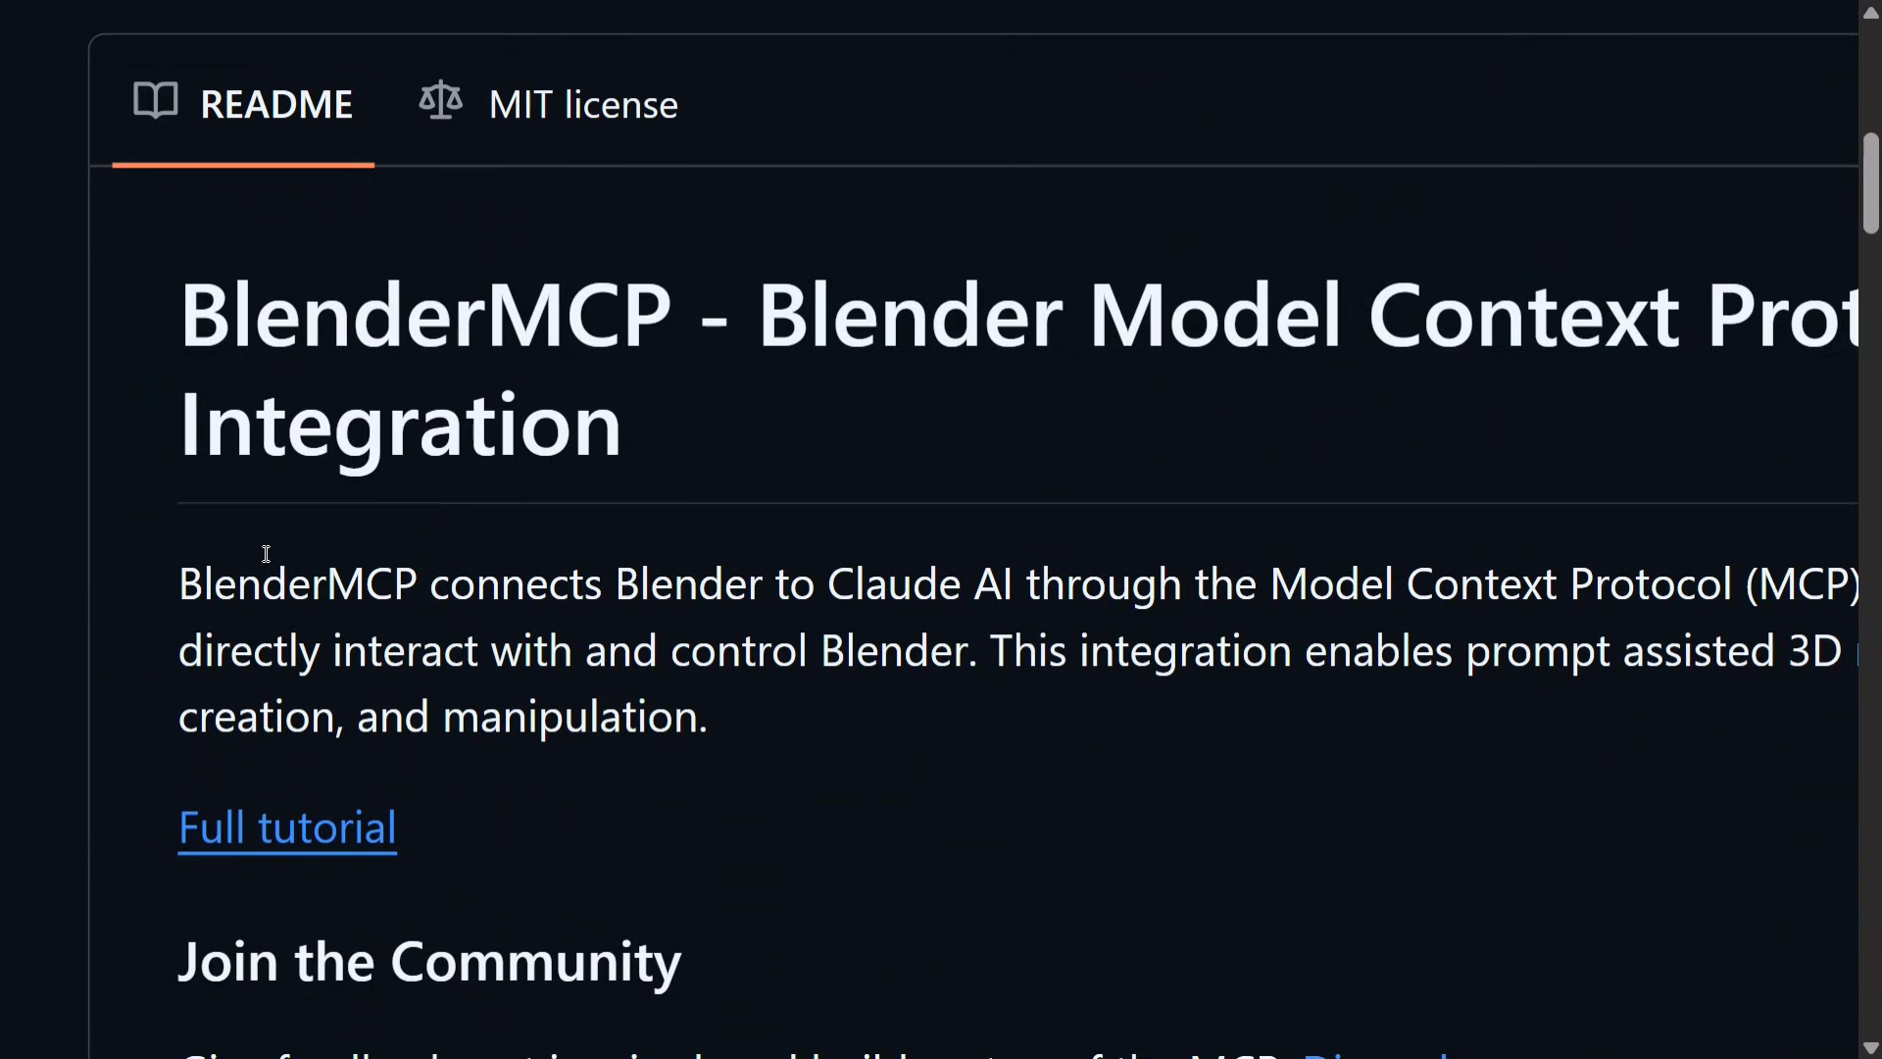
{"action": "scroll", "scroll_direction": "down", "scroll_amount": 3}
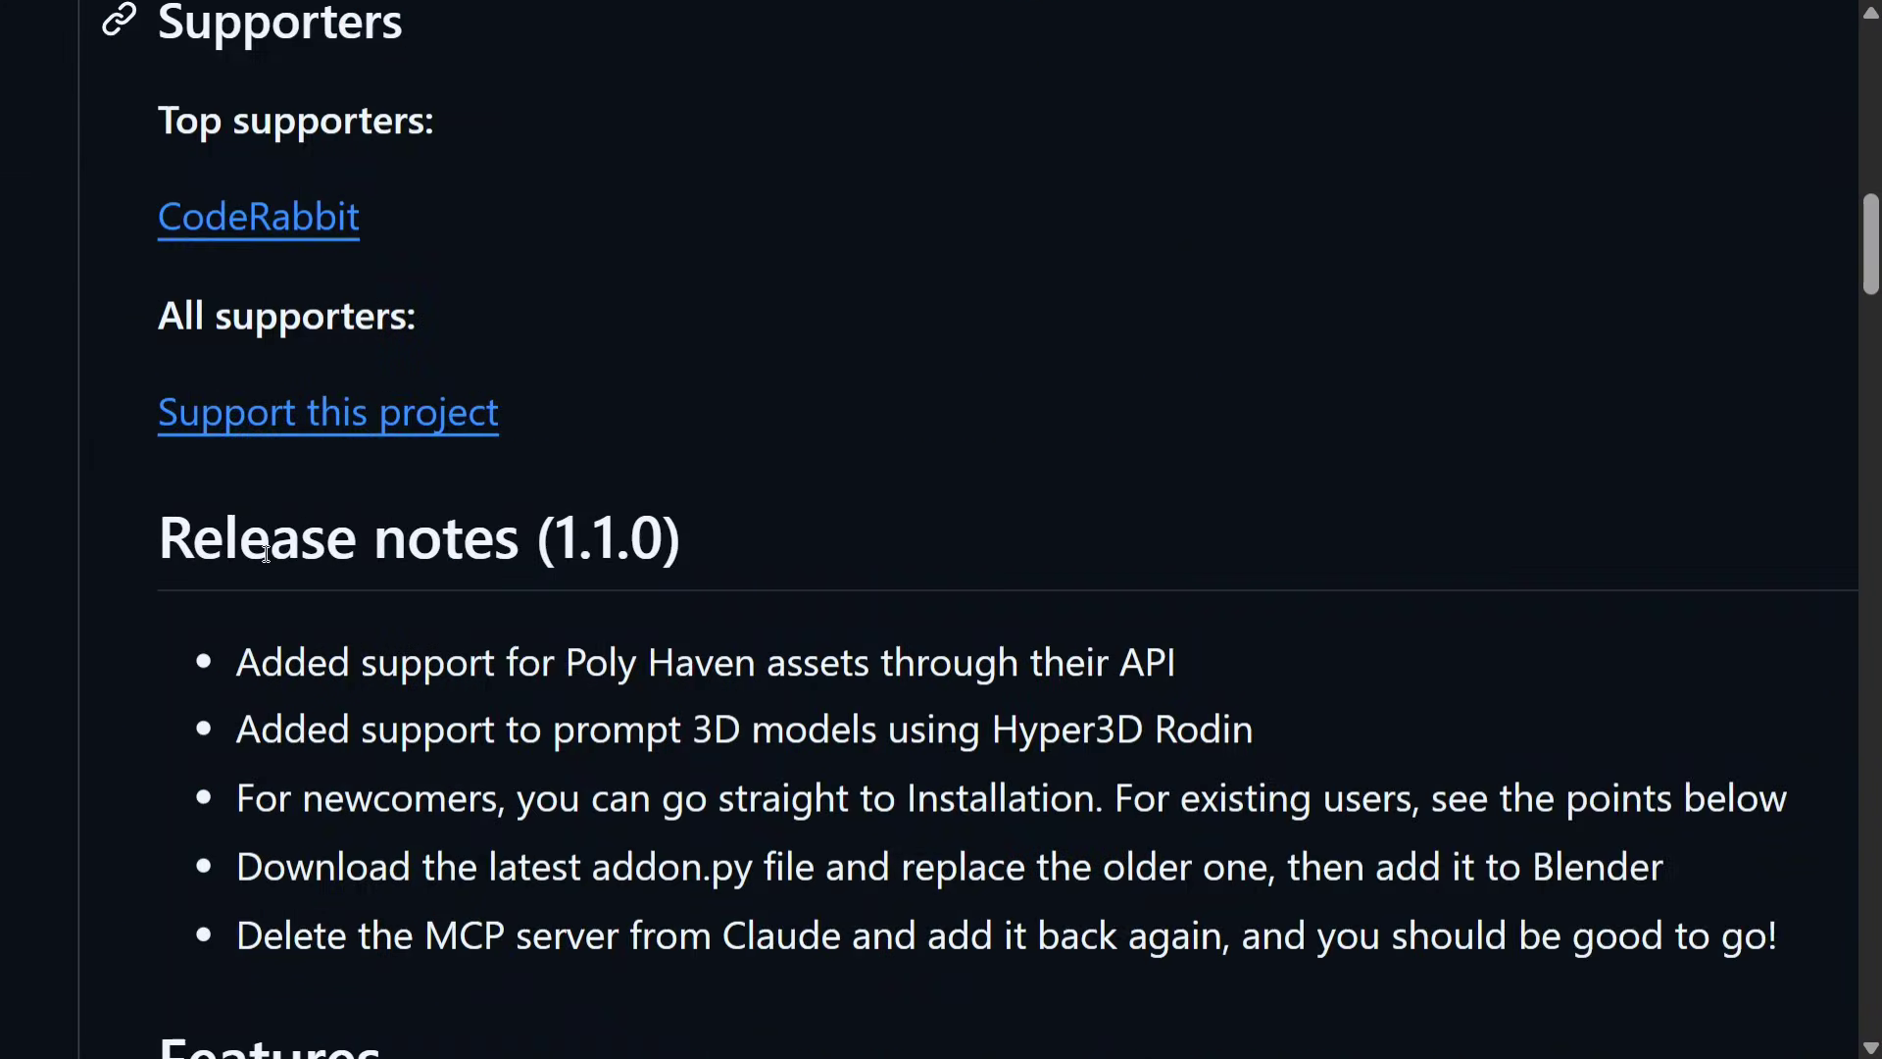
{"action": "scroll", "scroll_direction": "down", "scroll_amount": 3}
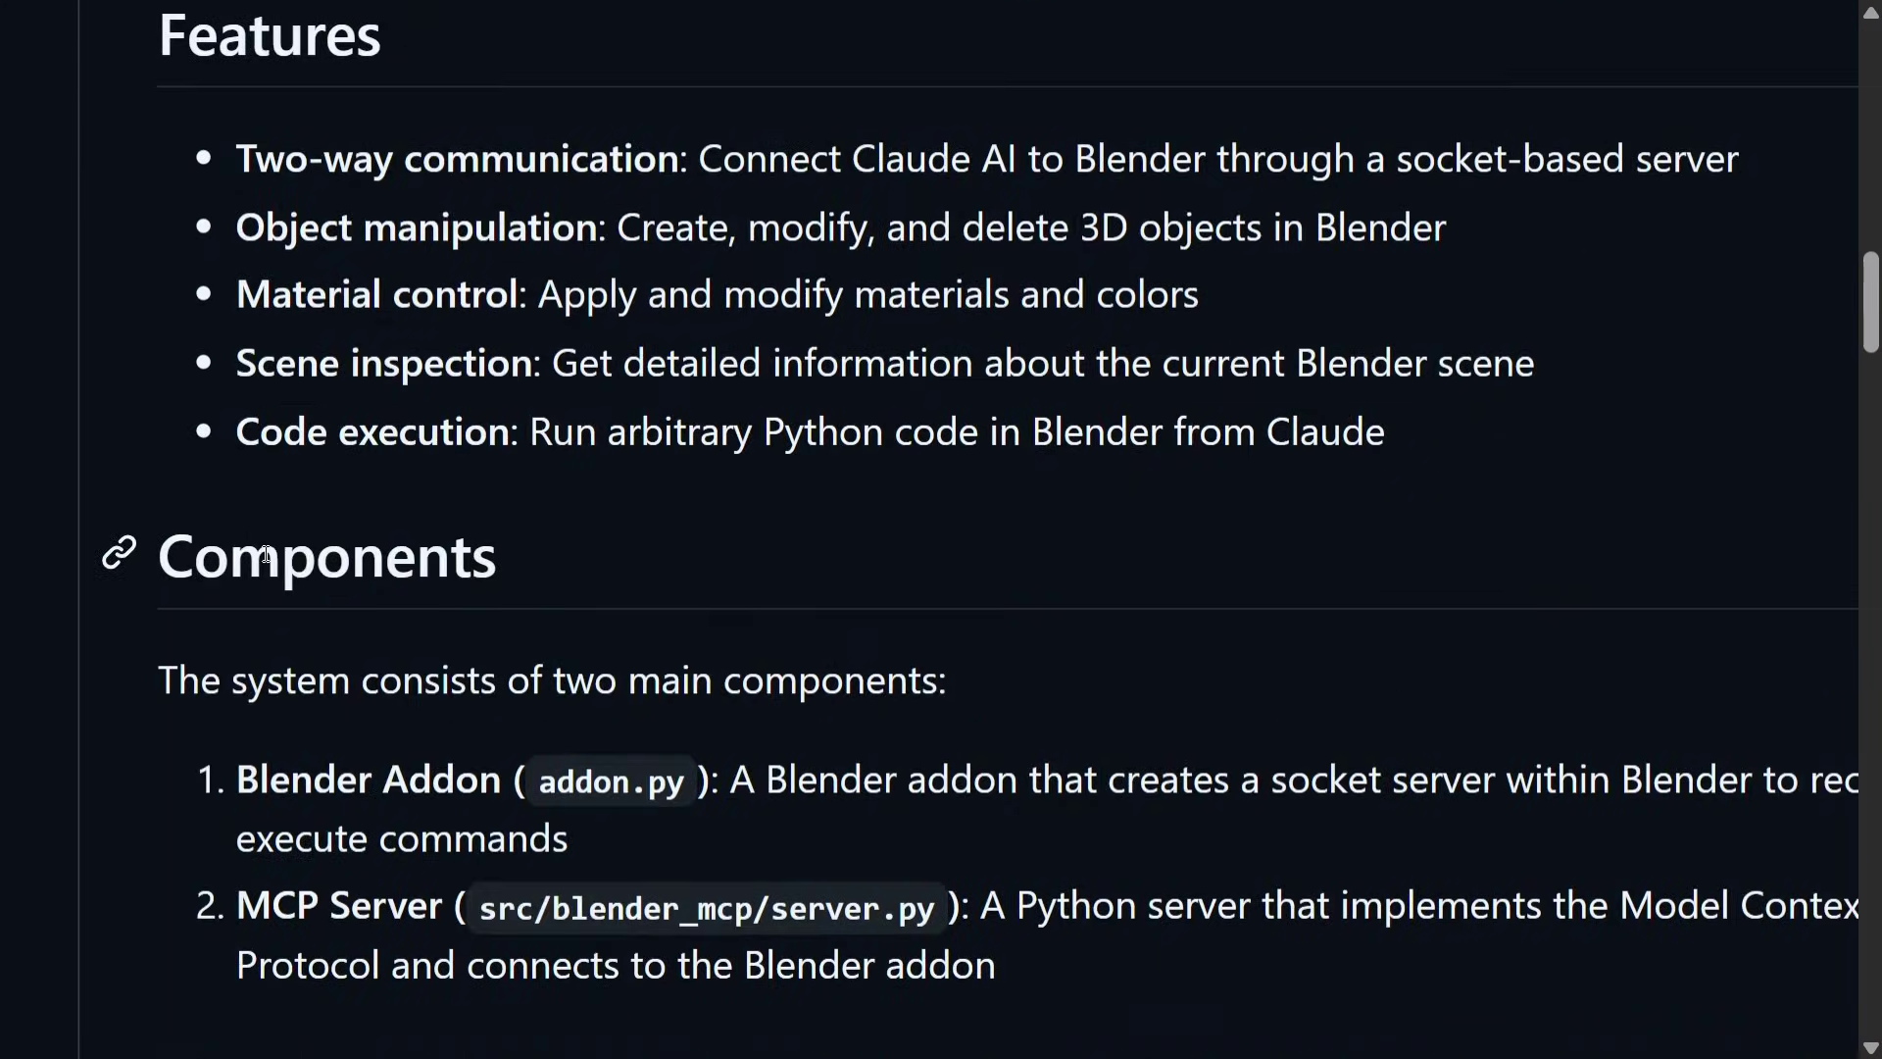
{"action": "scroll", "scroll_direction": "down", "scroll_amount": 3}
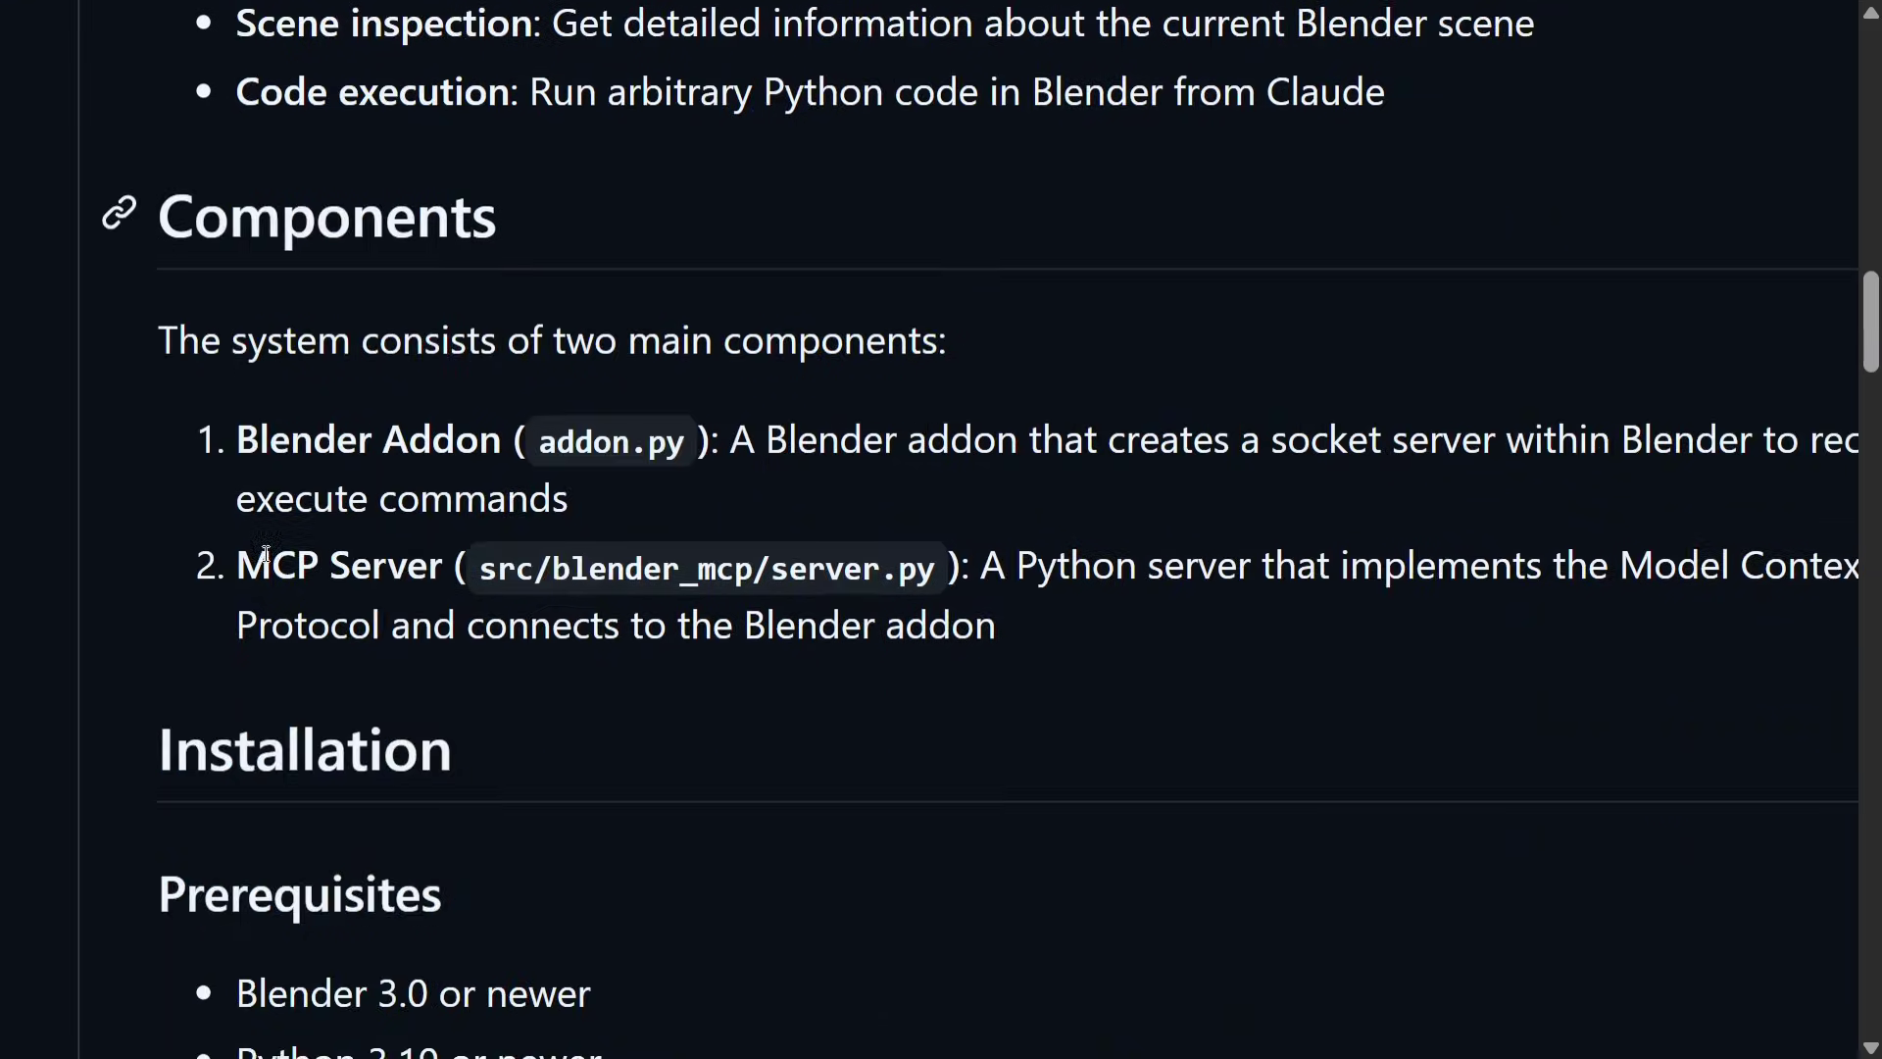
{"action": "scroll", "scroll_direction": "down", "scroll_amount": 3}
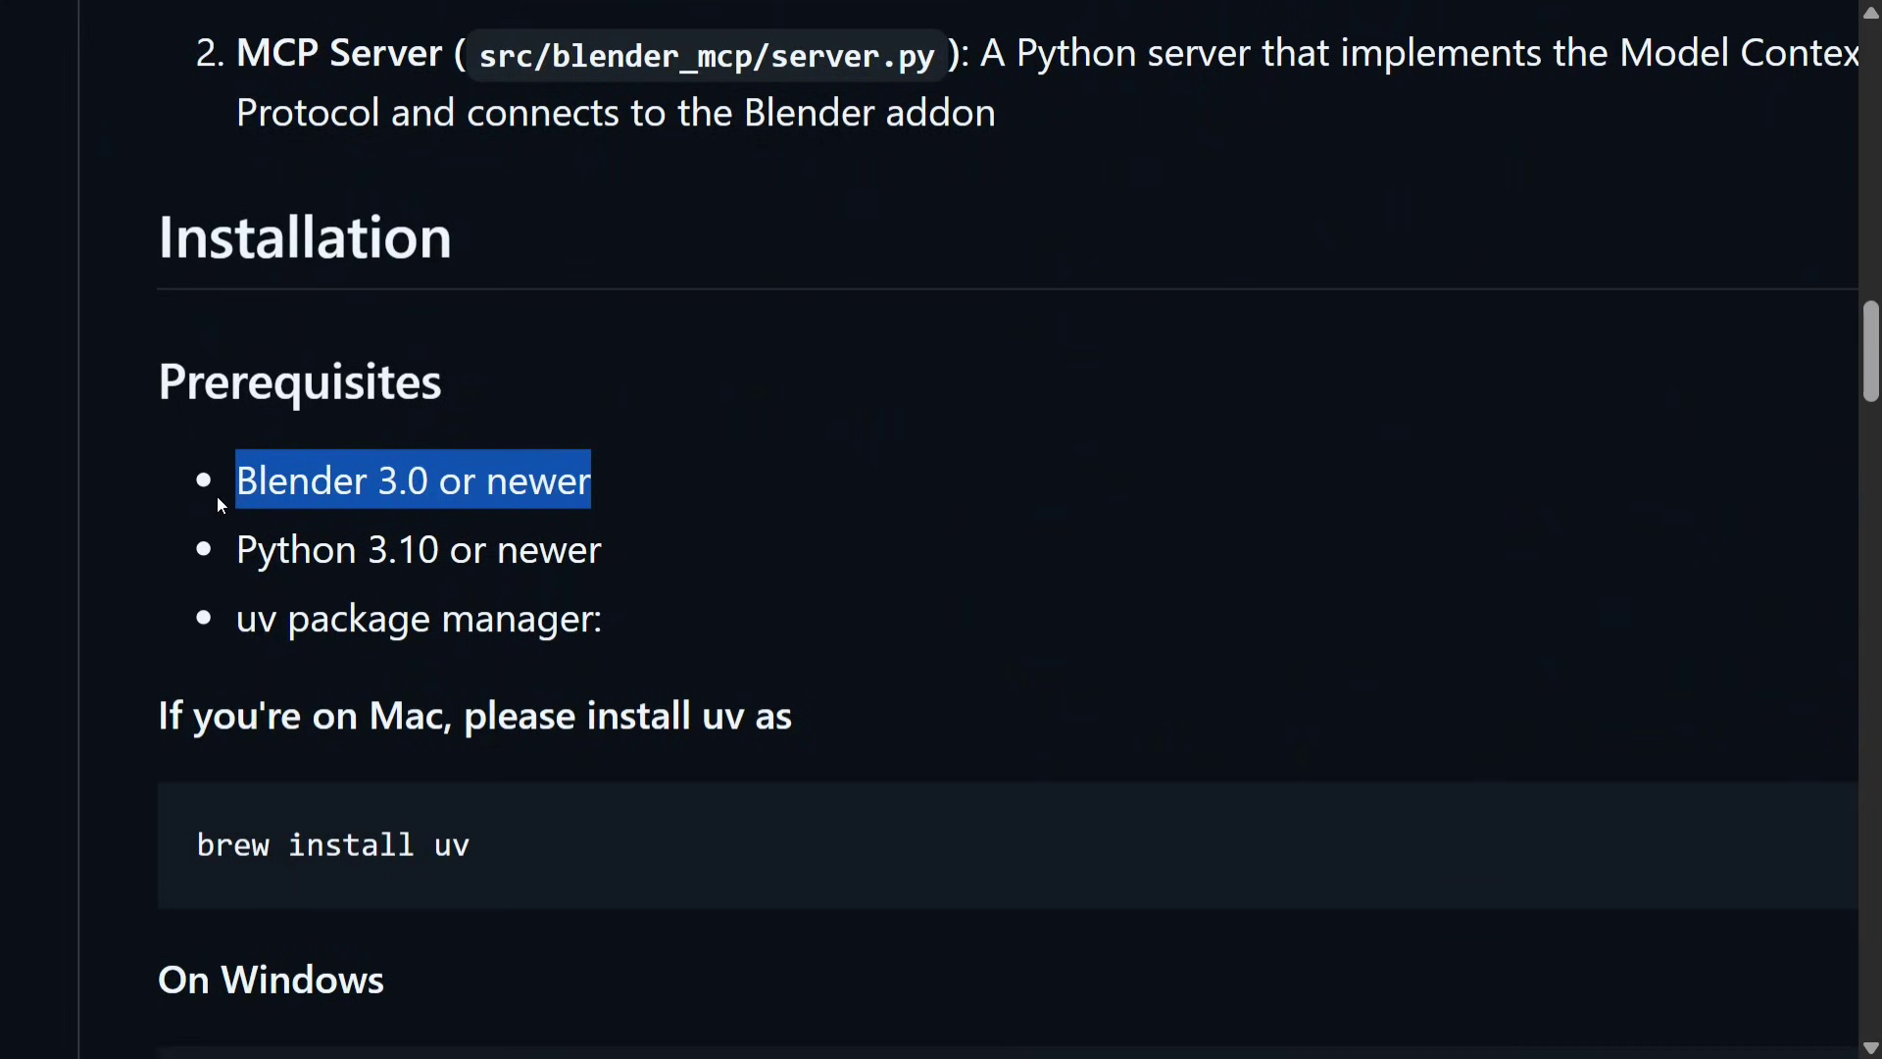
{"action": "mouse_move", "coordinate": [381, 629]}
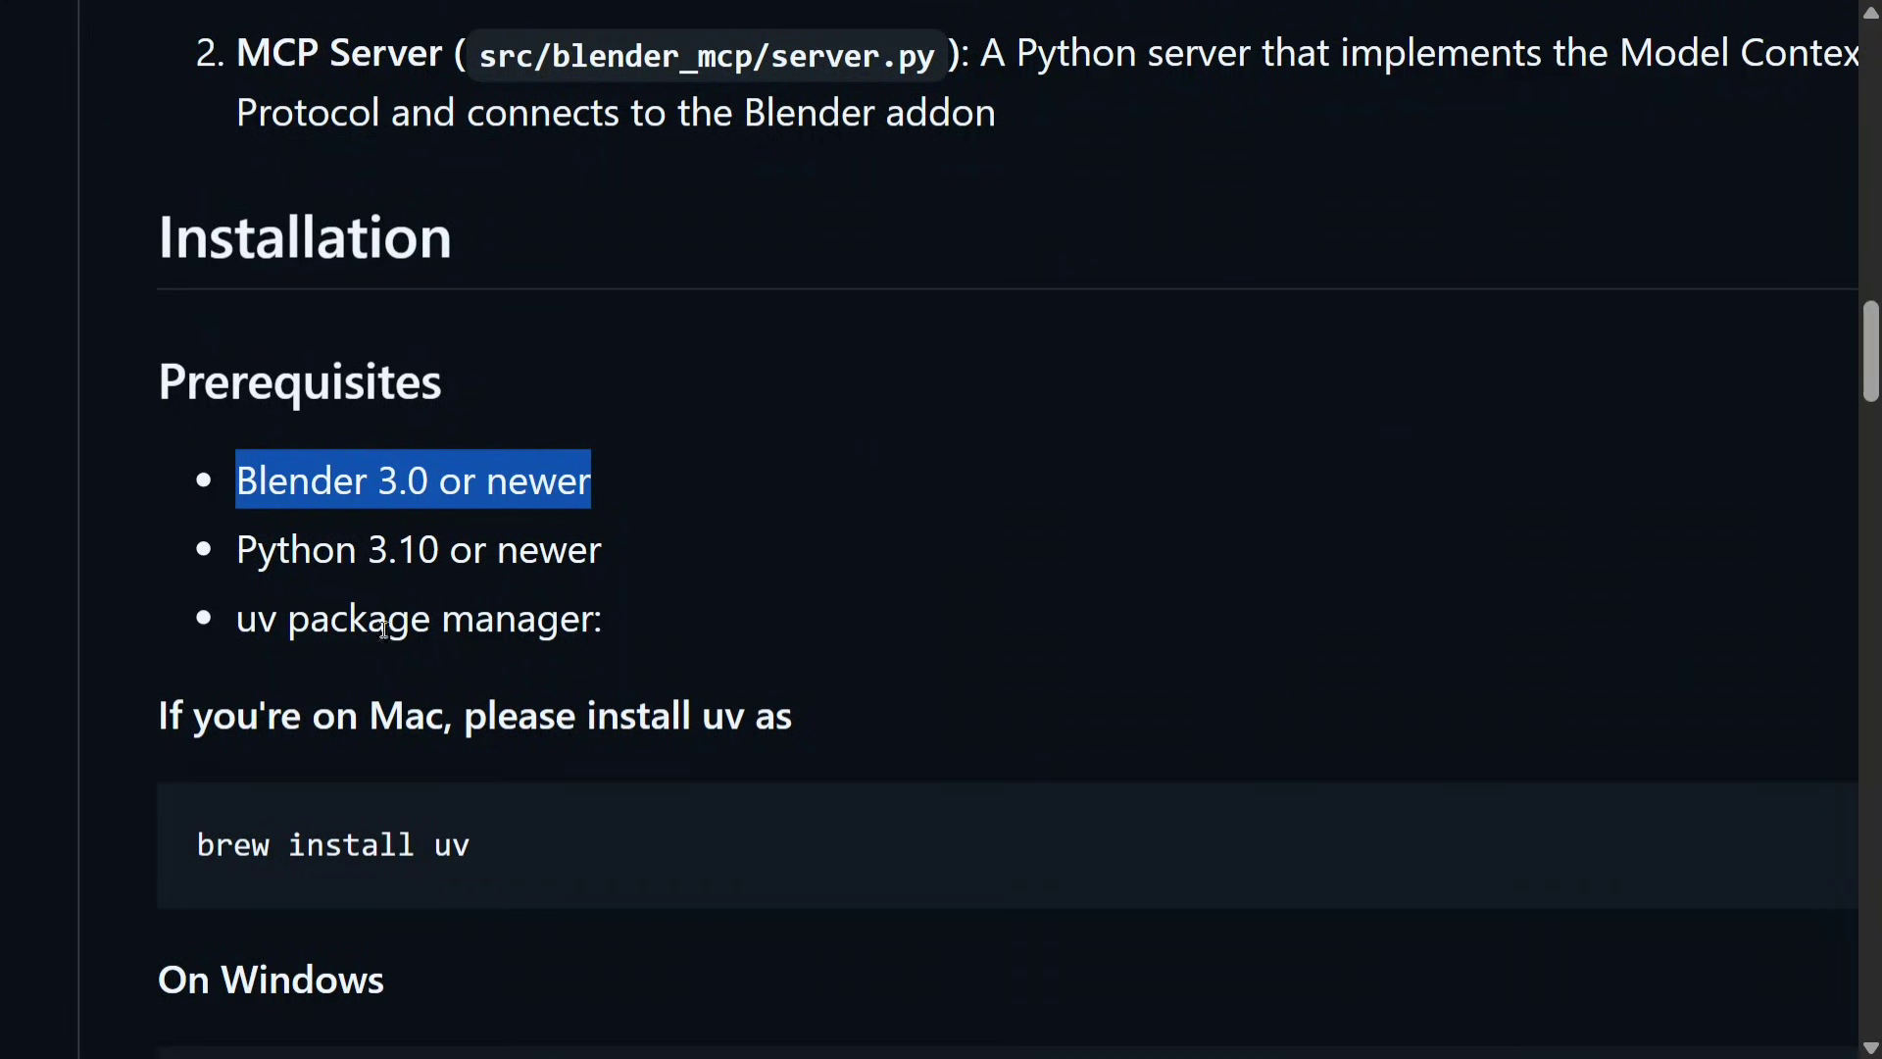
{"action": "scroll", "scroll_direction": "down", "scroll_amount": 3}
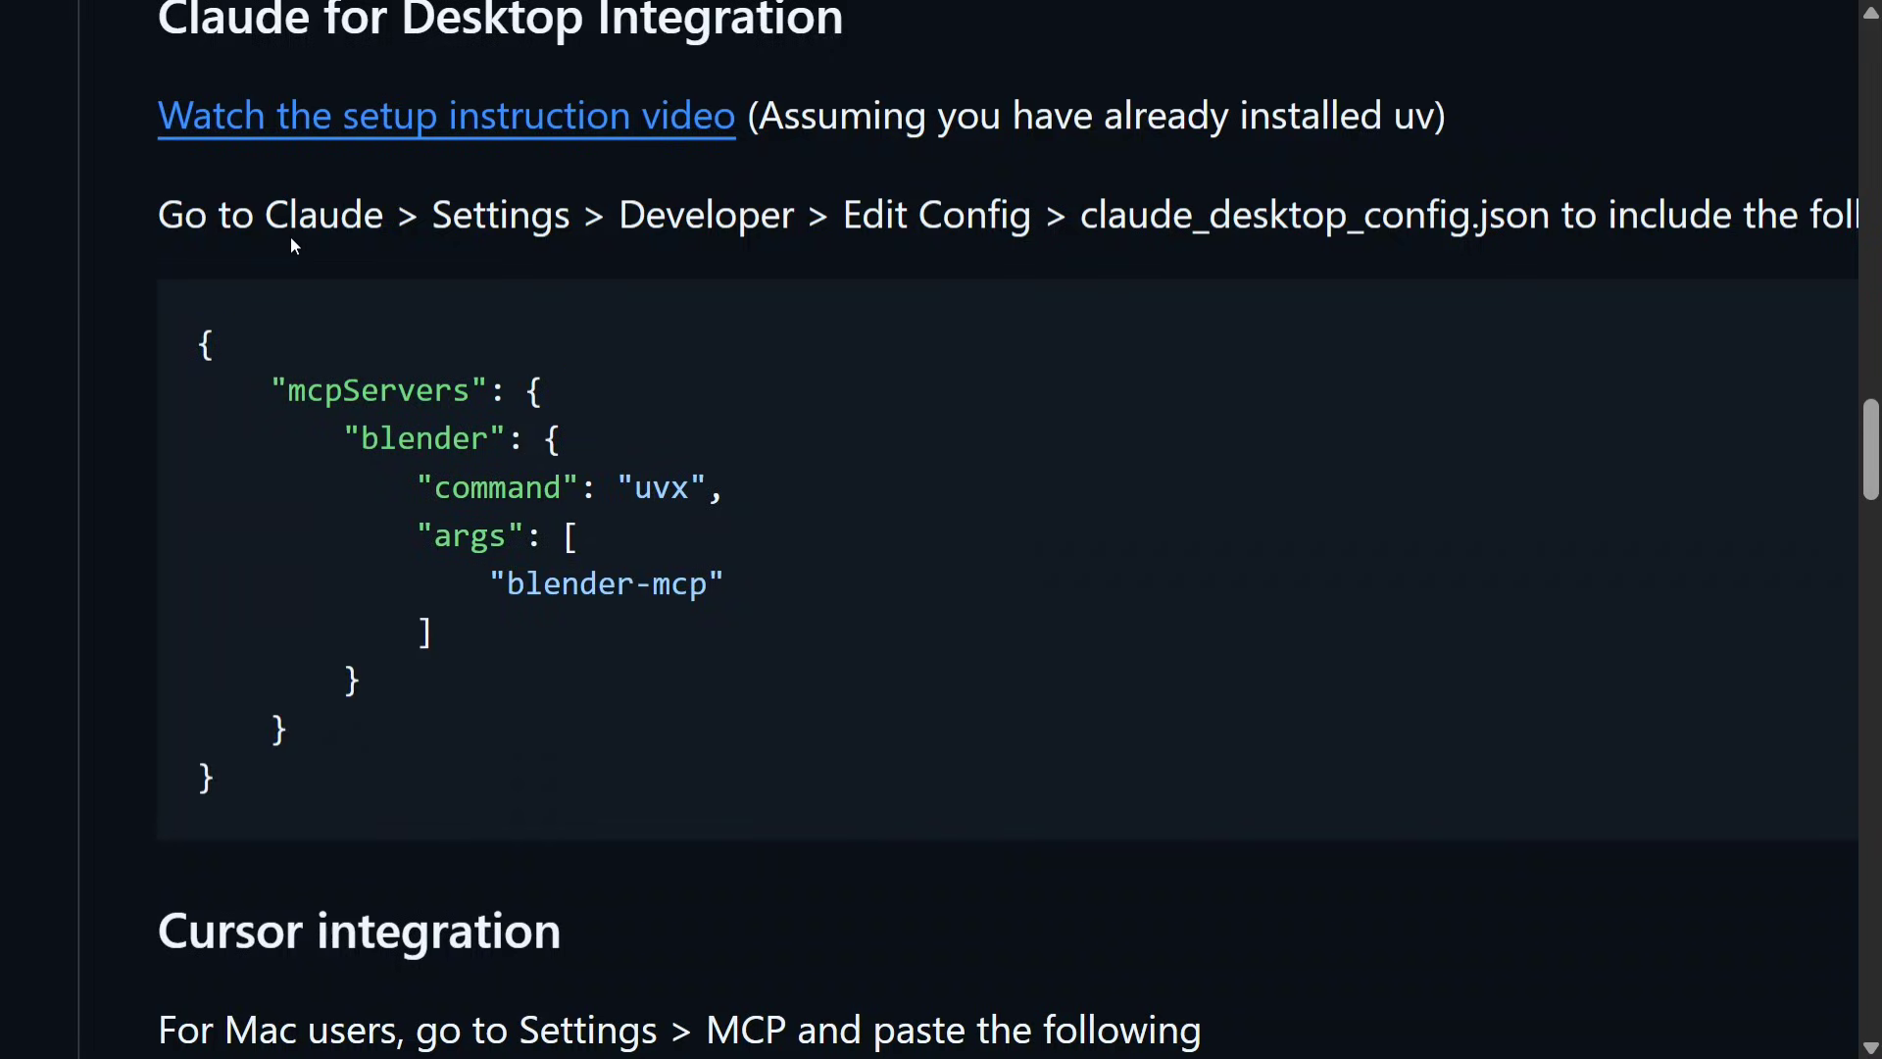
Step: Highlight the Claude Desktop config path, then continue to the Blender addon installation steps
{"action": "left_click_drag", "start_coordinate": [256, 215], "coordinate": [760, 214]}
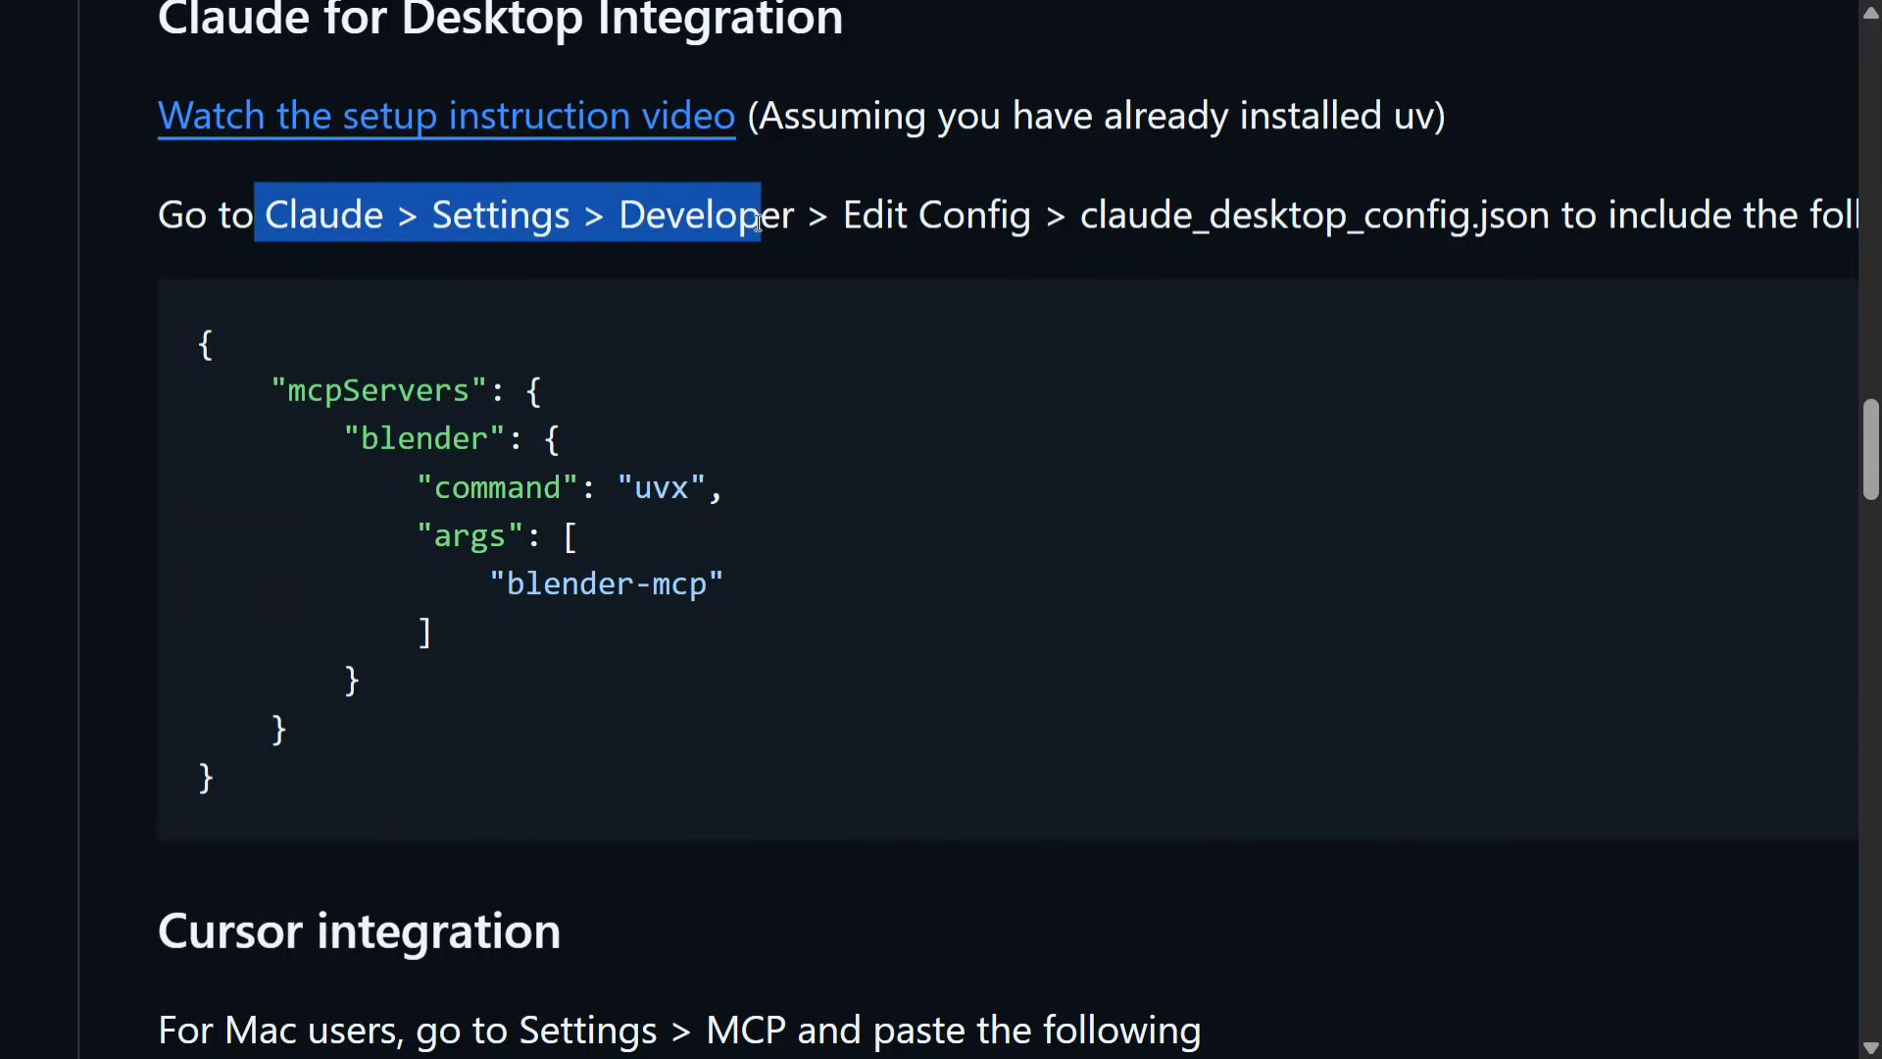
{"action": "left_click", "coordinate": [503, 837]}
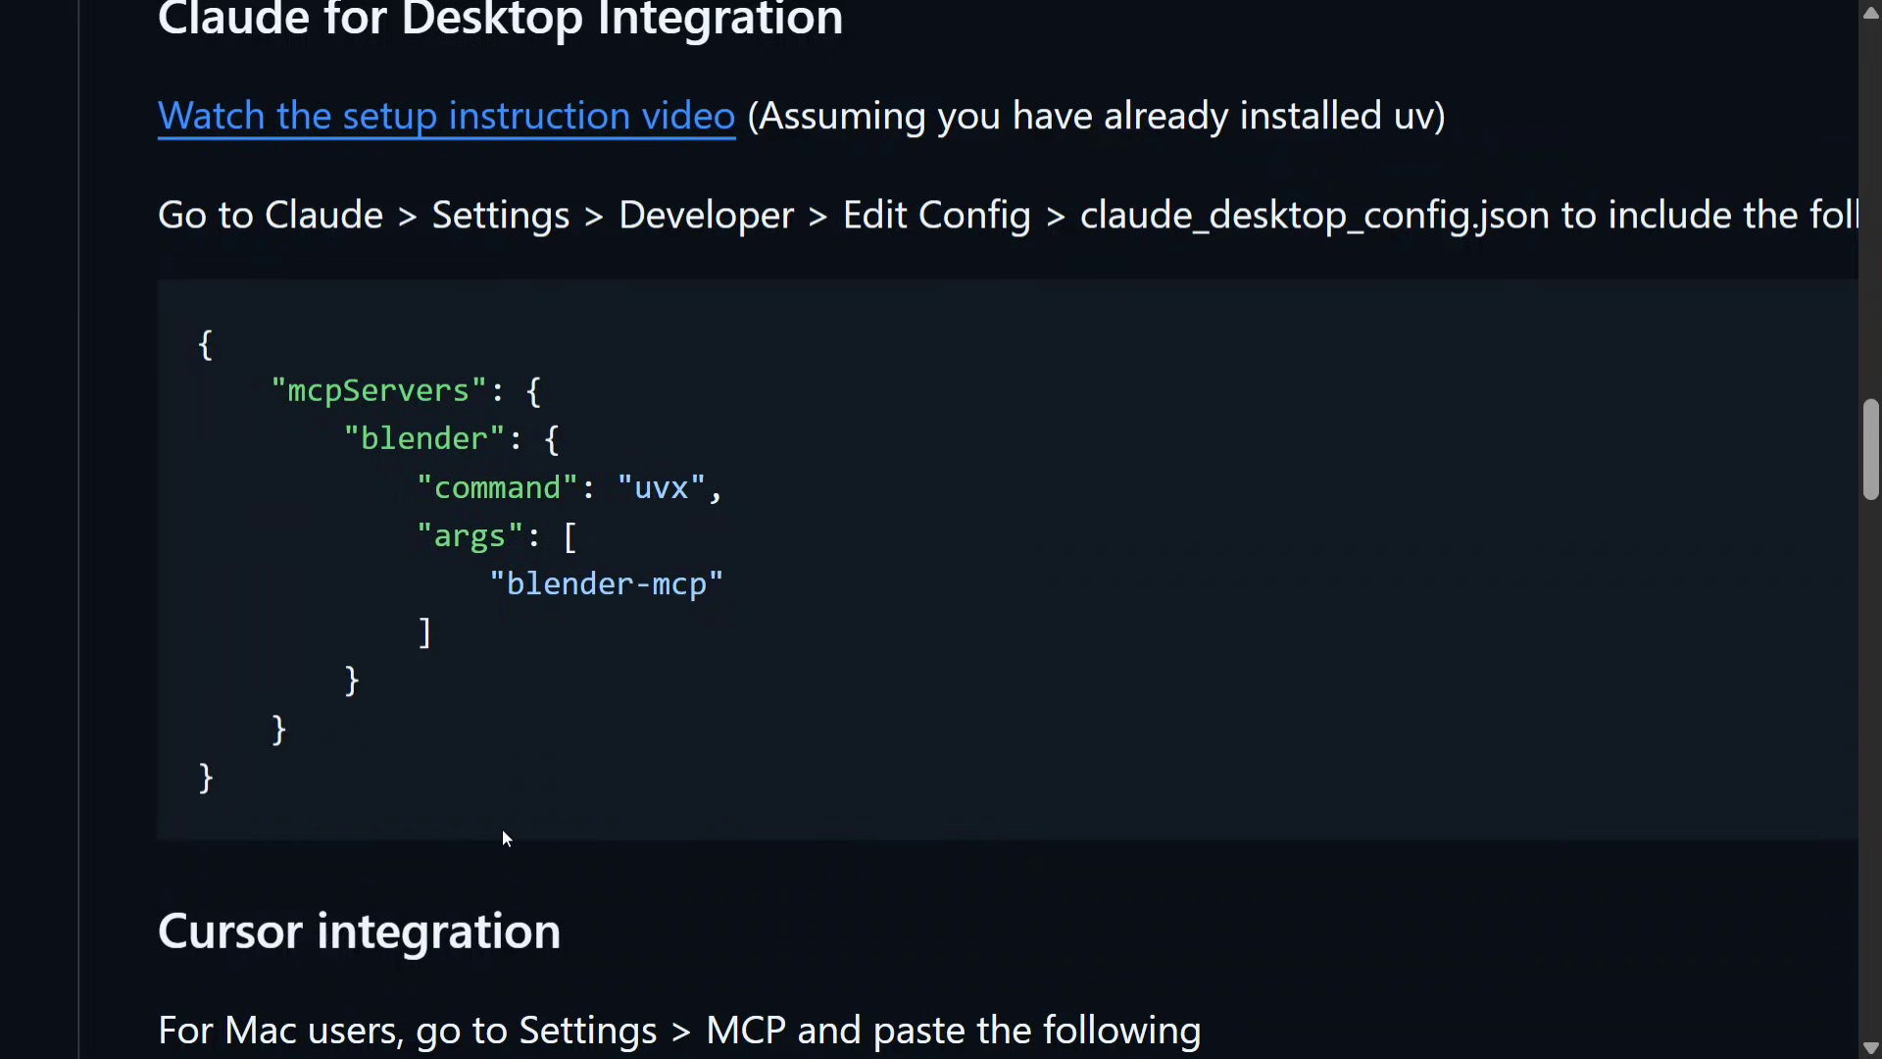
{"action": "left_click_drag", "start_coordinate": [203, 345], "coordinate": [204, 781]}
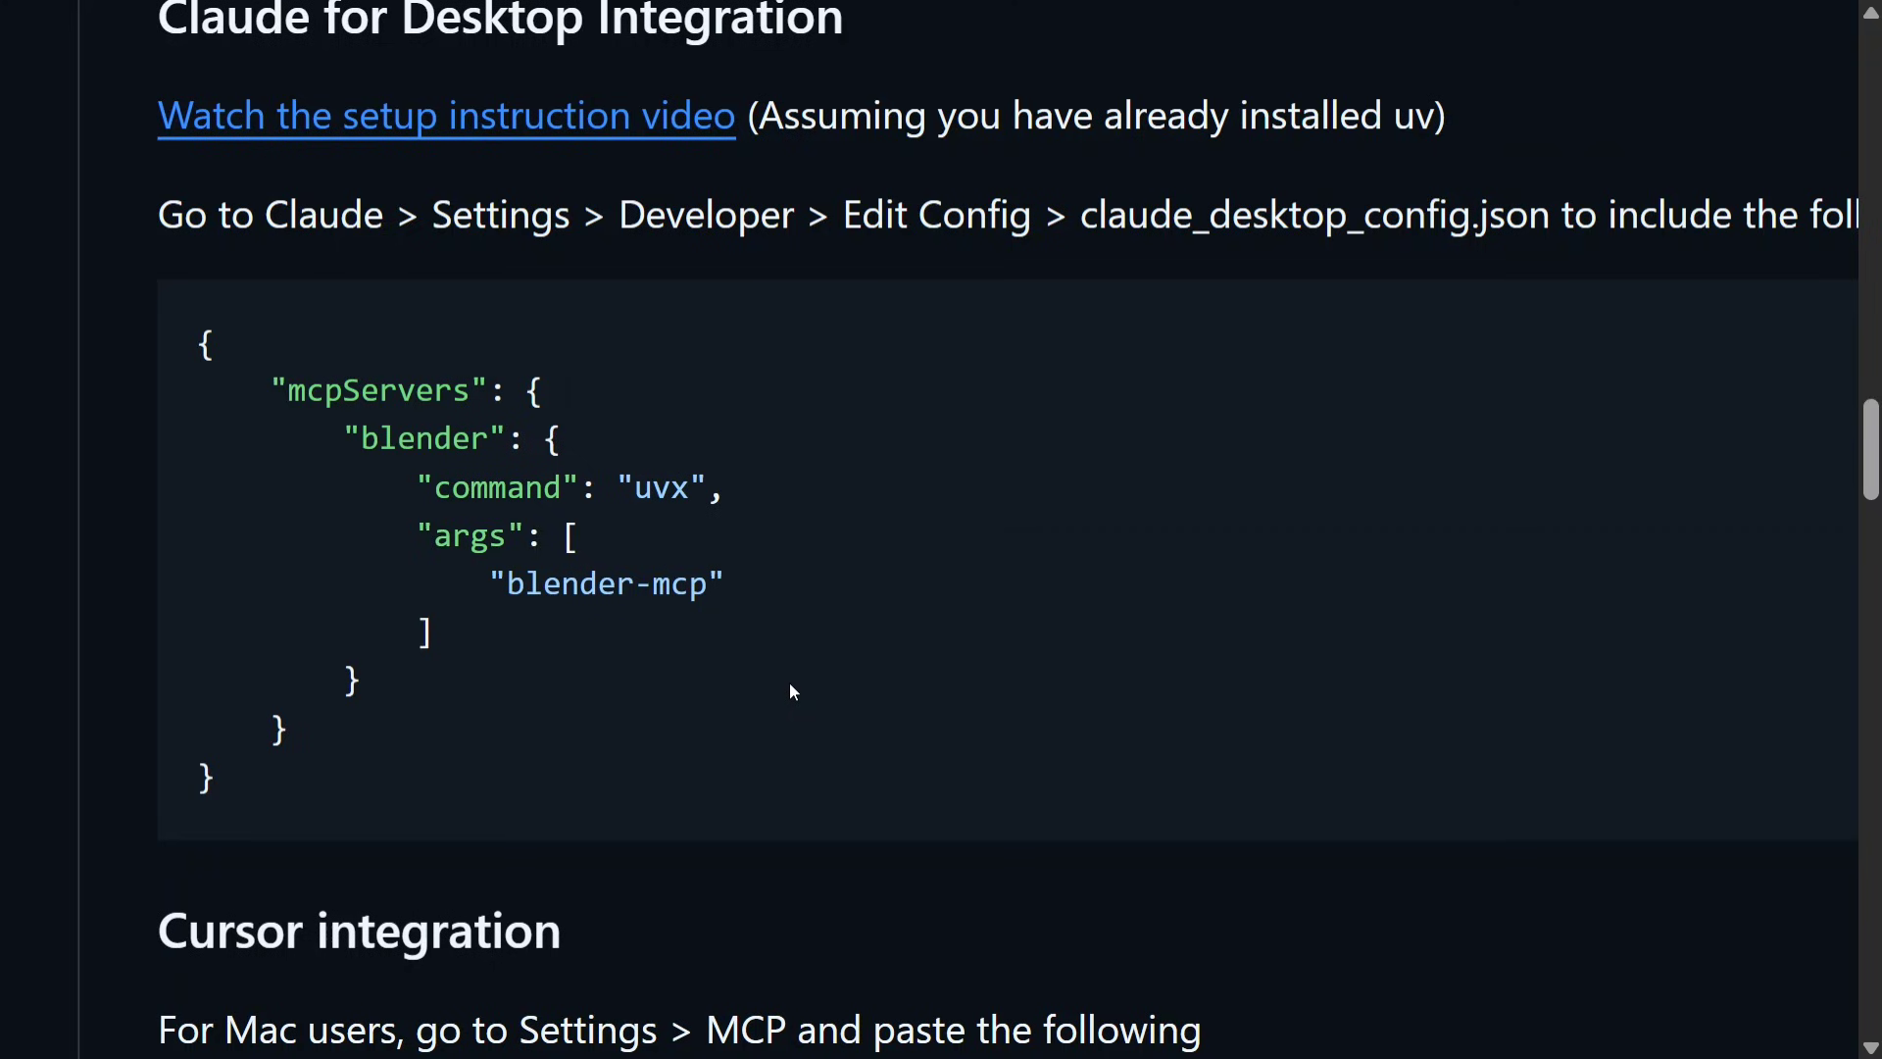
{"action": "scroll", "scroll_direction": "down", "scroll_amount": 3}
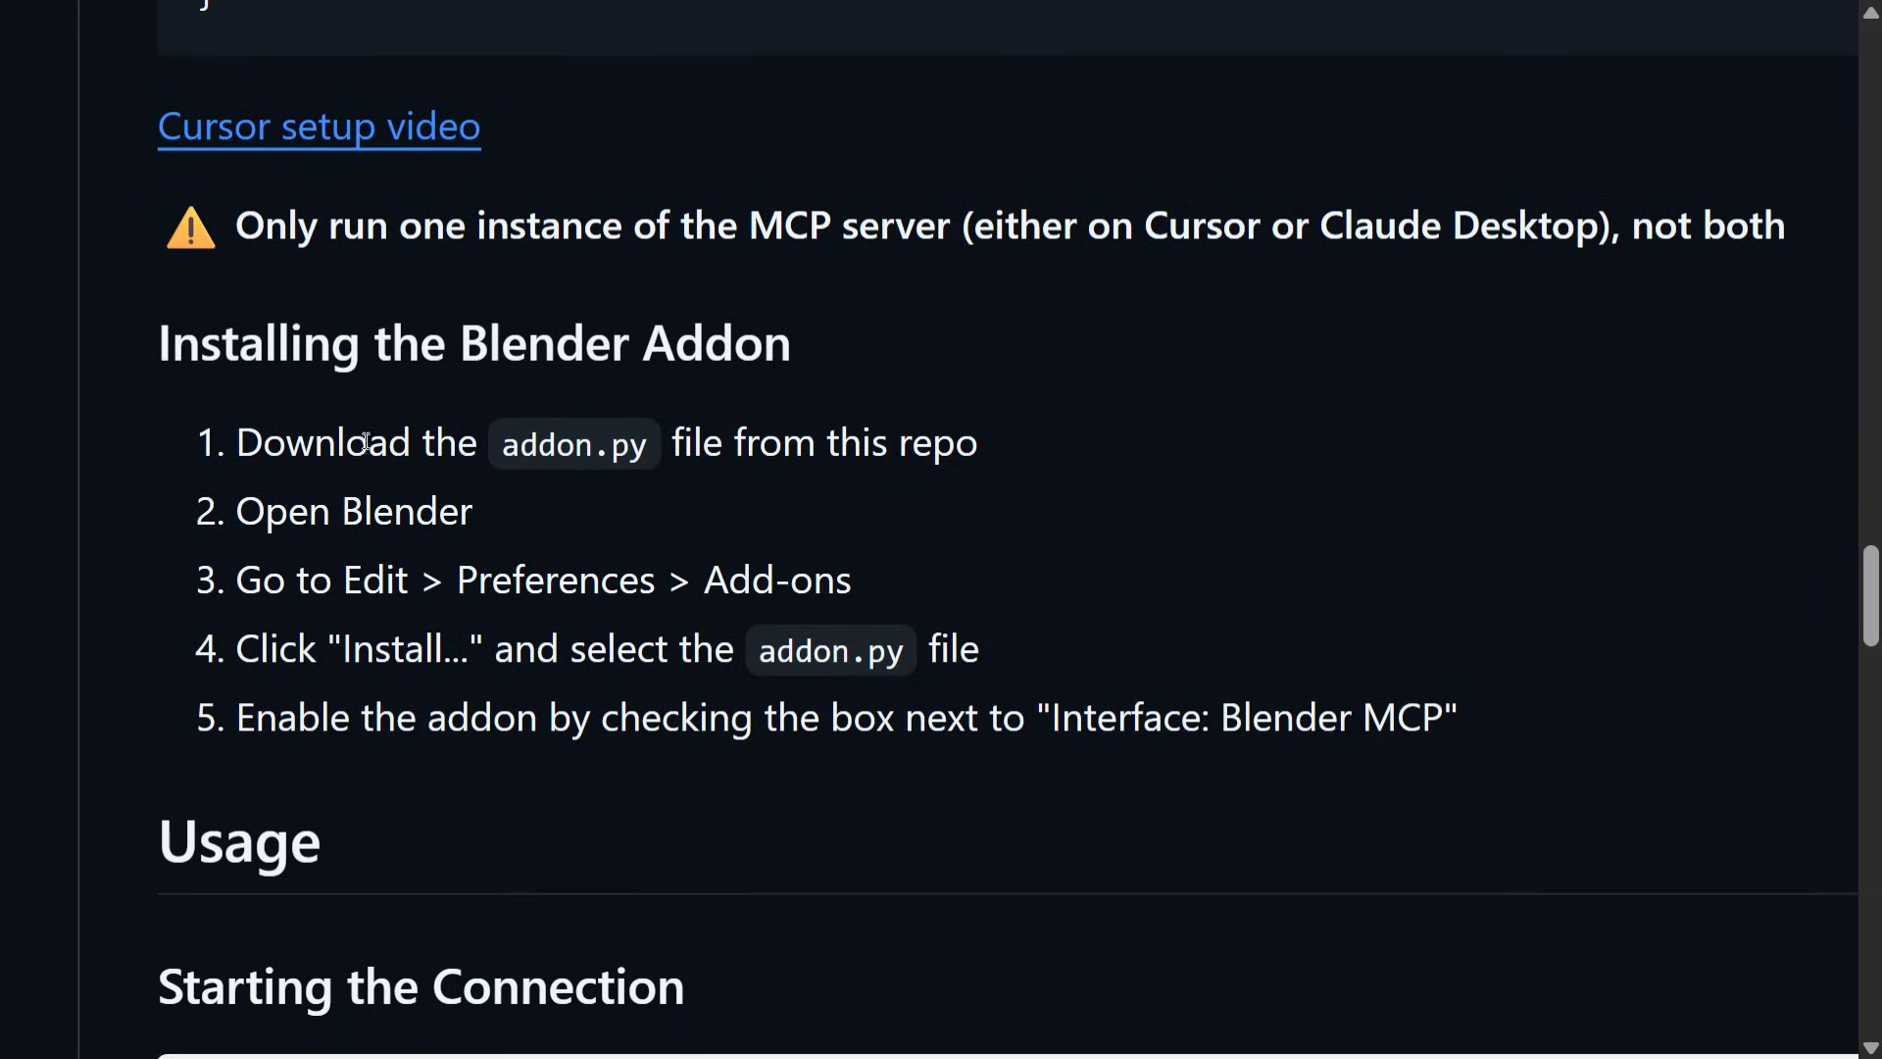
{"action": "mouse_move", "coordinate": [640, 392]}
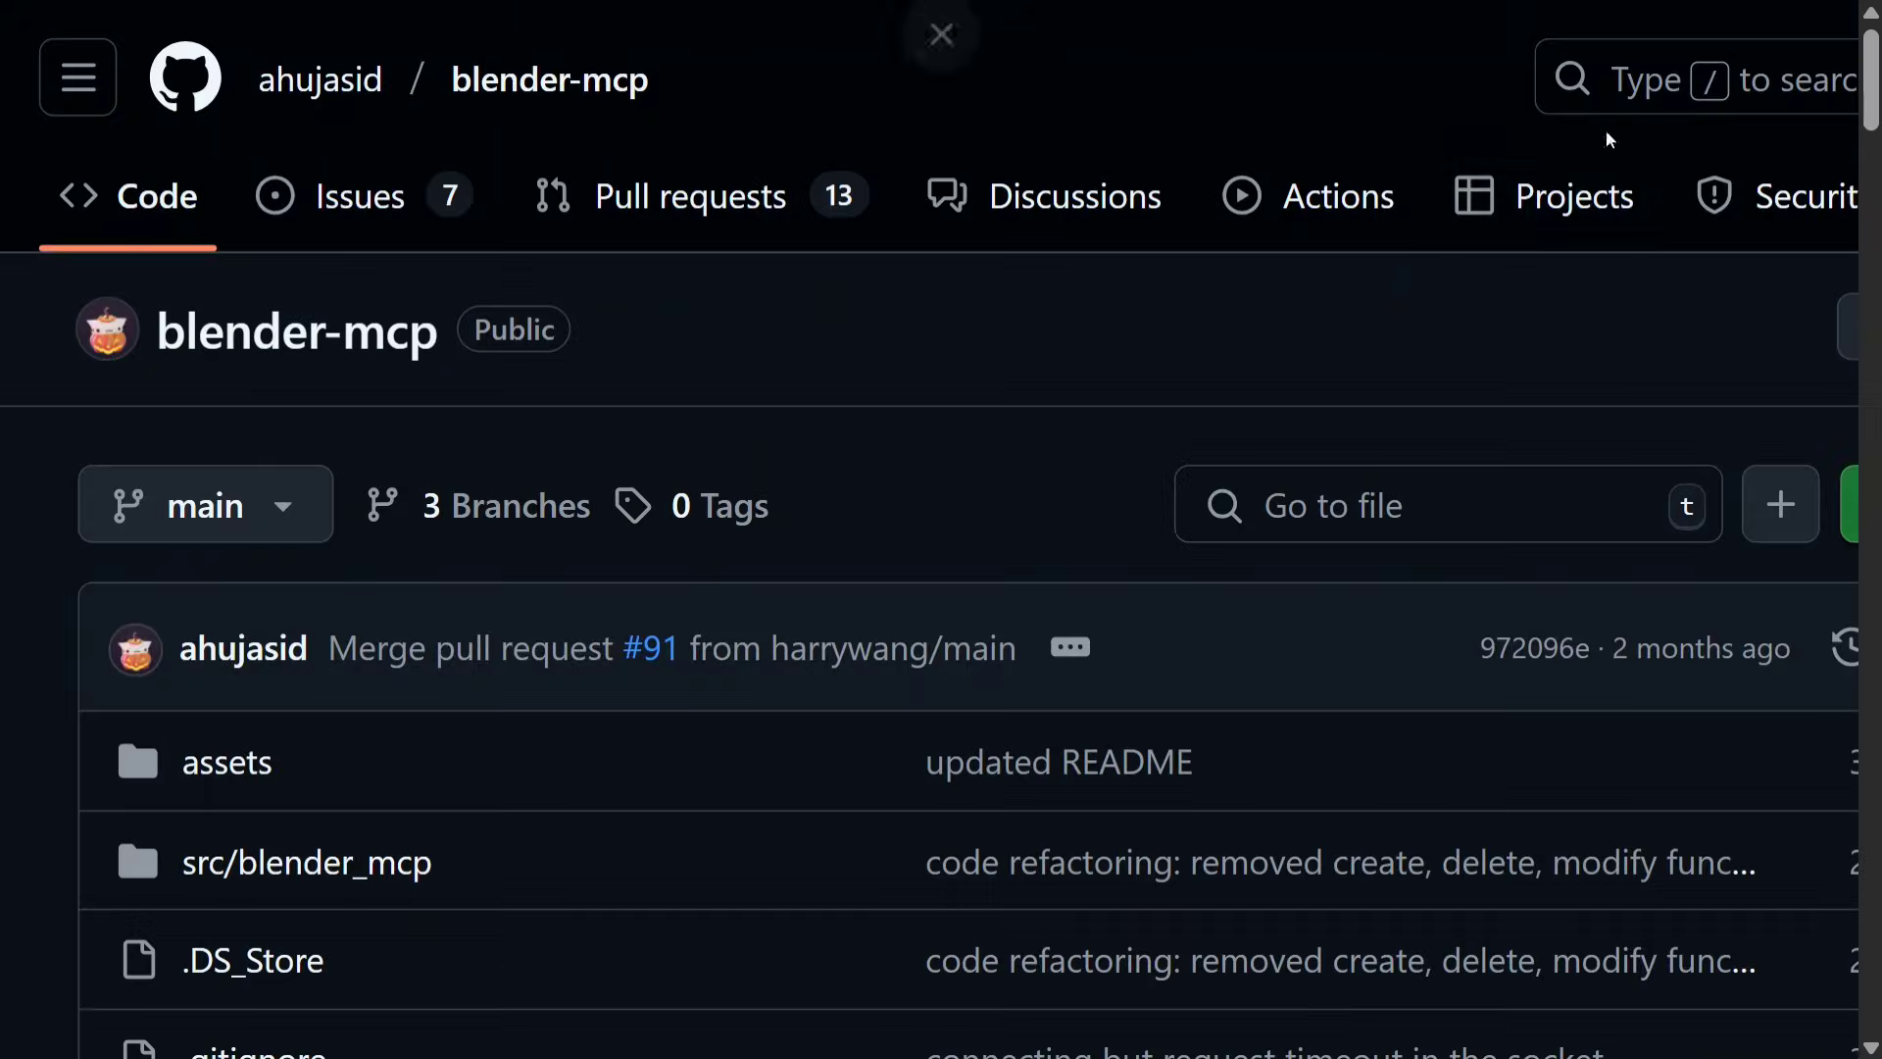
Step: Finish scrolling the README and bring up Blender showing the three overlapping models
{"action": "scroll", "scroll_direction": "down", "scroll_amount": 3}
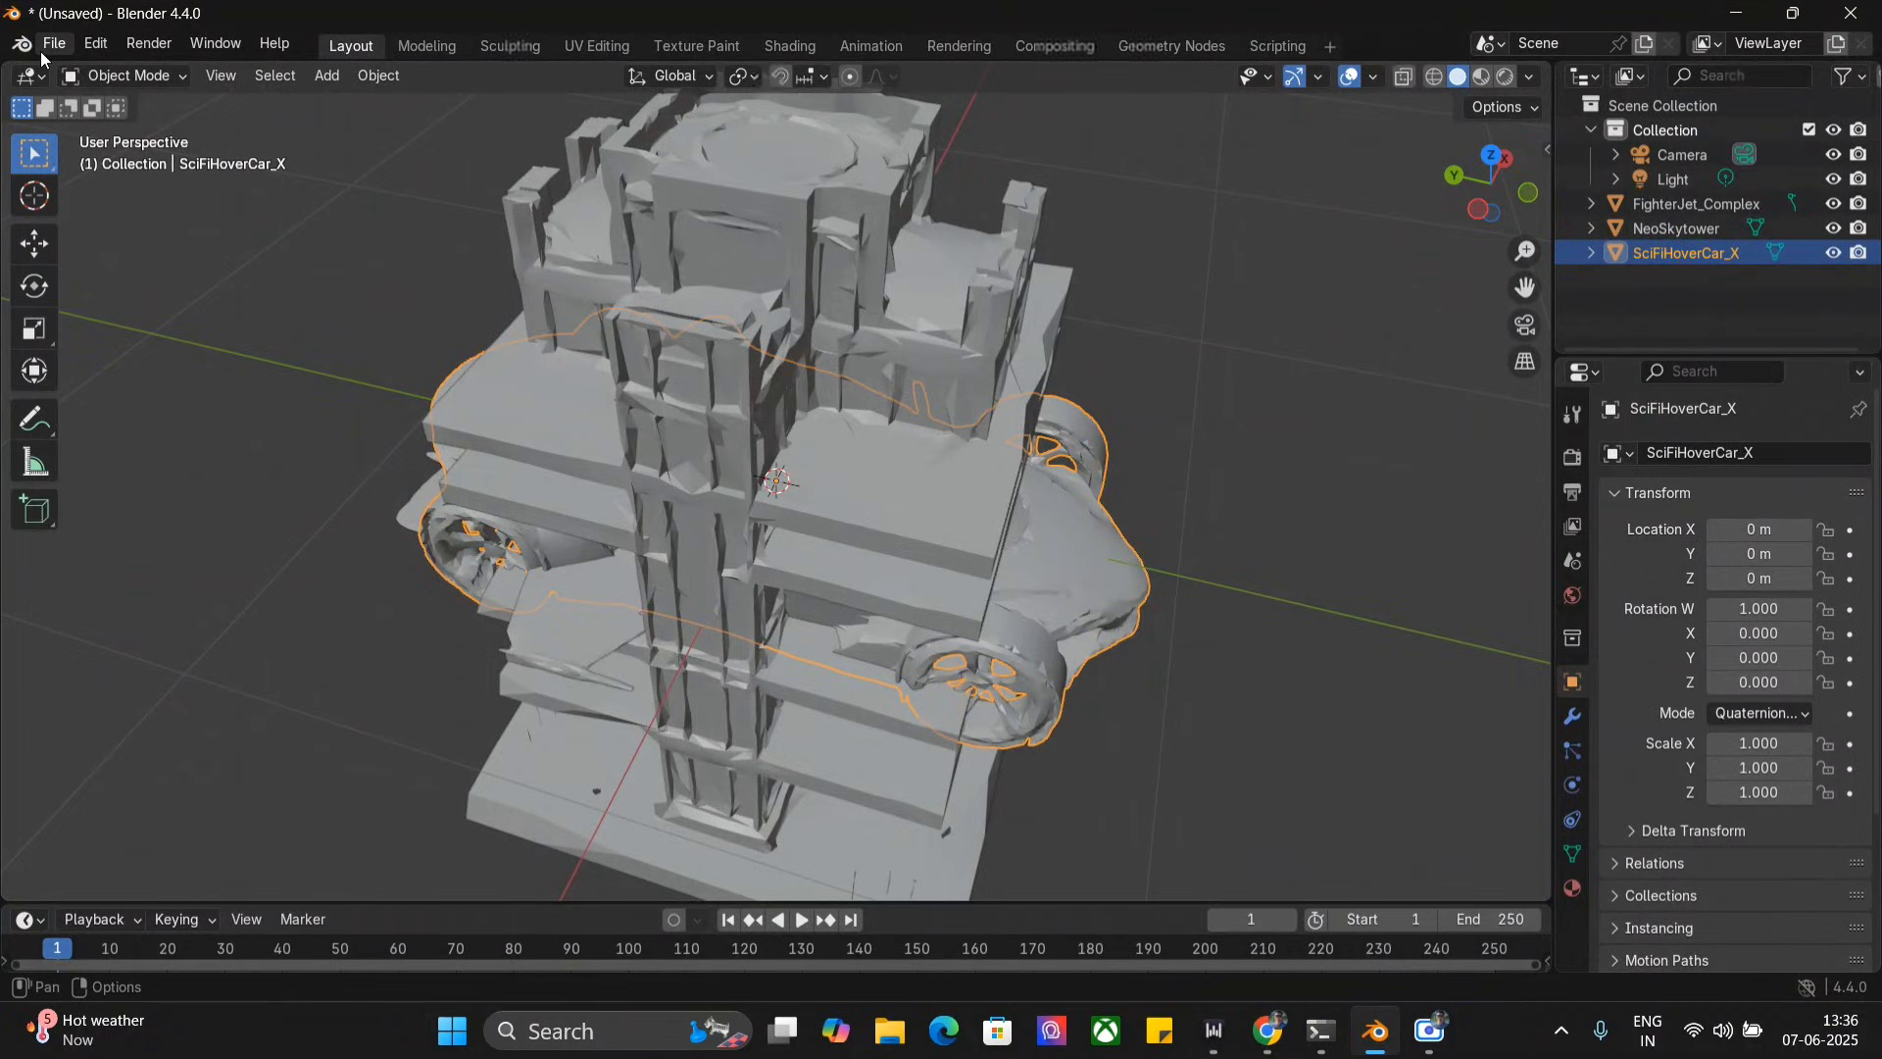
{"action": "left_click", "coordinate": [53, 43]}
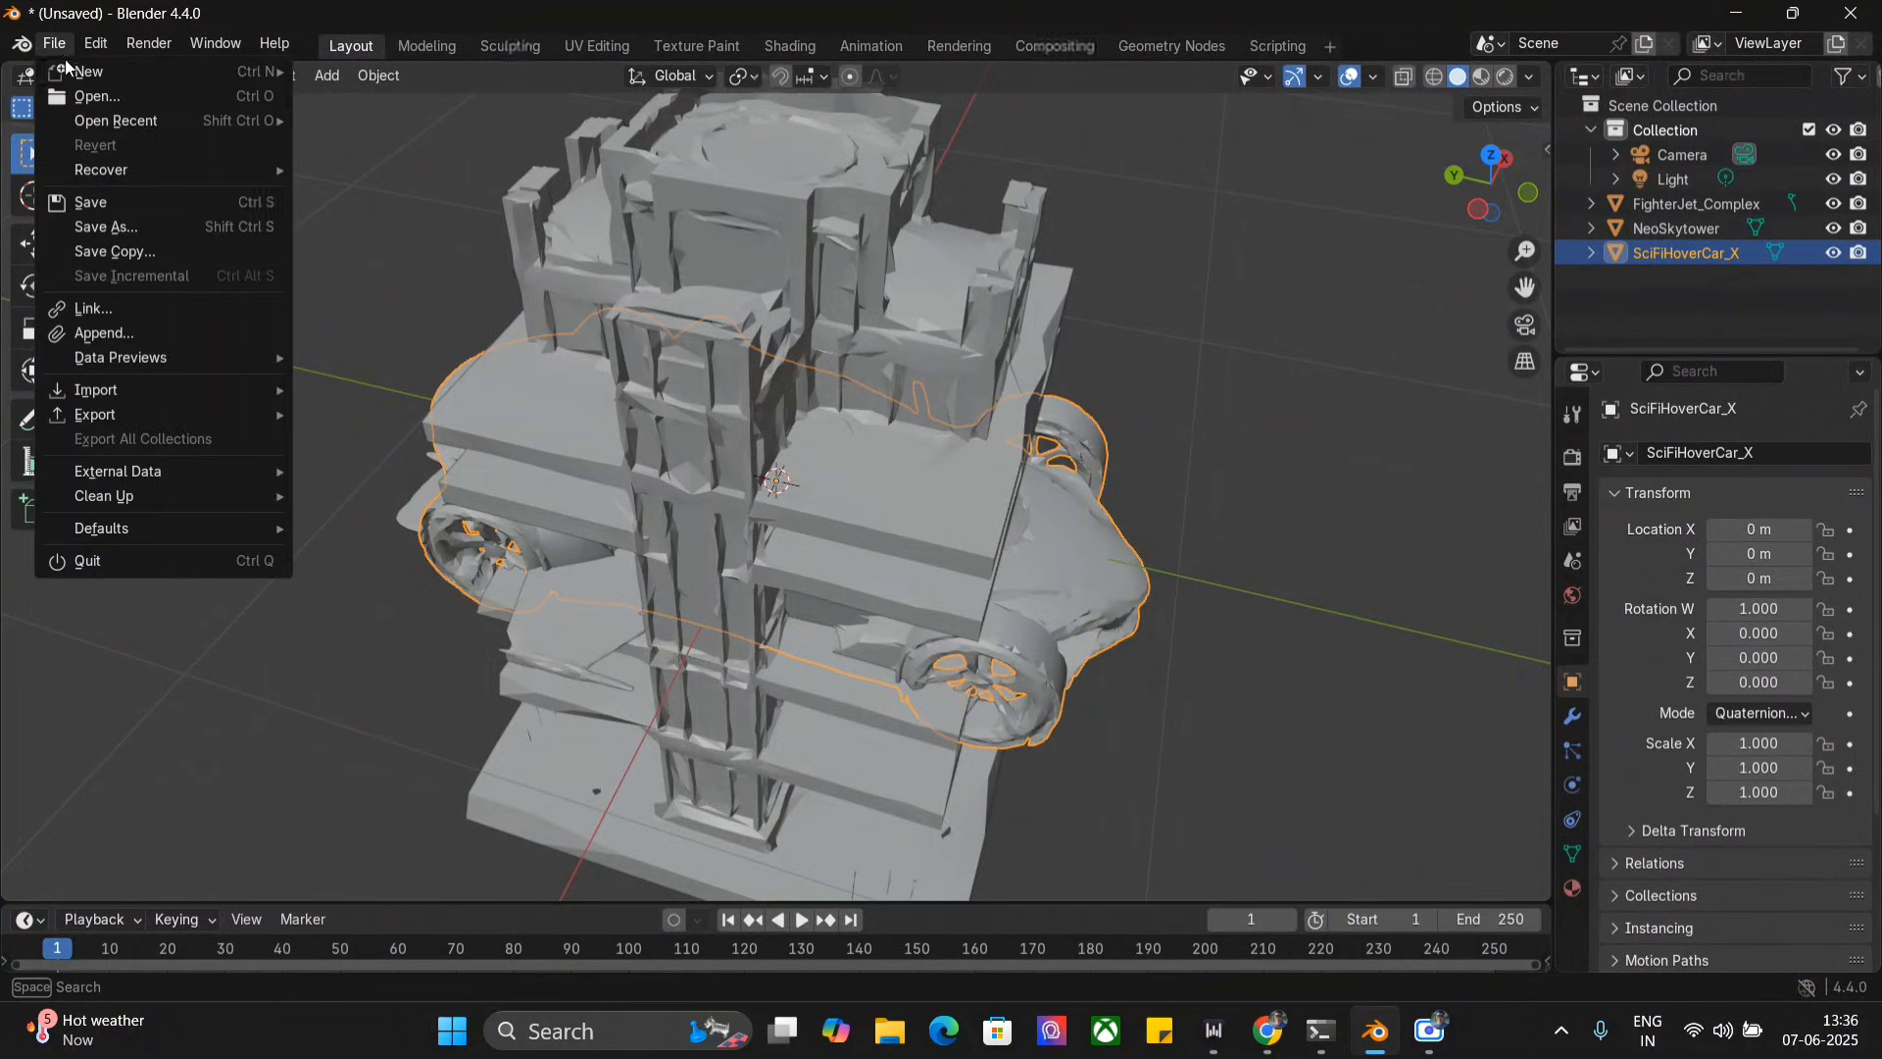
{"action": "mouse_move", "coordinate": [87, 71]}
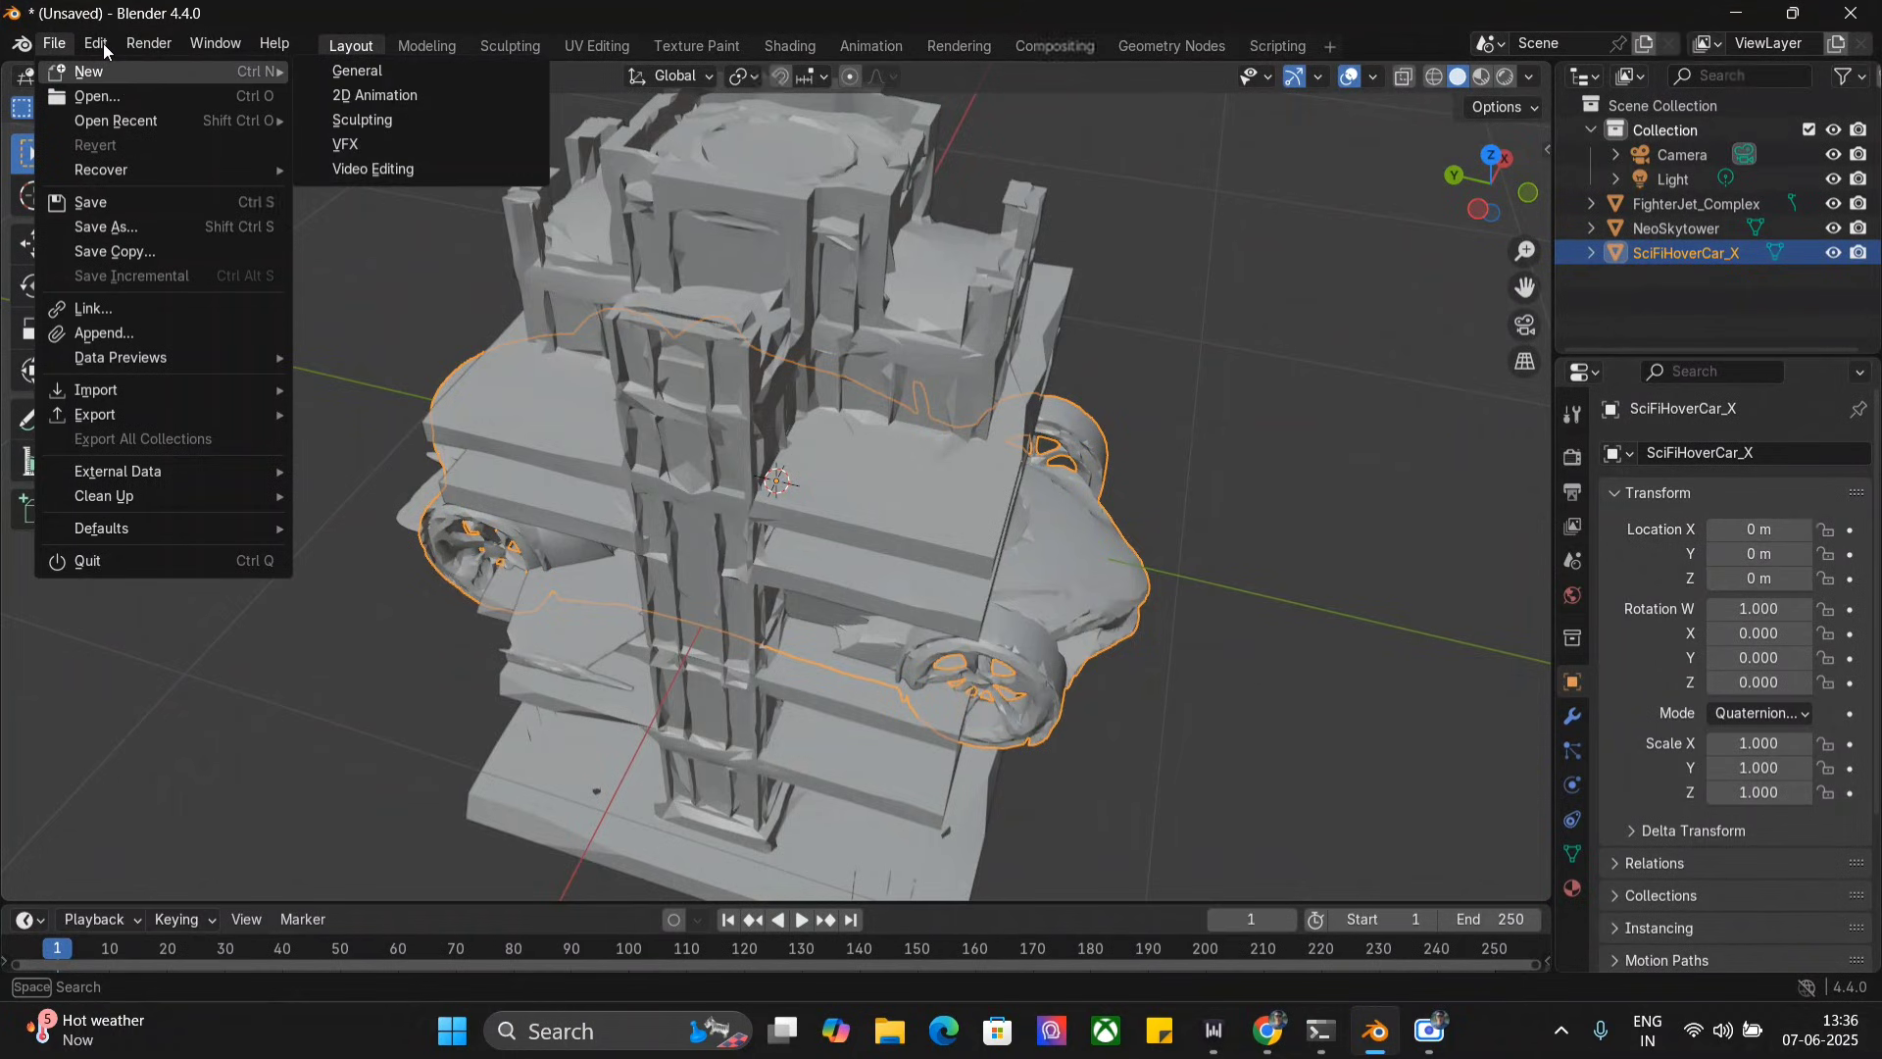
{"action": "left_click", "coordinate": [95, 44]}
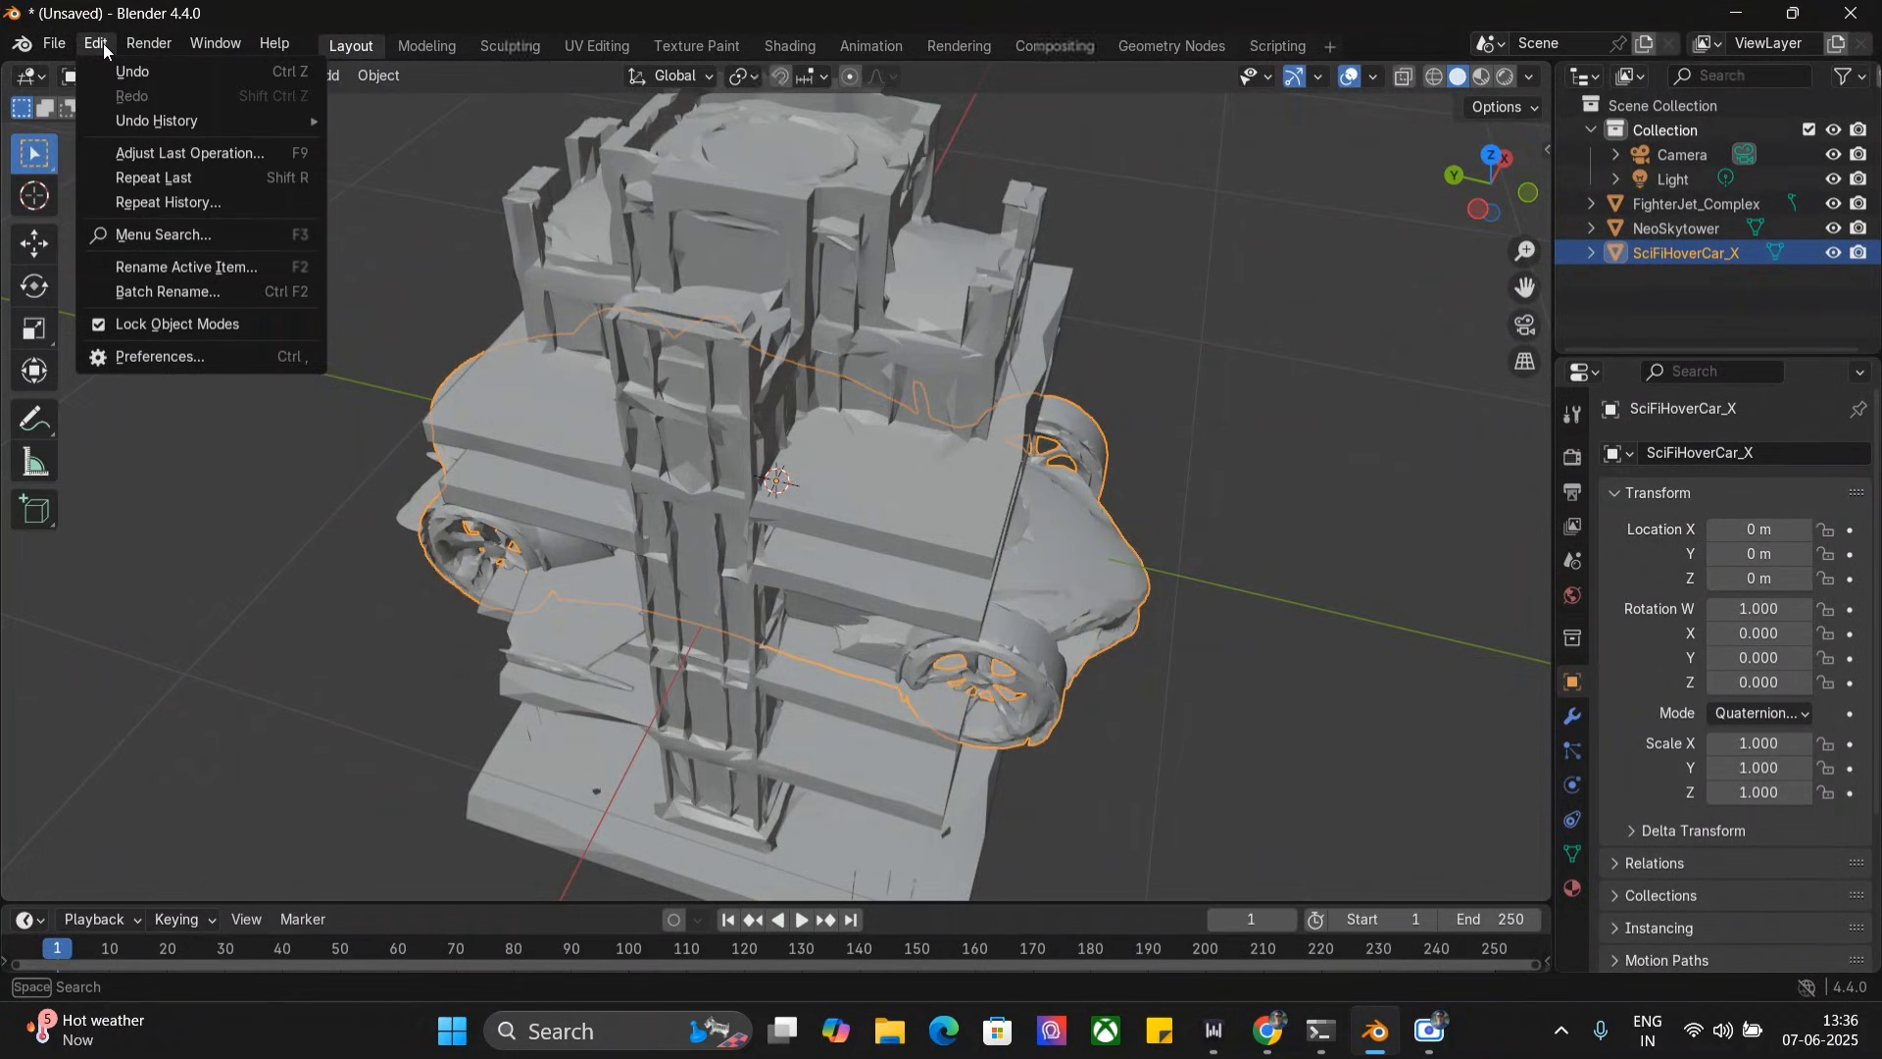
{"action": "left_click", "coordinate": [157, 357]}
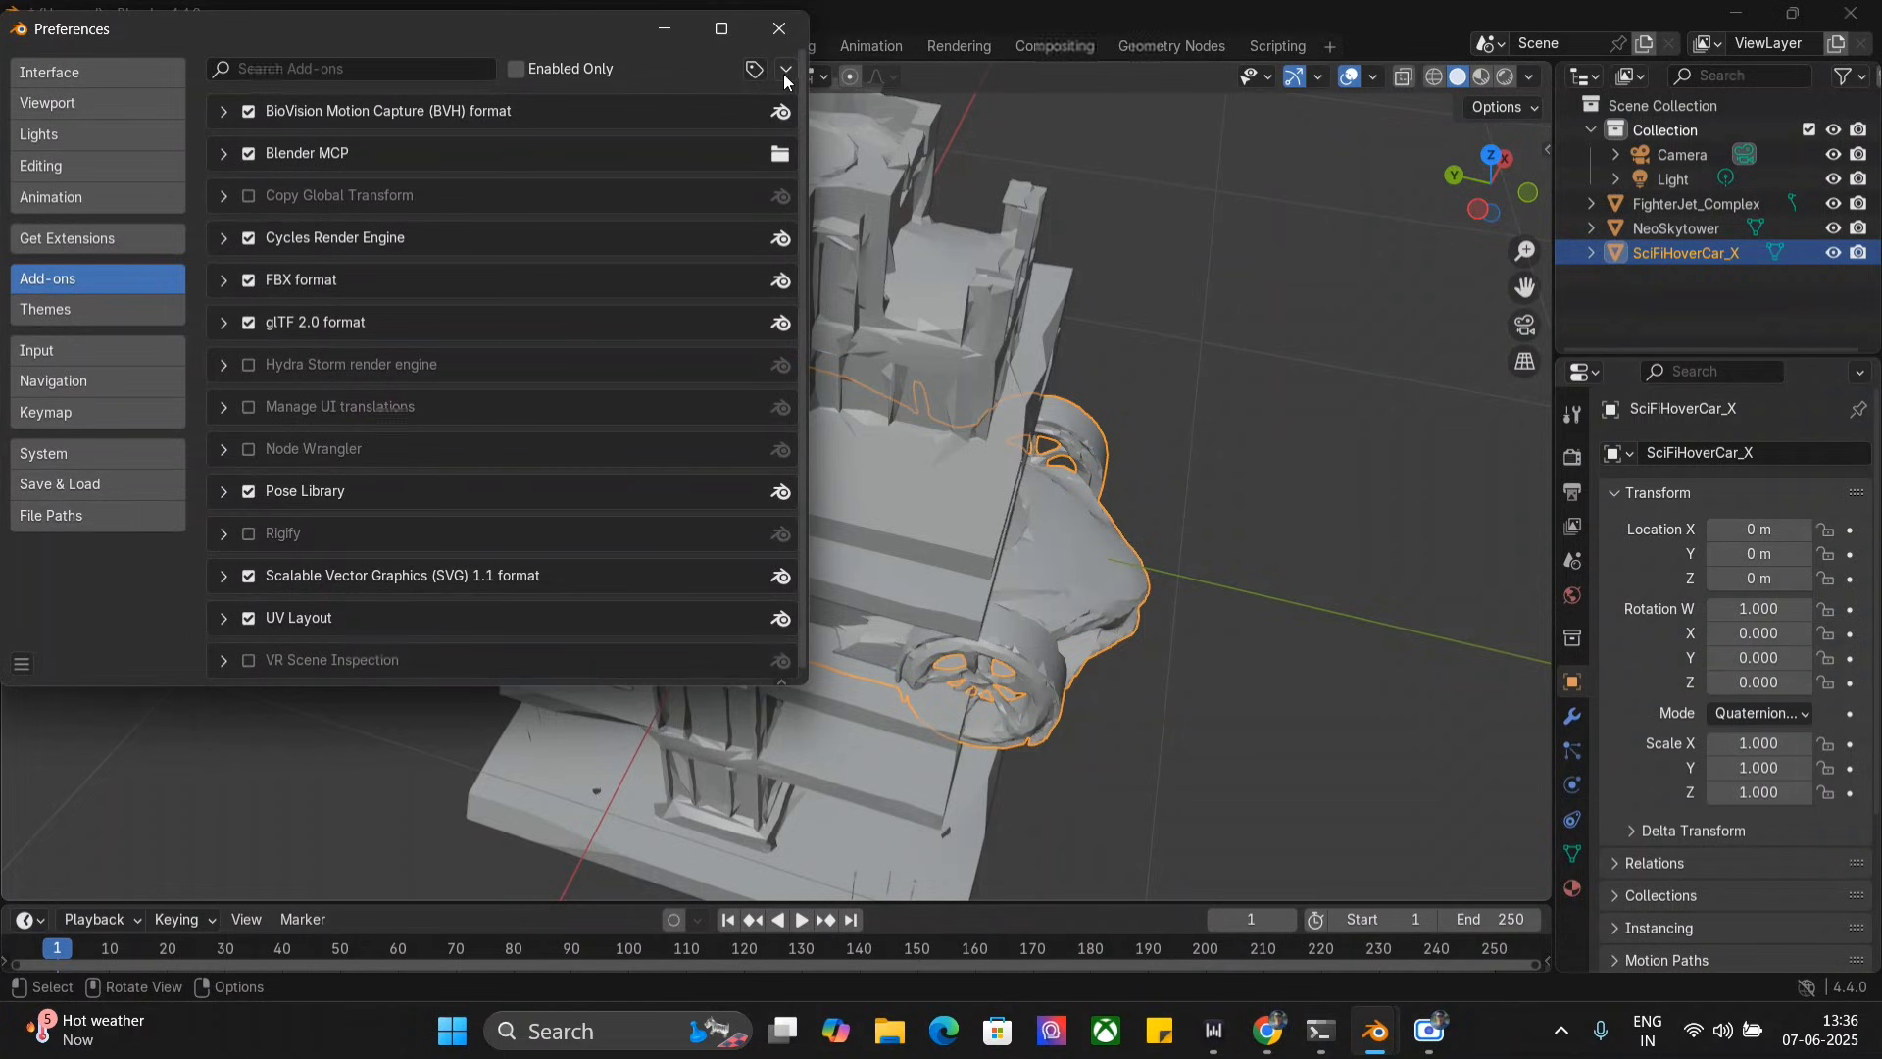
{"action": "left_click", "coordinate": [786, 68]}
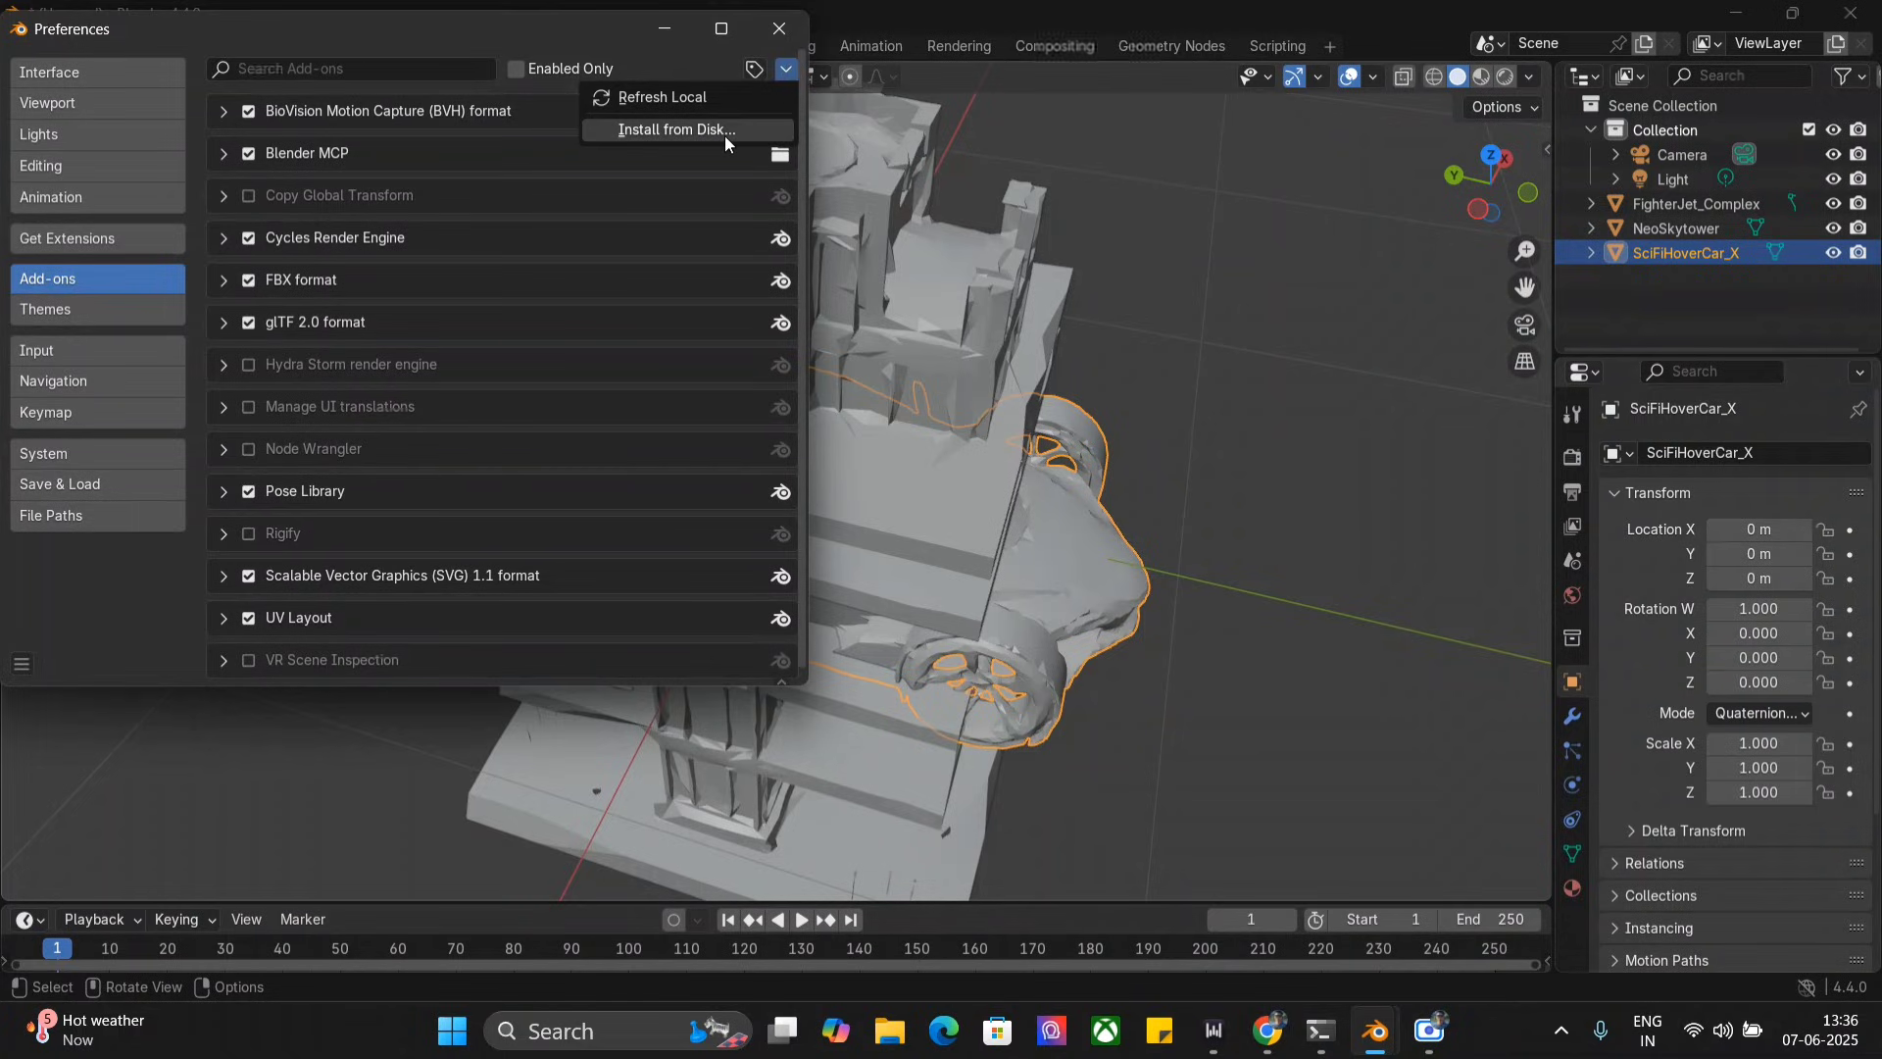
{"action": "mouse_move", "coordinate": [676, 130]}
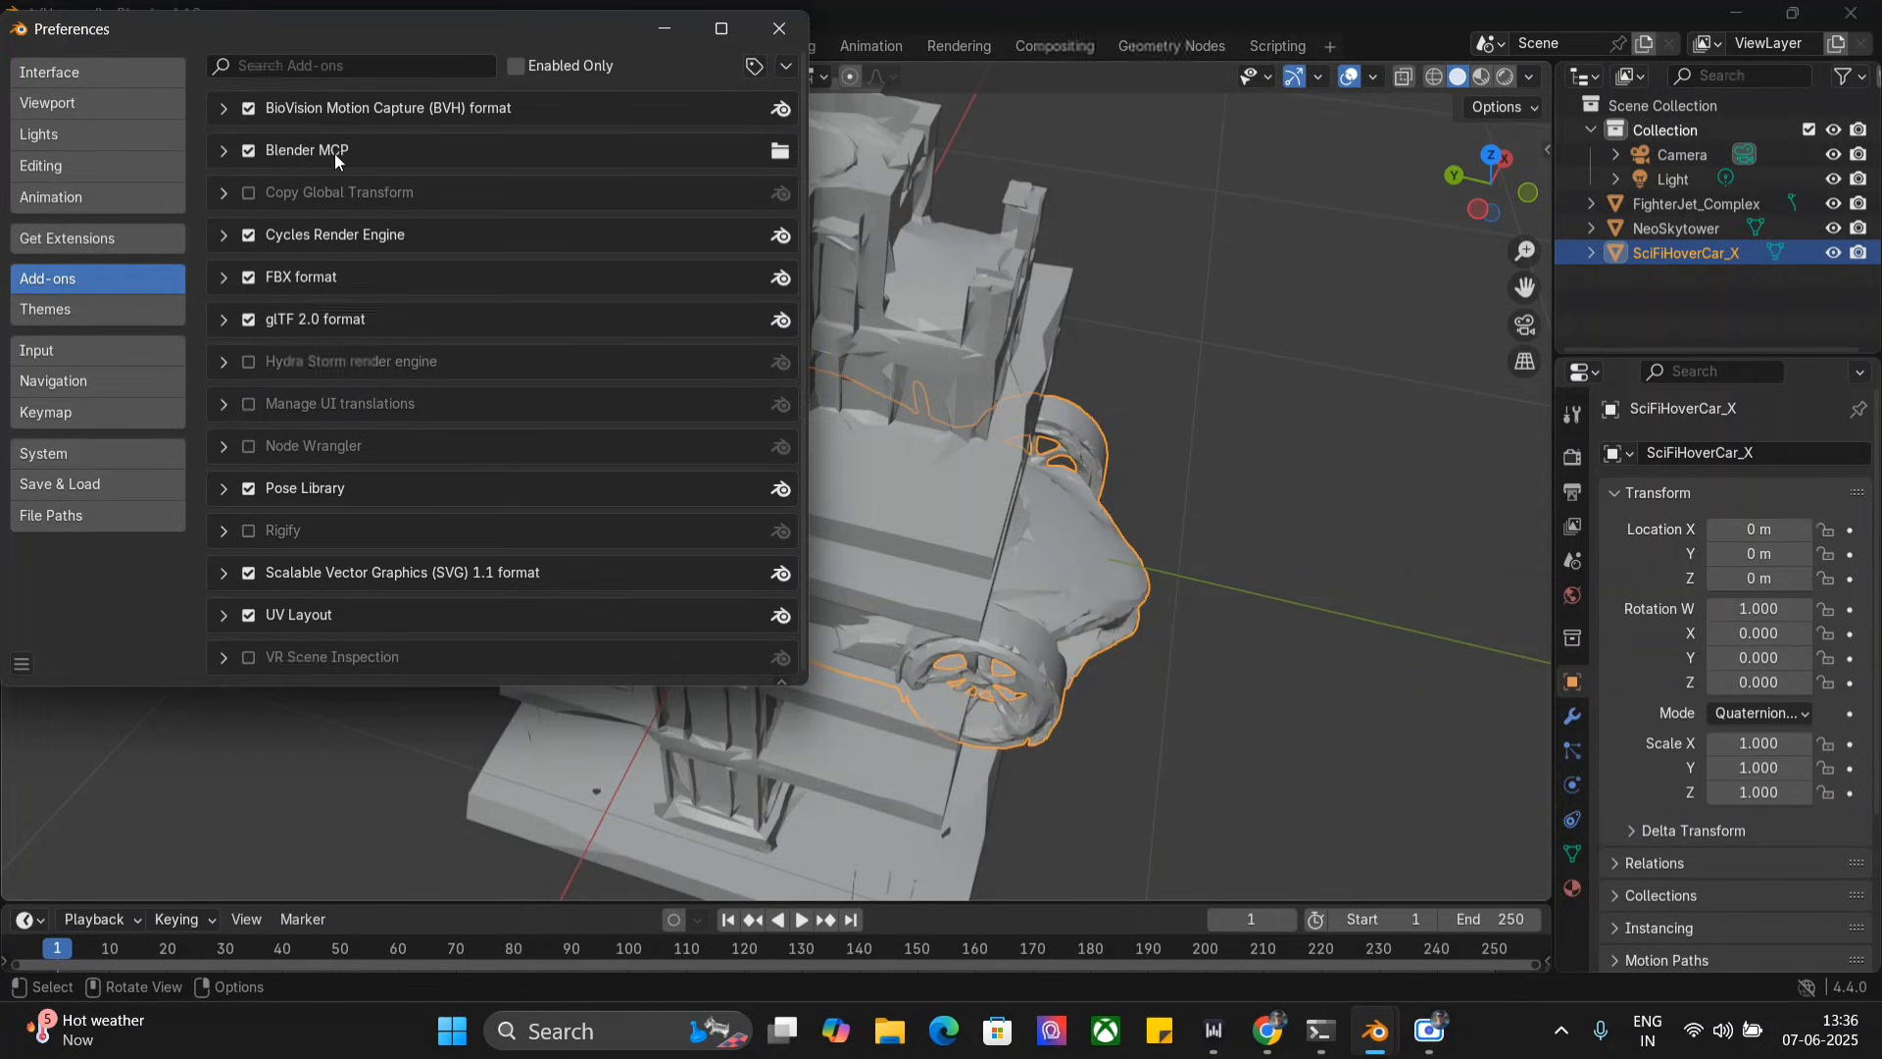
{"action": "scroll", "scroll_direction": "down", "scroll_amount": 3}
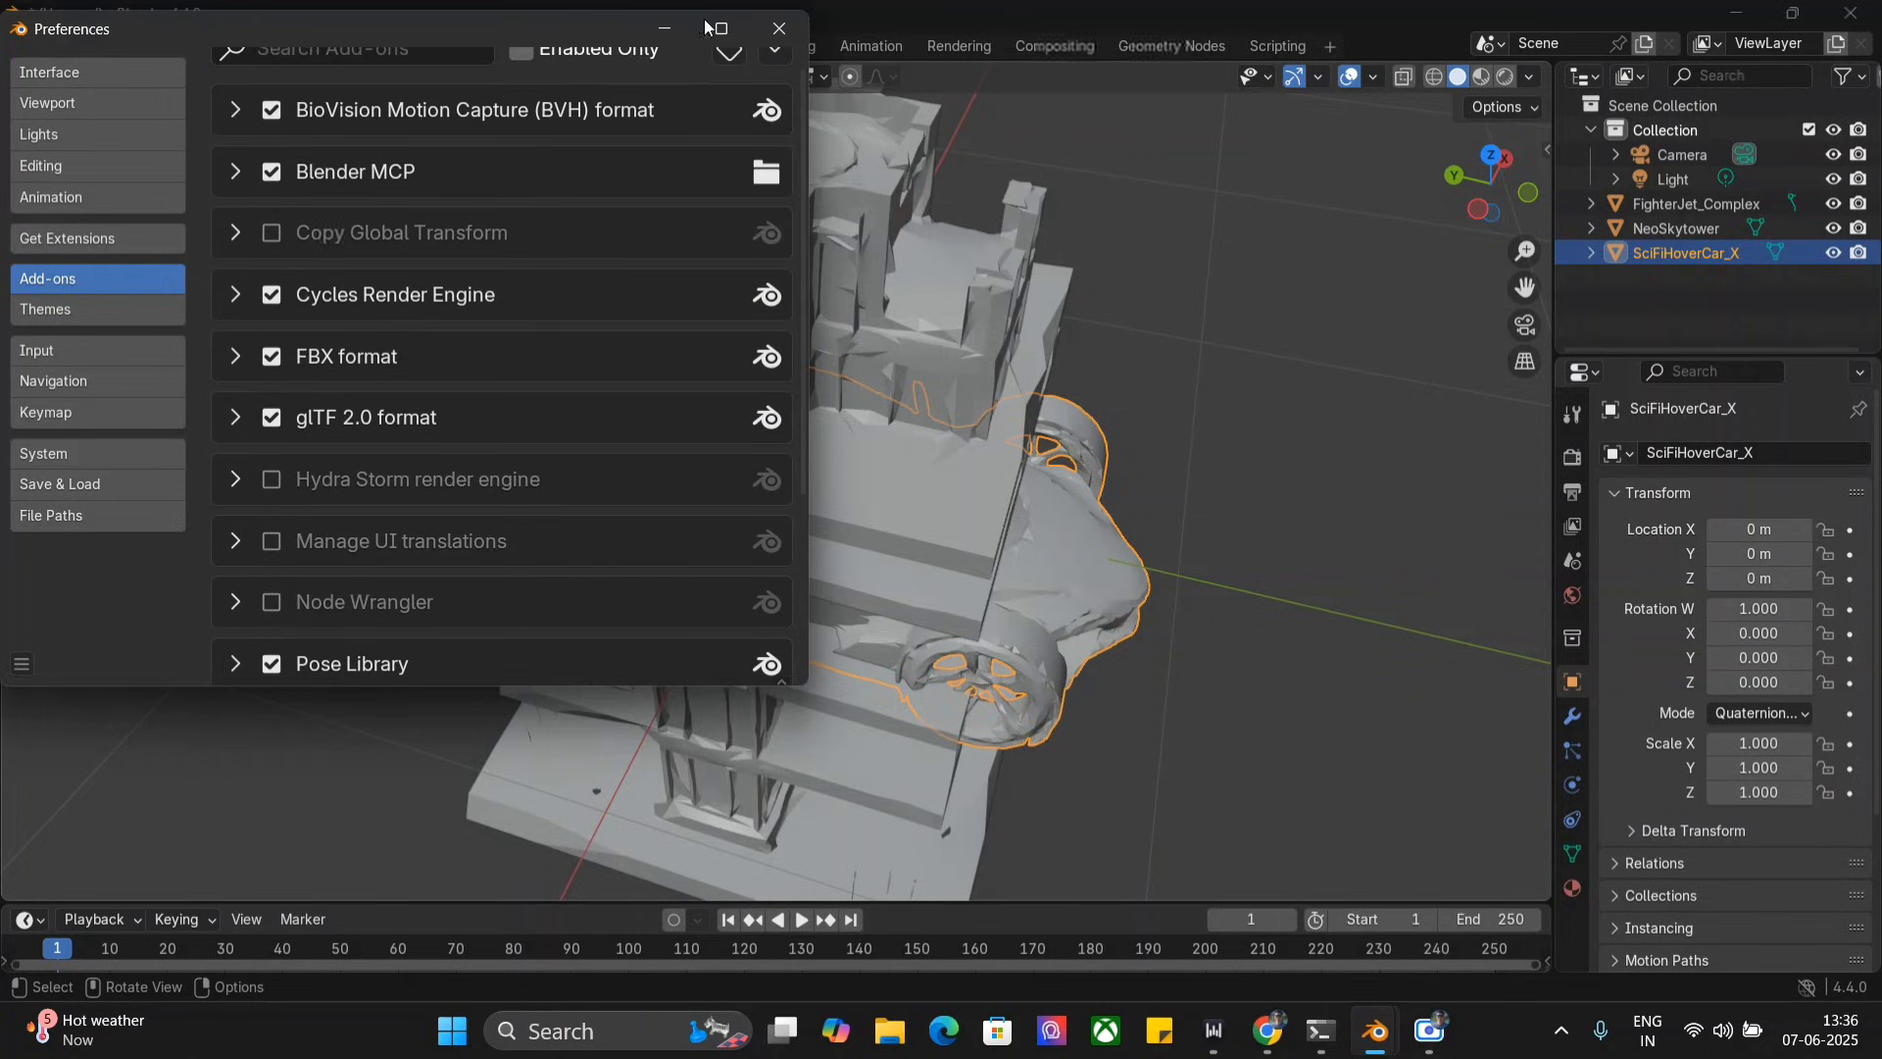
{"action": "left_click", "coordinate": [776, 27]}
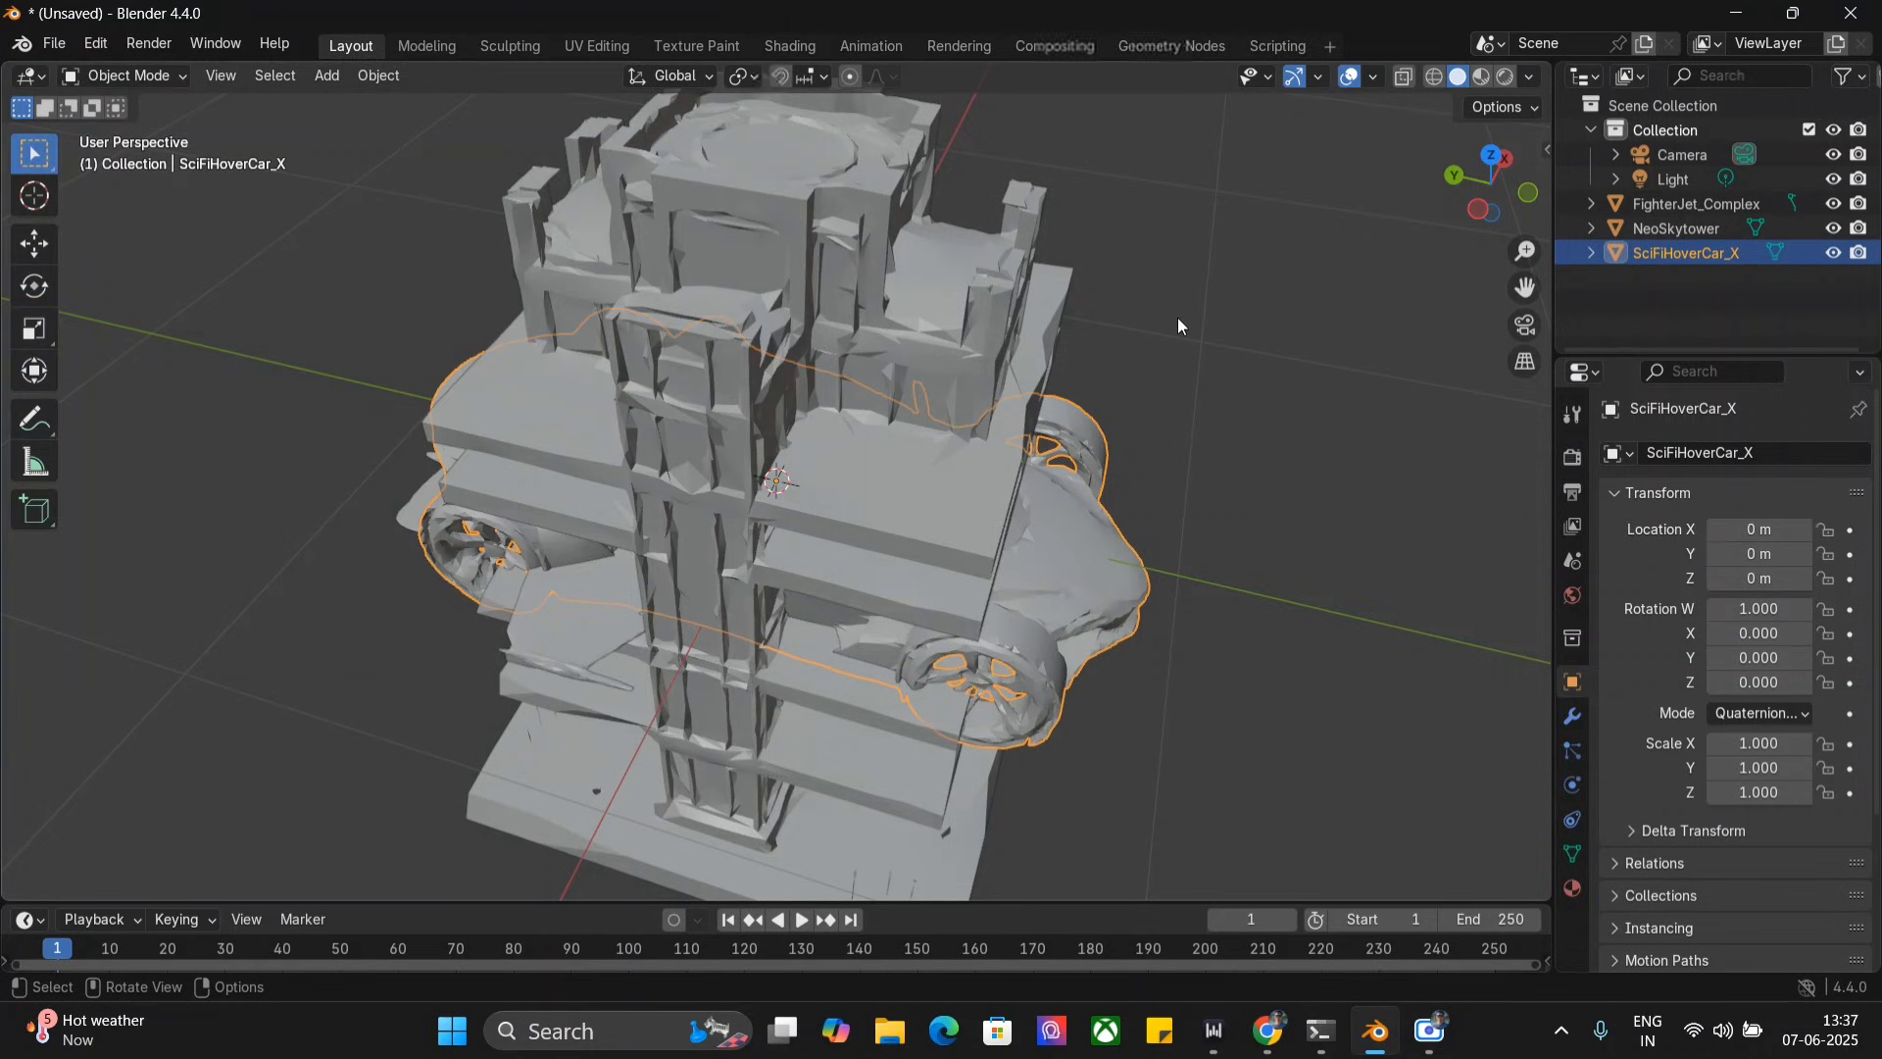
Step: Open the BlenderMCP sidebar tab showing the server on port 9876 with Poly Haven and Hyper3D
{"action": "left_click", "coordinate": [1535, 348]}
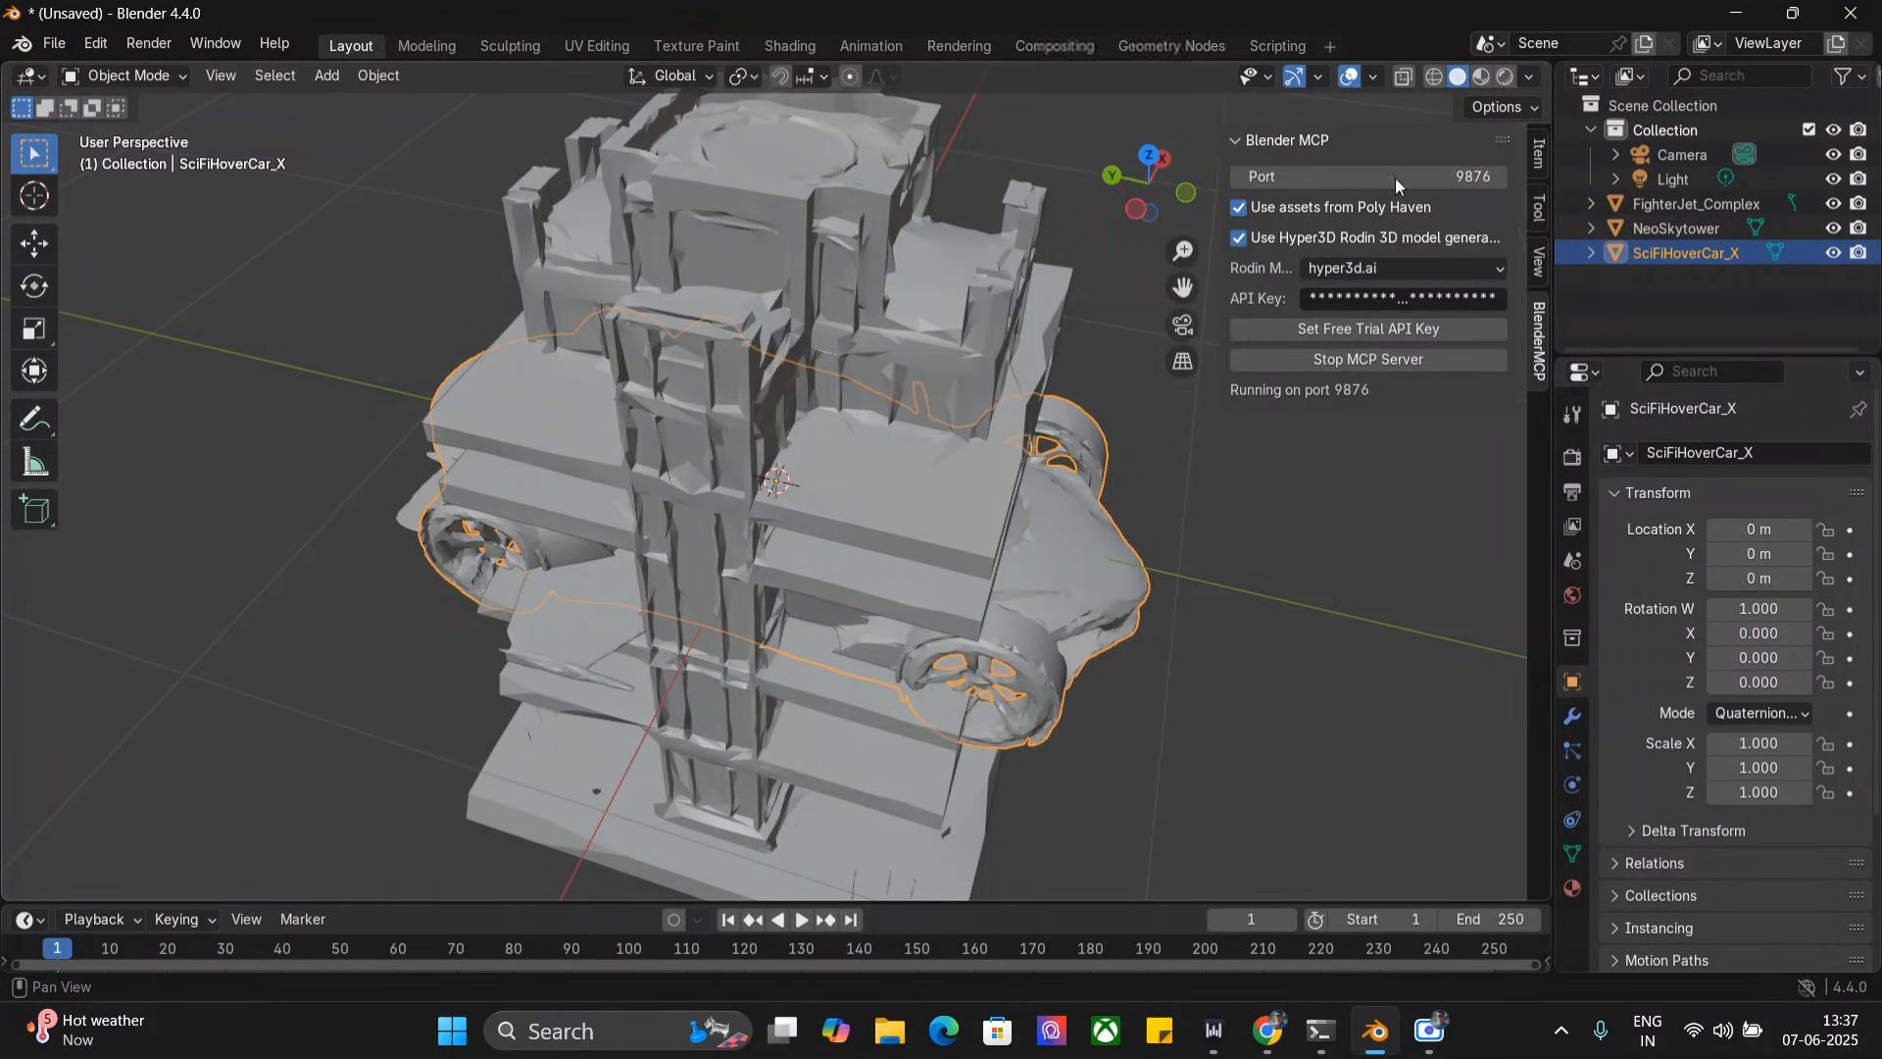
{"action": "mouse_move", "coordinate": [1260, 158]}
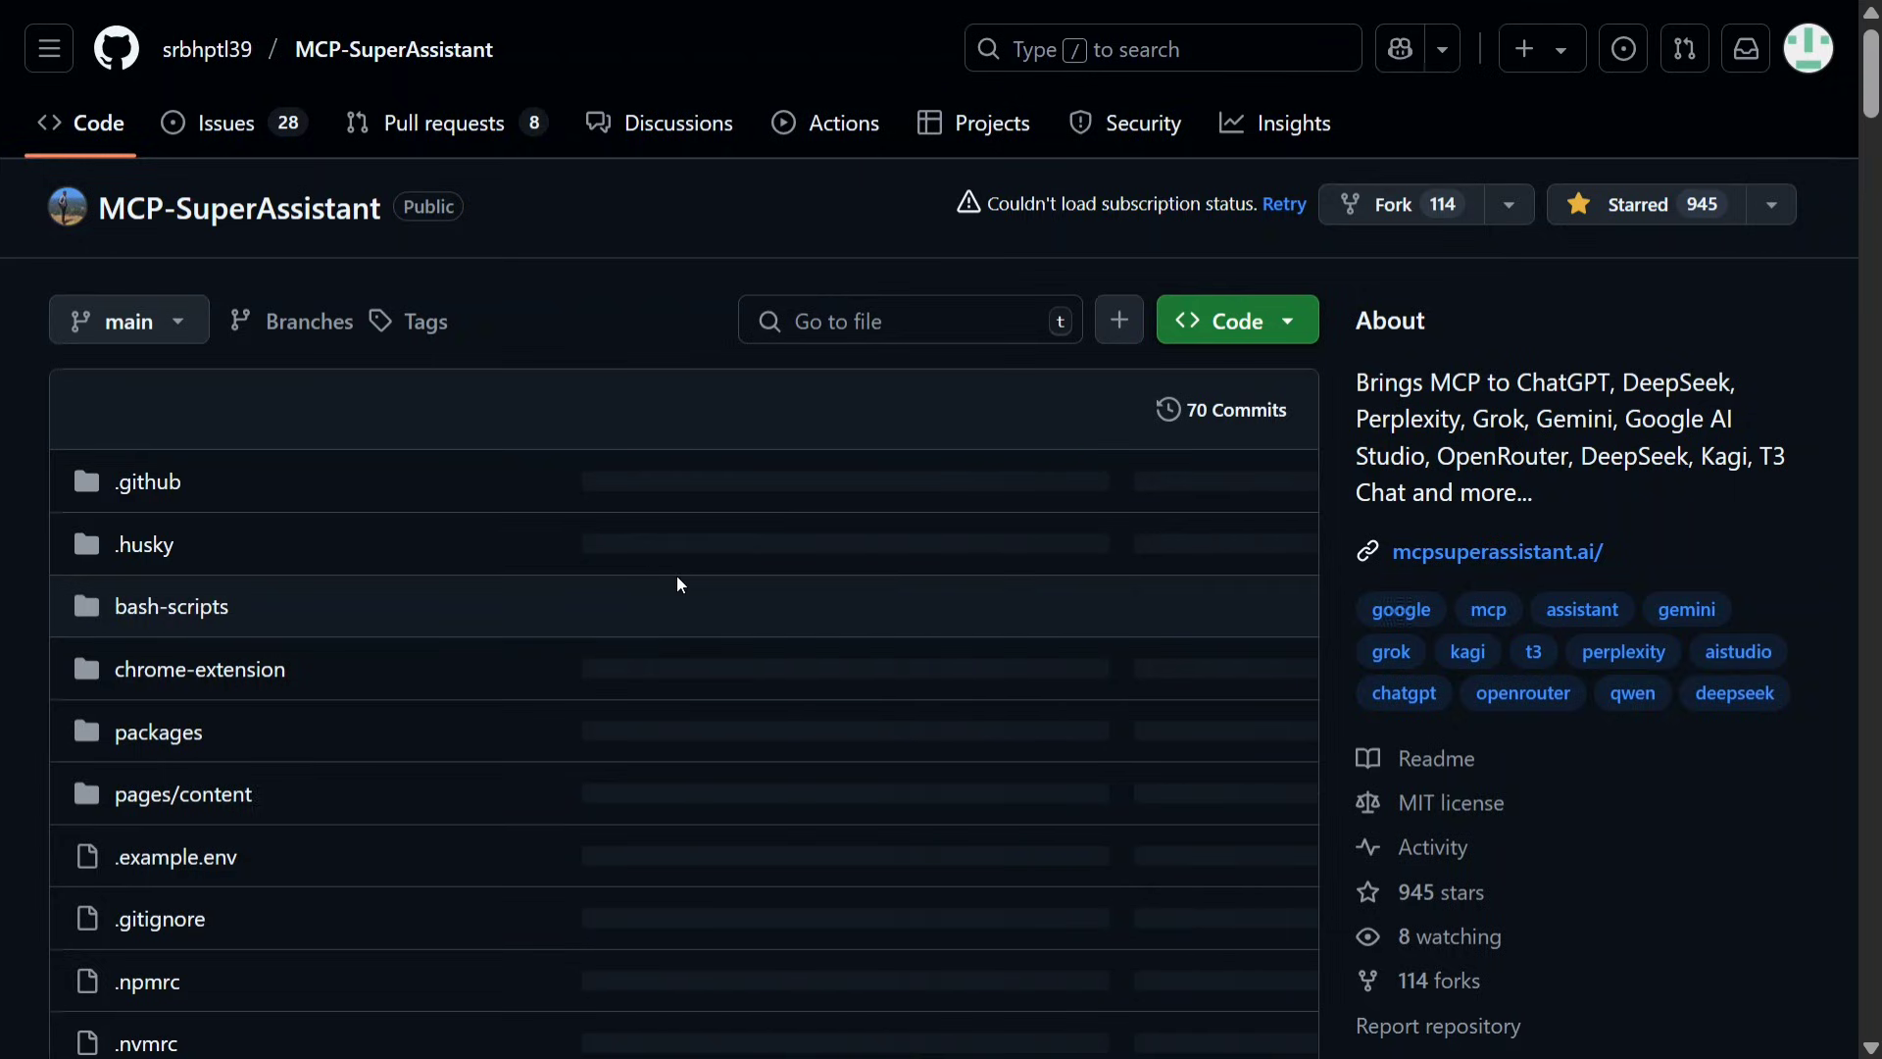
Step: Scroll the GitHub README down to the 'Connecting to Local Proxy Server' section
{"action": "scroll", "scroll_direction": "down", "scroll_amount": 3}
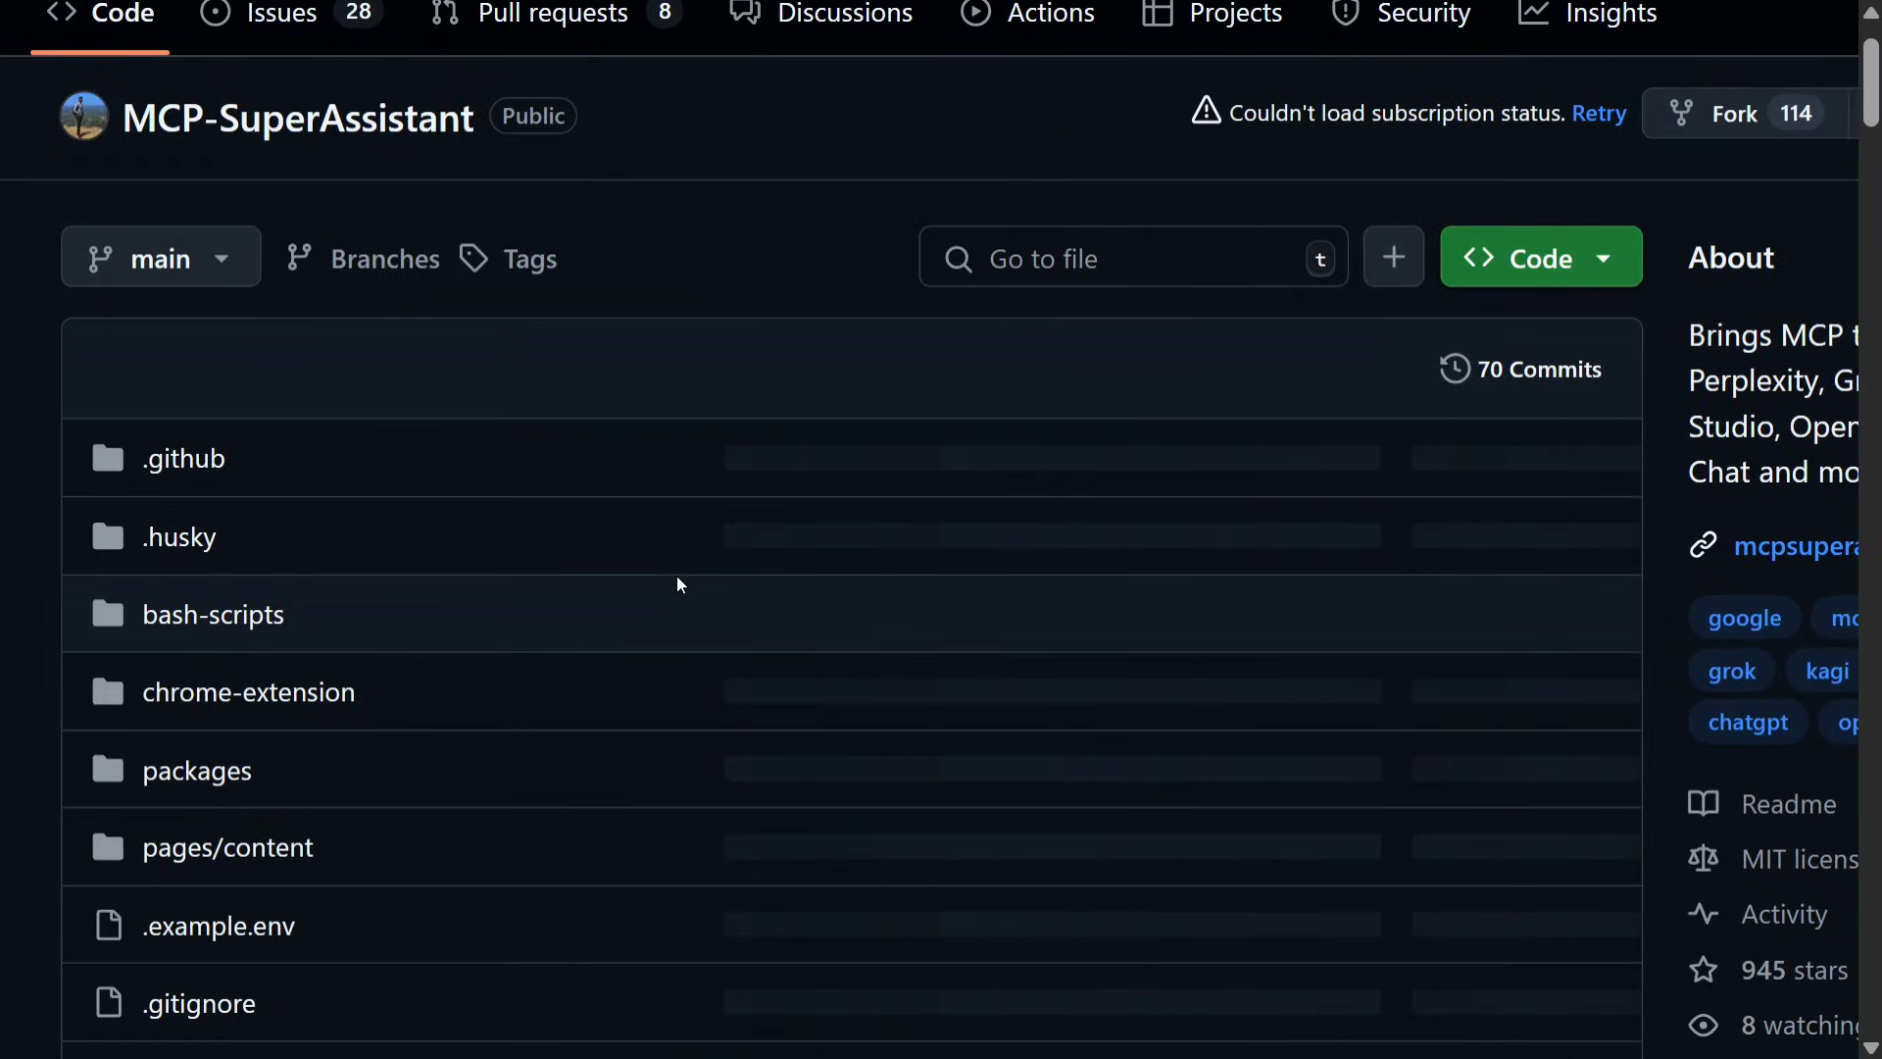
{"action": "scroll", "scroll_direction": "down", "scroll_amount": 3}
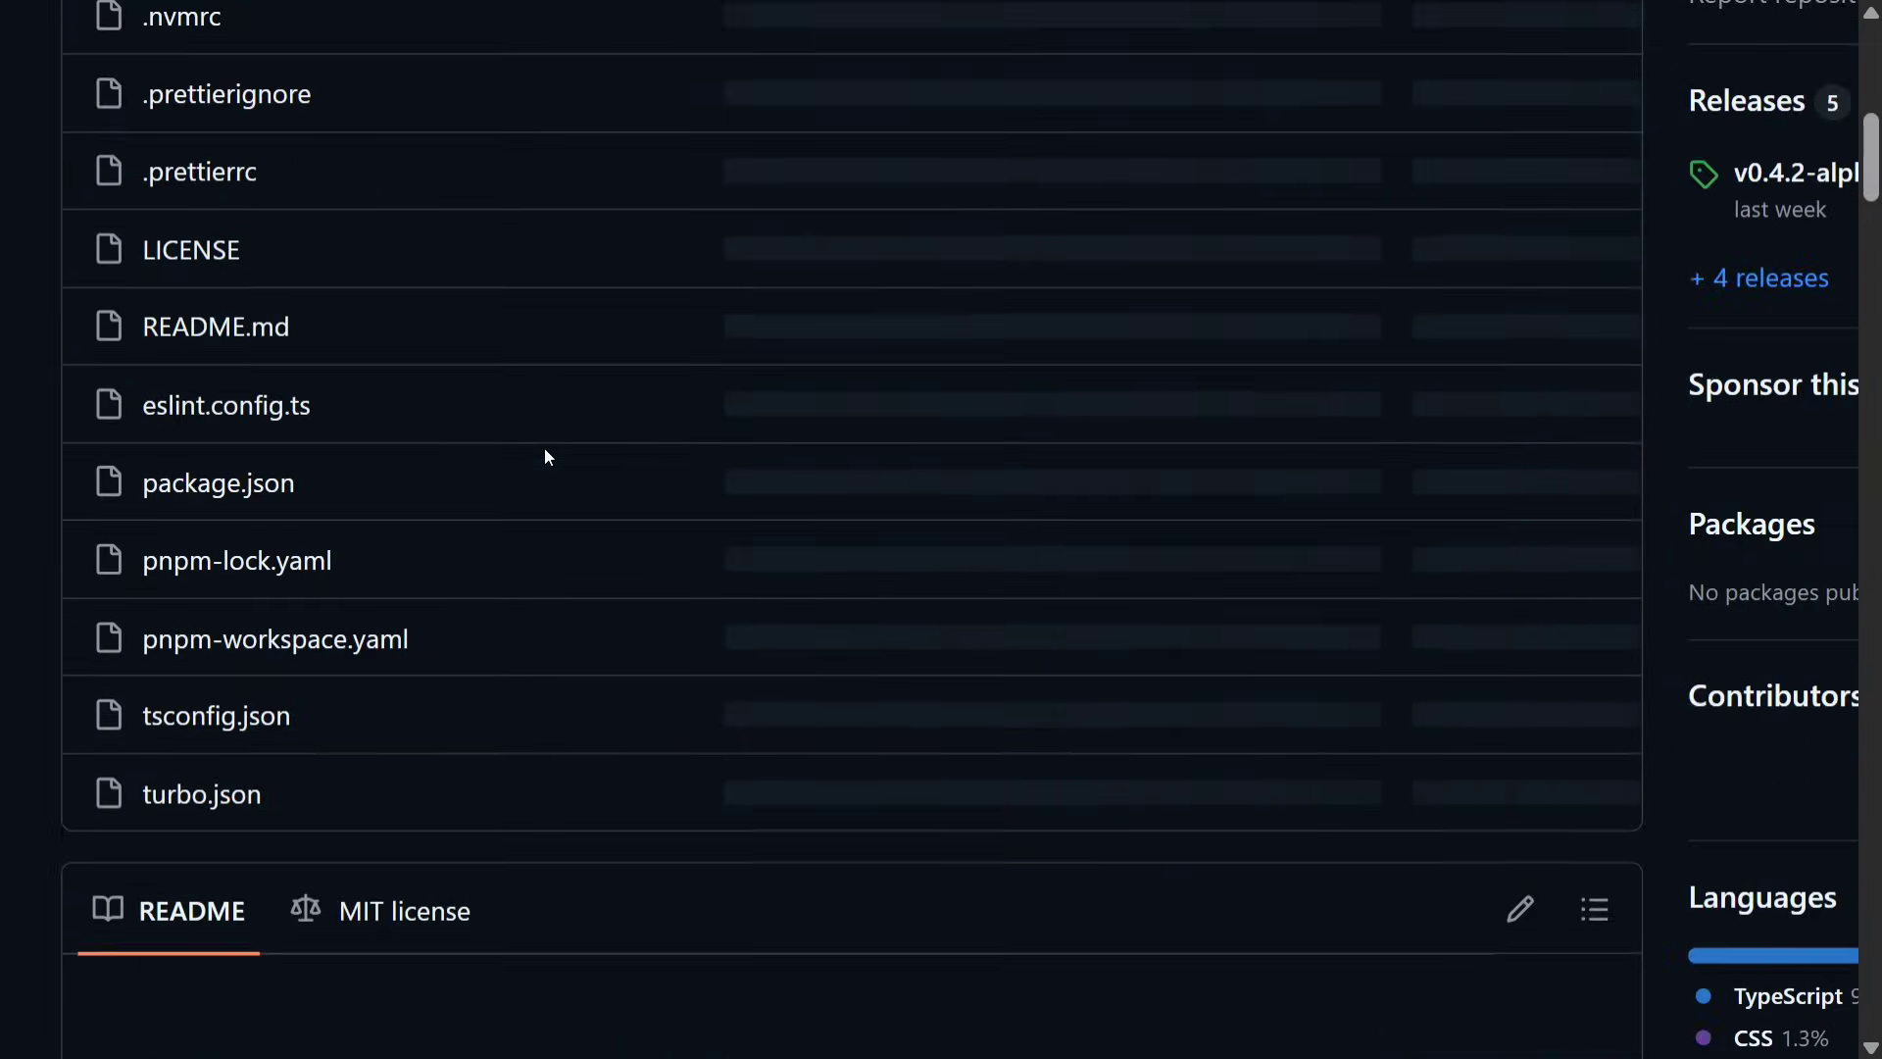
{"action": "scroll", "scroll_direction": "down", "scroll_amount": 3}
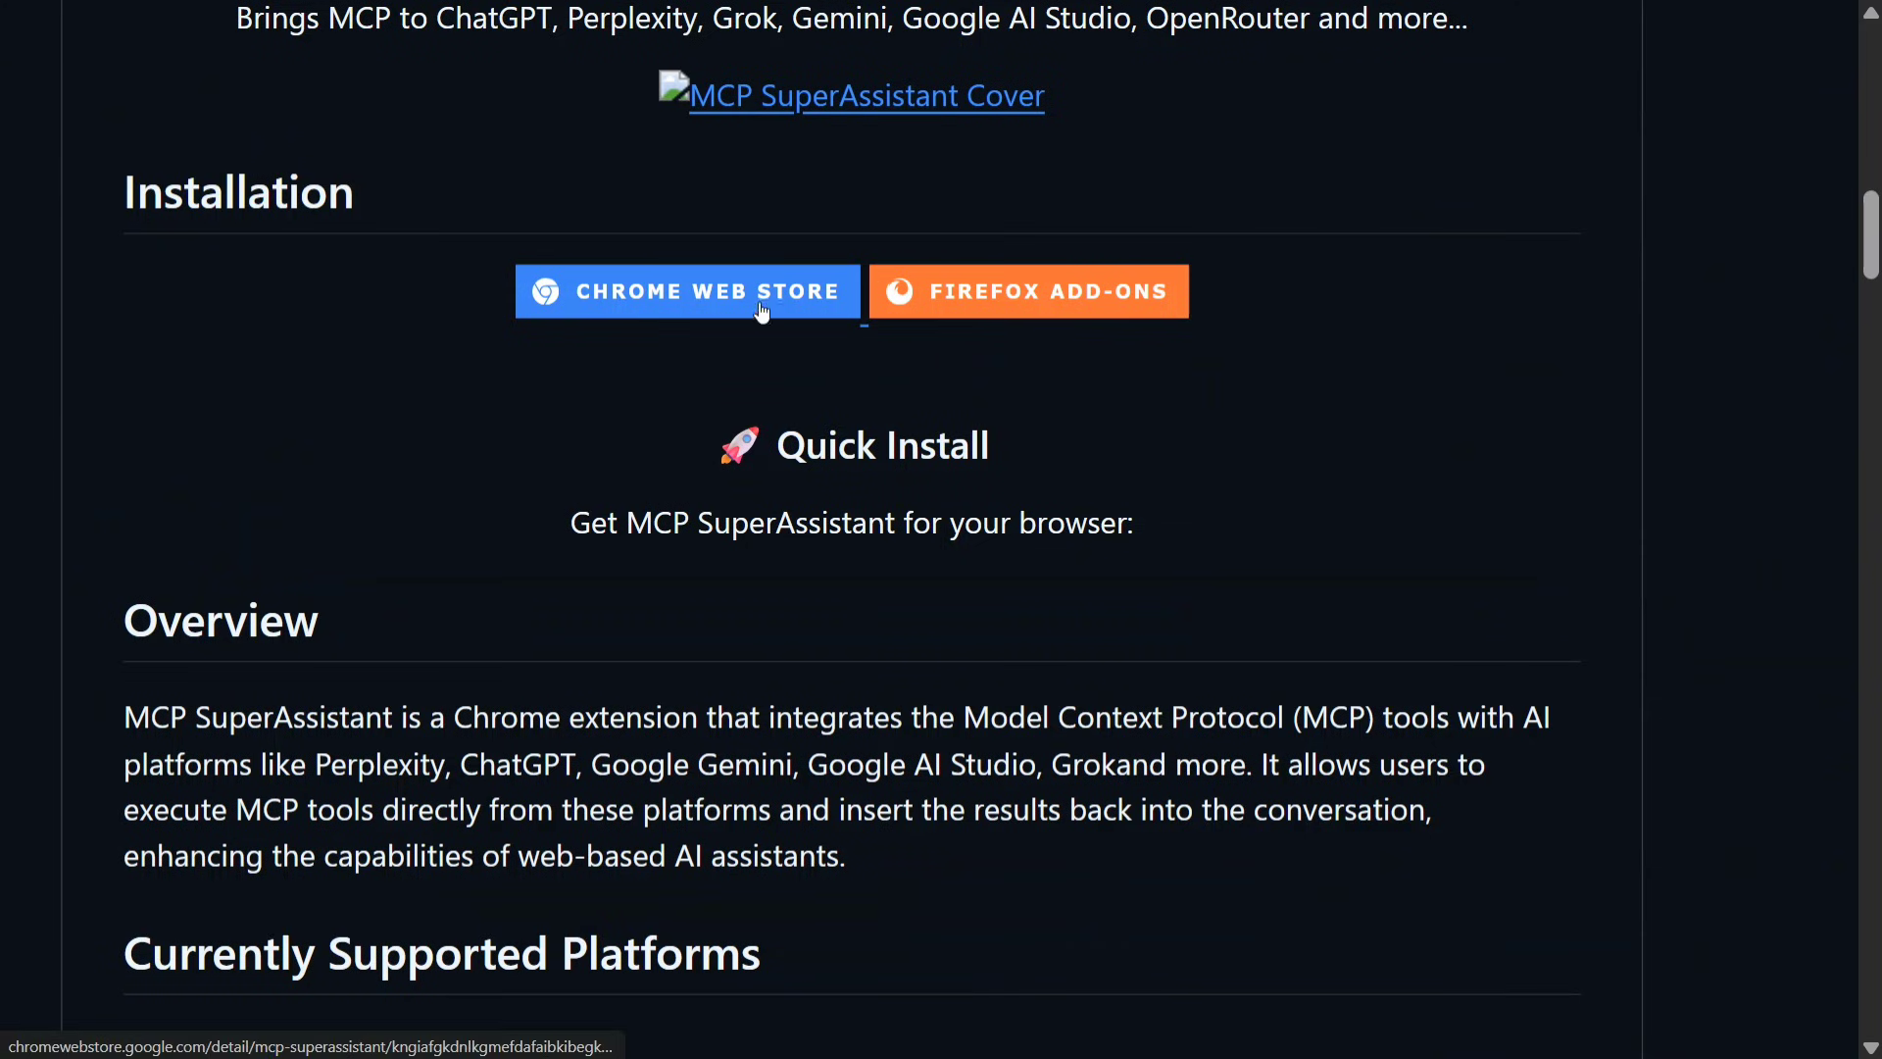
{"action": "scroll", "scroll_direction": "down", "scroll_amount": 3}
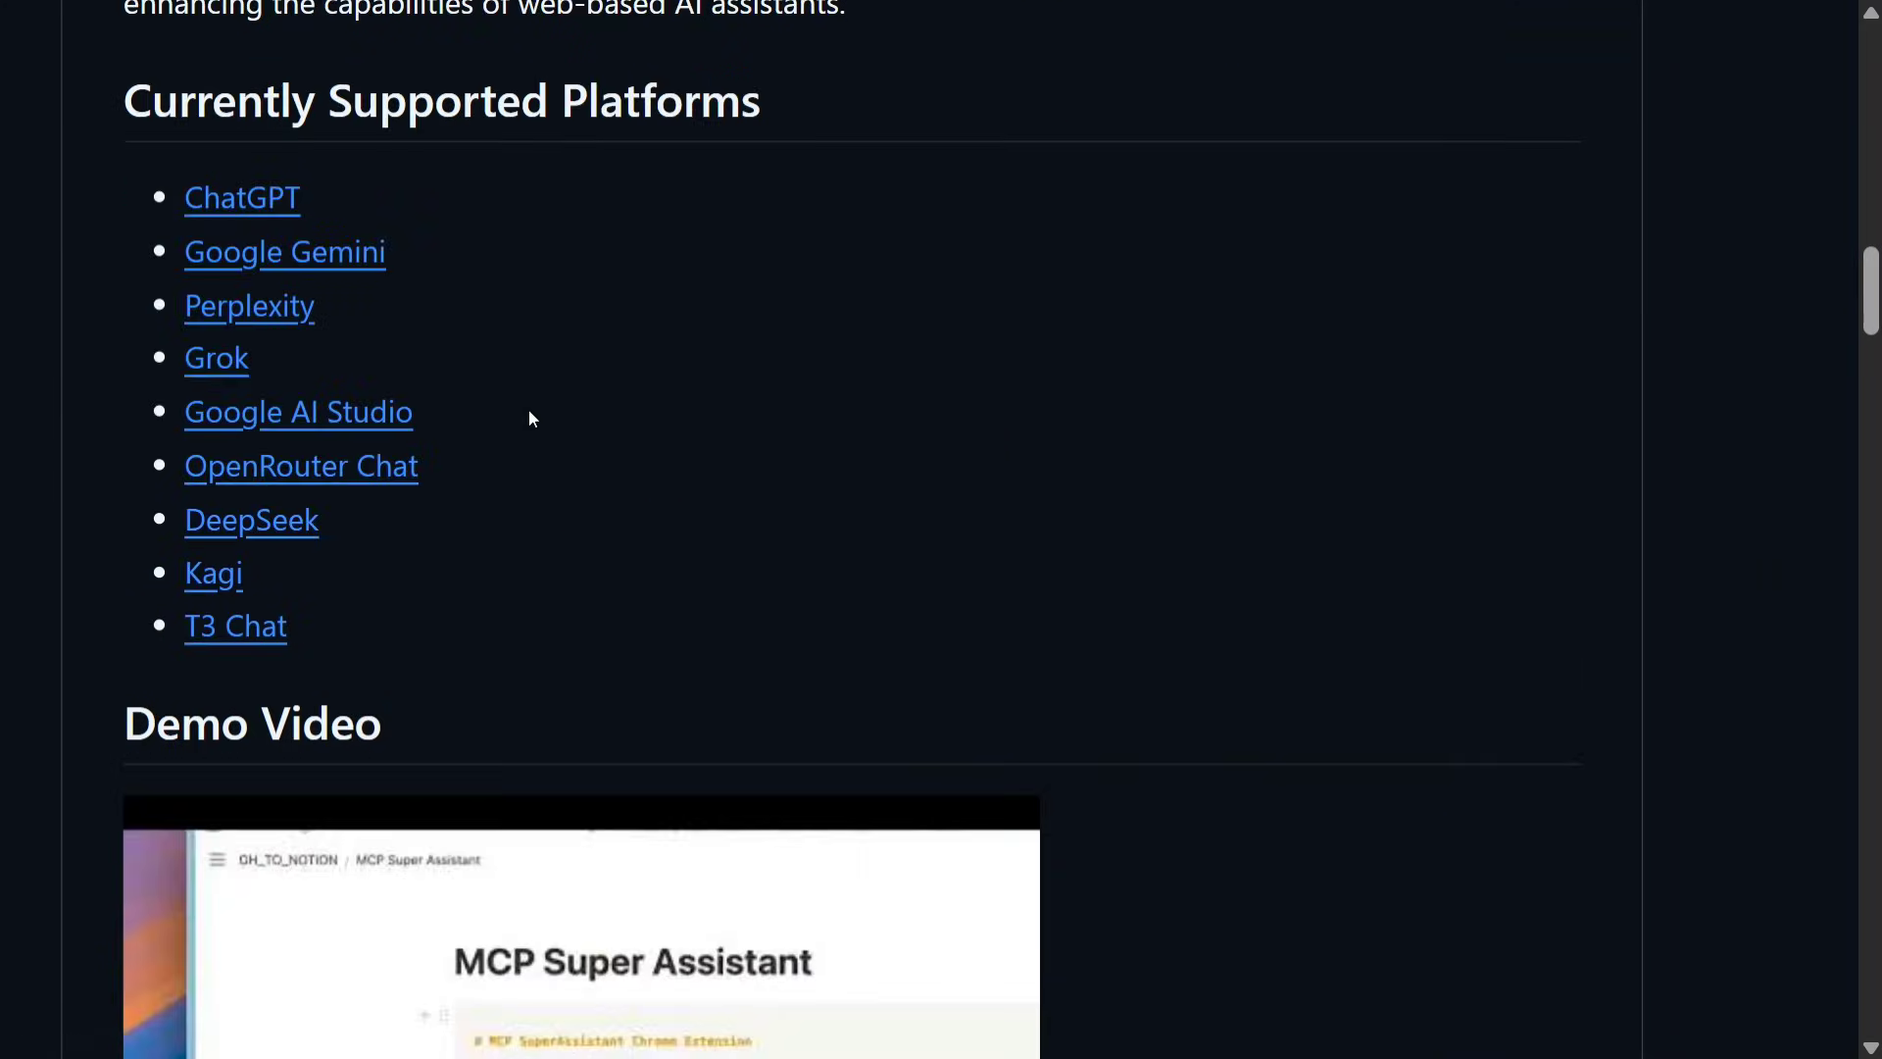
{"action": "scroll", "scroll_direction": "down", "scroll_amount": 3}
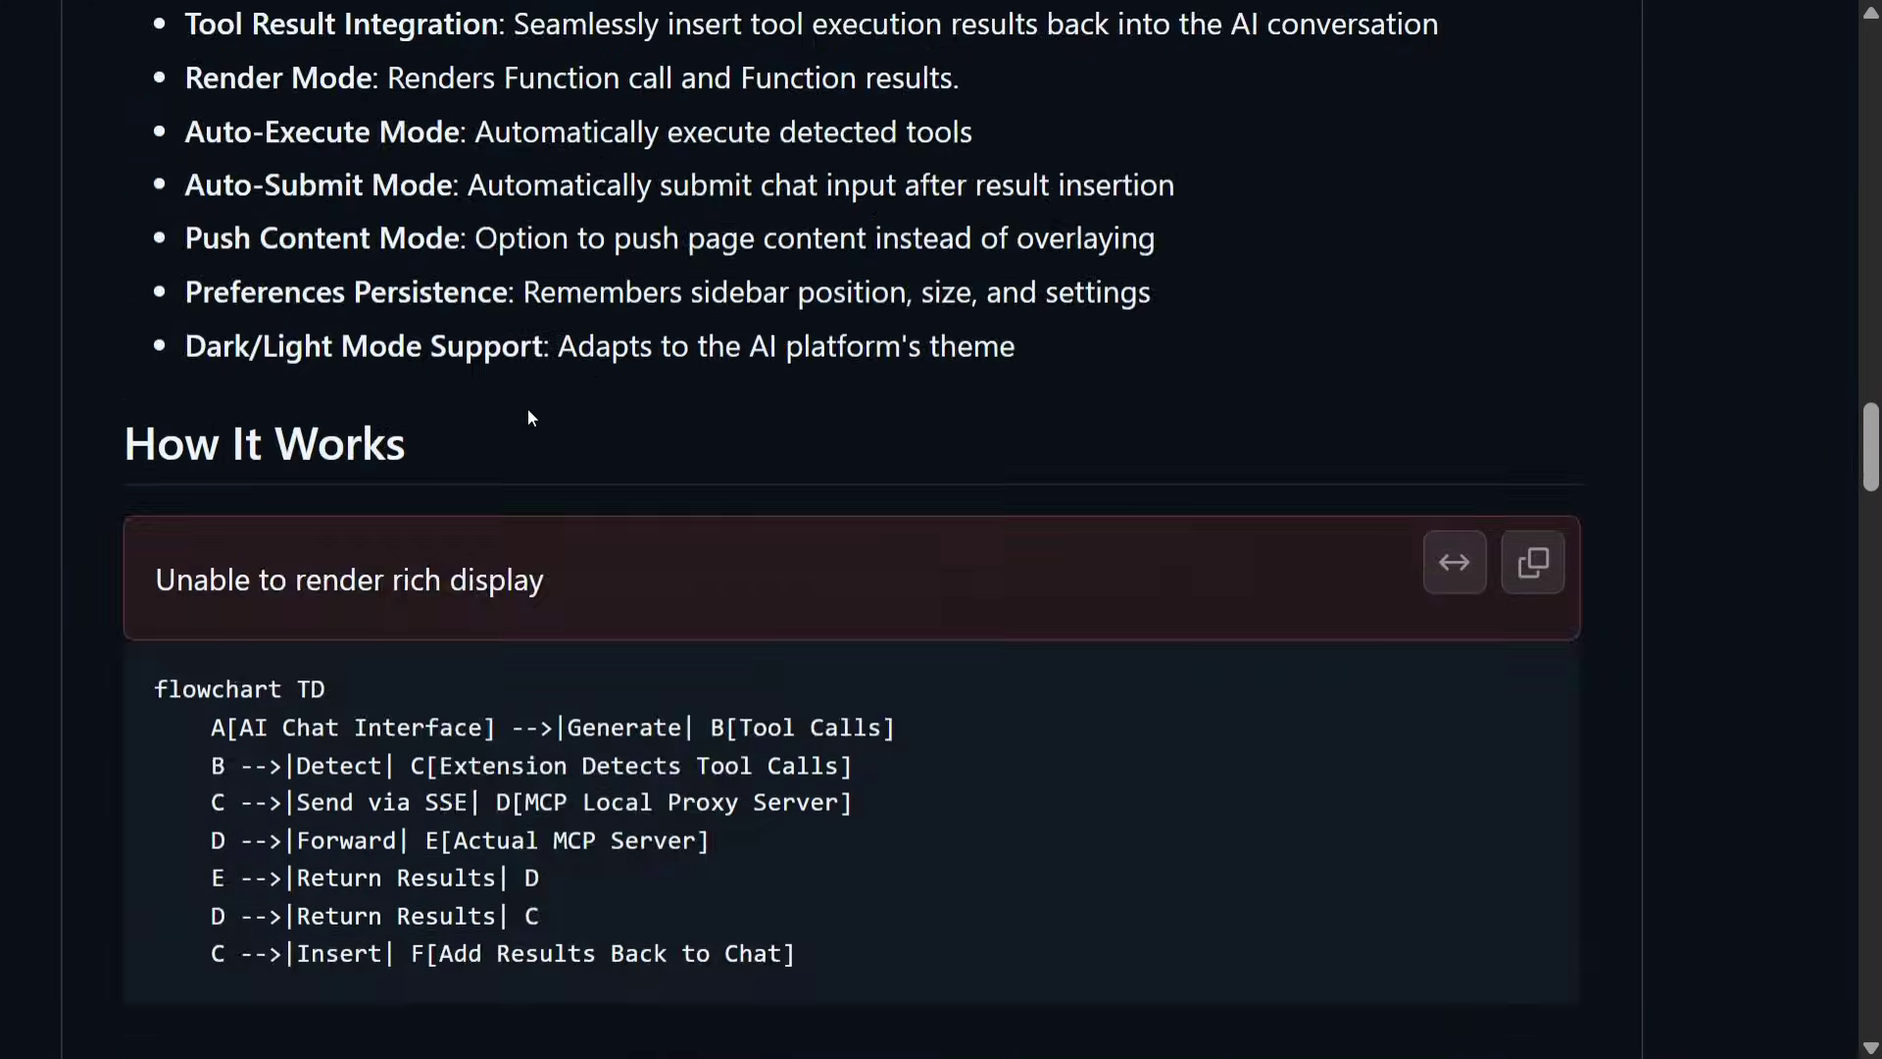
{"action": "scroll", "scroll_direction": "down", "scroll_amount": 3}
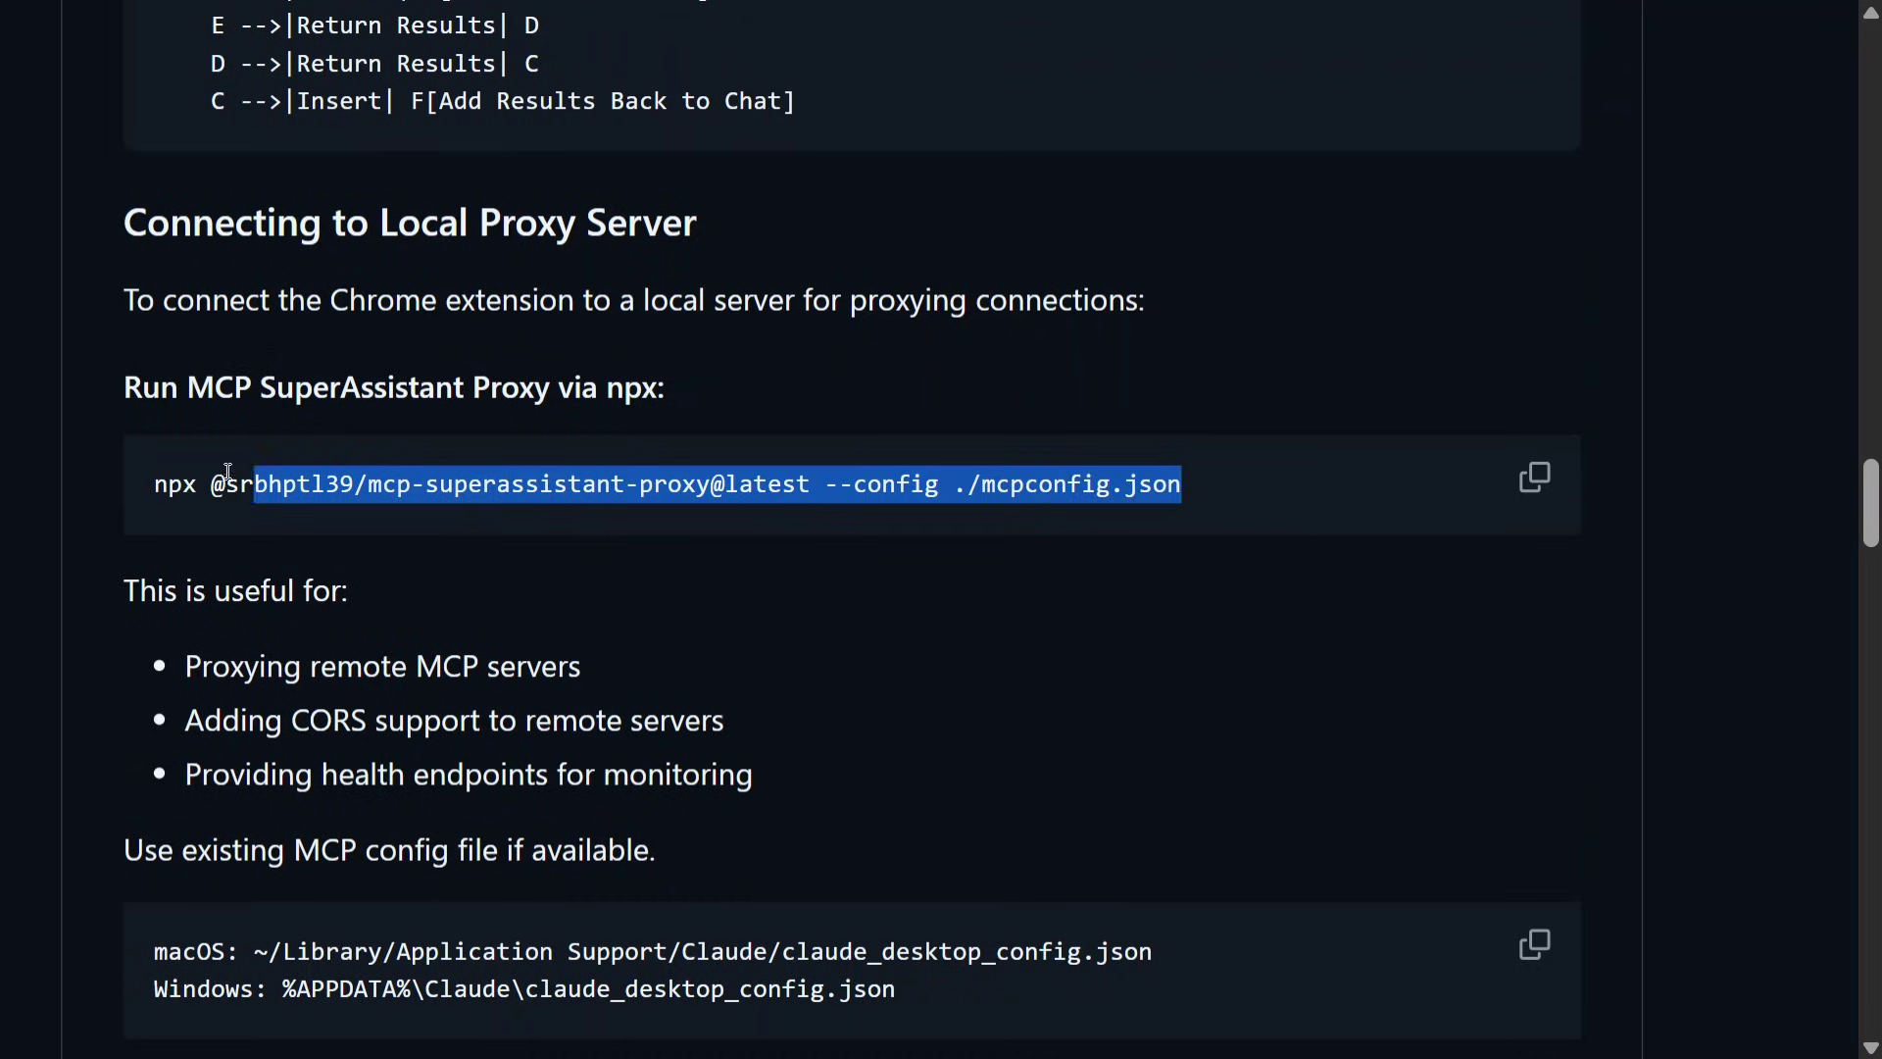
Step: Select the npx MCP SuperAssistant proxy command for copying
{"action": "left_click", "coordinate": [948, 483]}
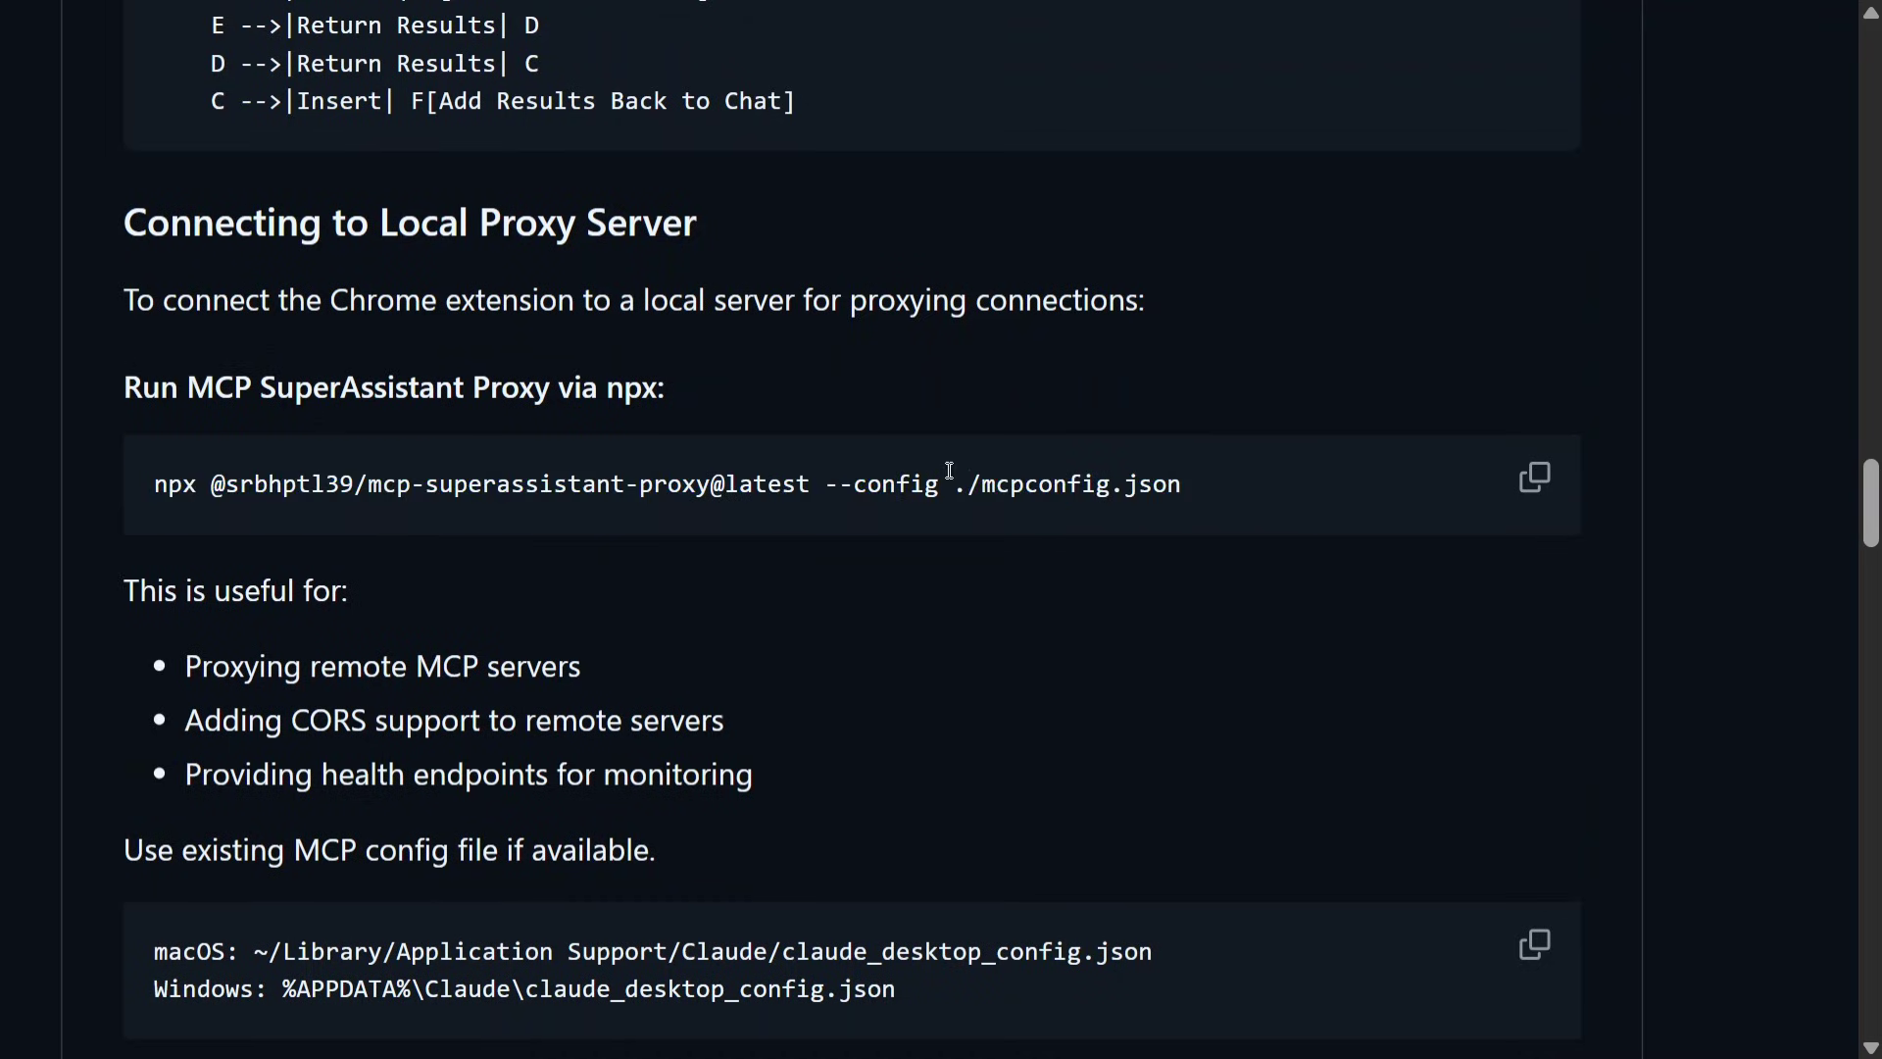
{"action": "double_click", "coordinate": [1068, 483]}
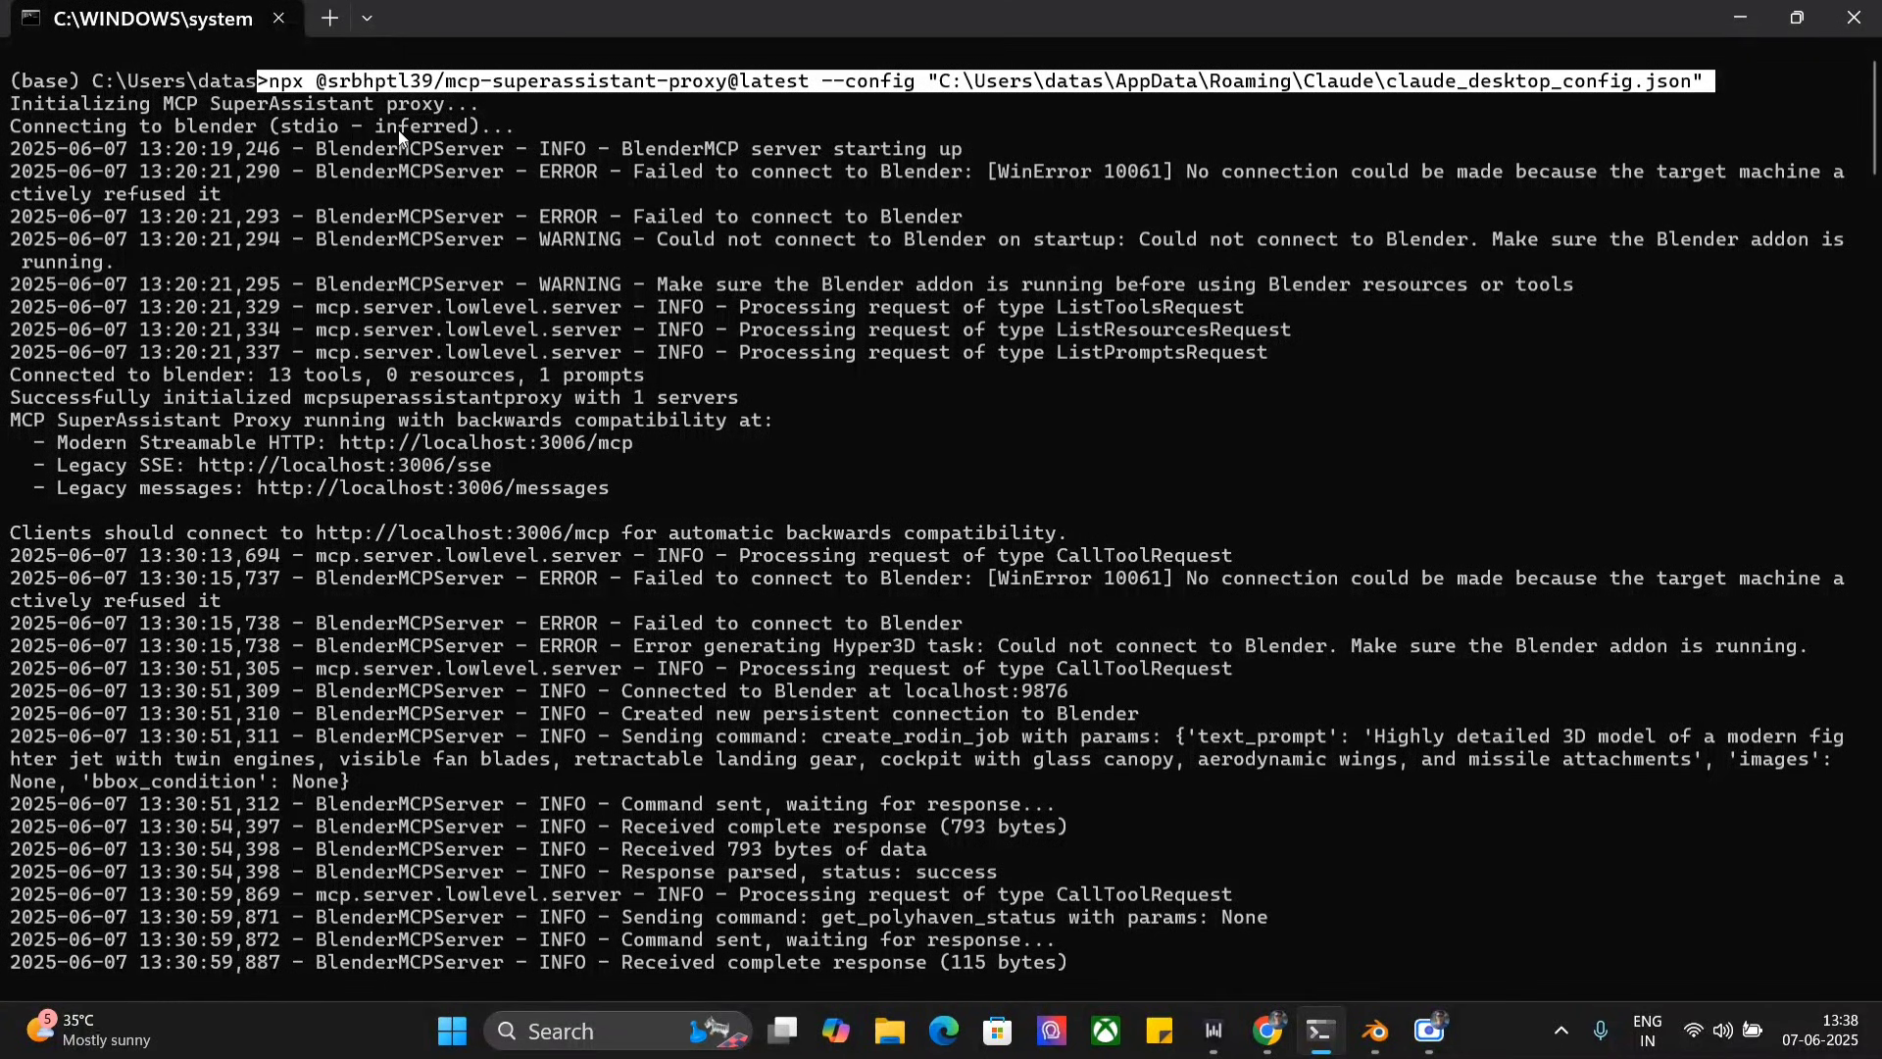
{"action": "scroll", "scroll_direction": "down", "scroll_amount": 3}
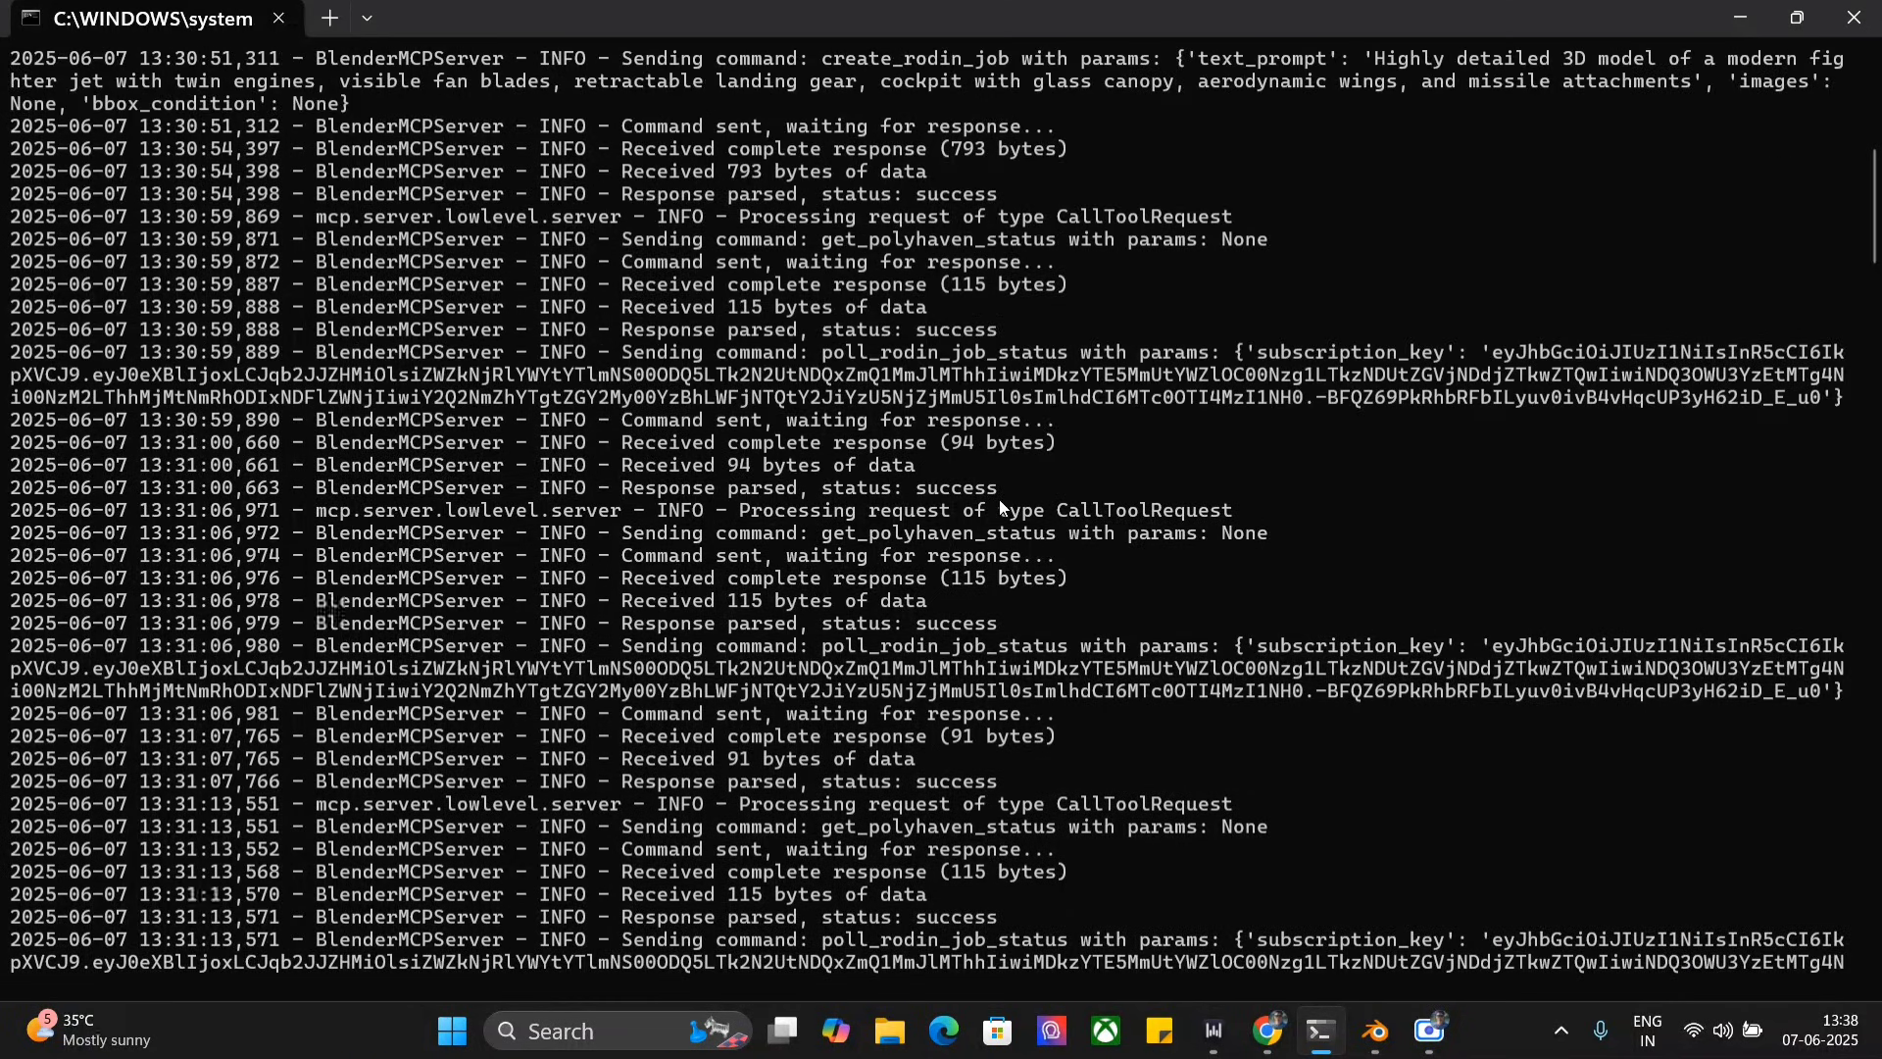